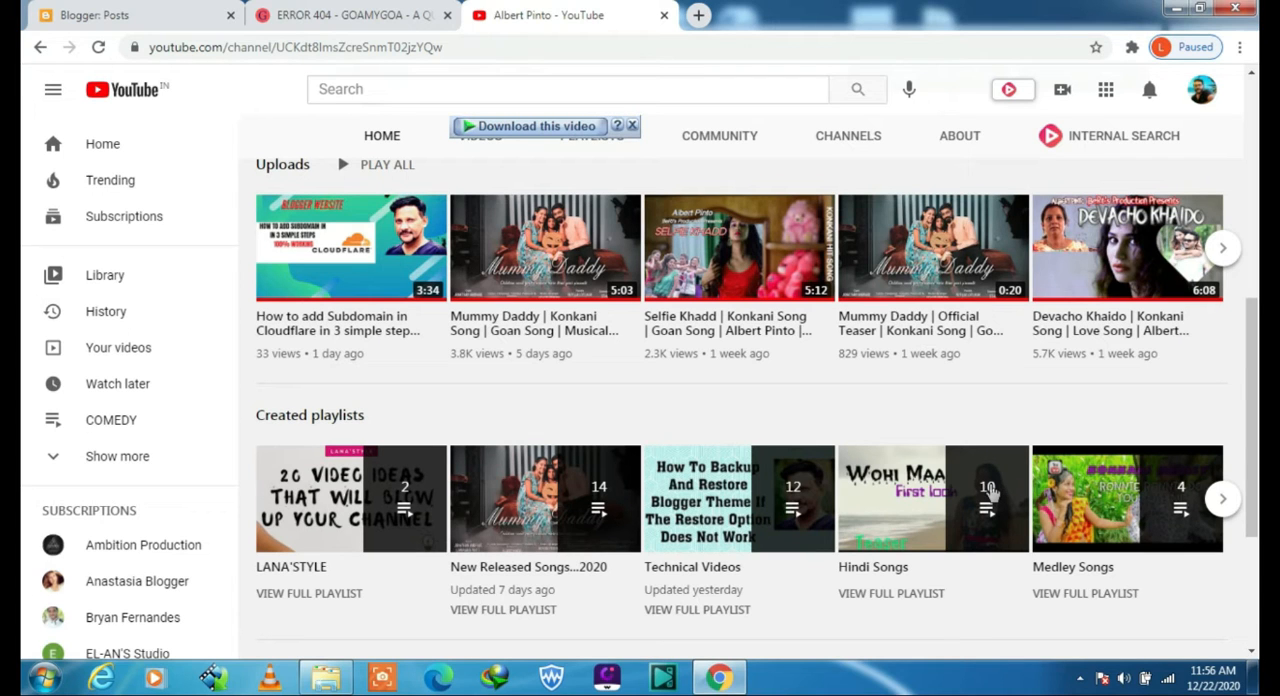
mouse_move(993, 492)
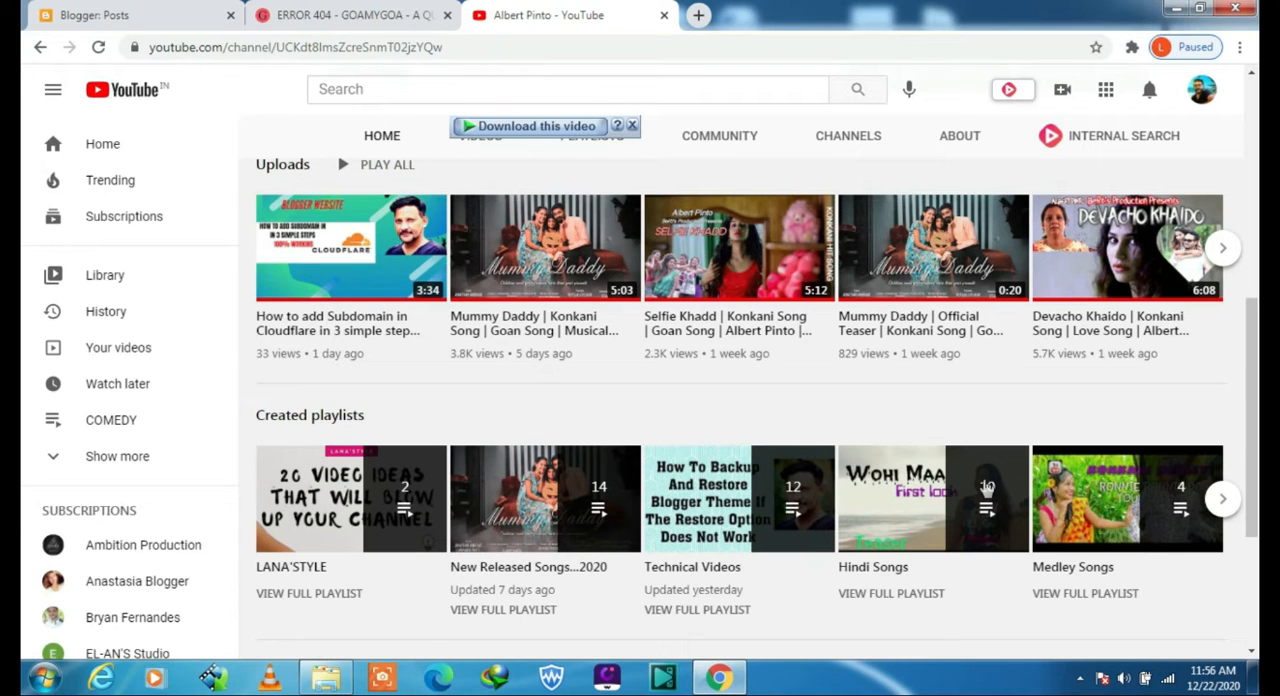
Expand the Domains section in the sidebar and open Manage Domains
scroll(down, 3)
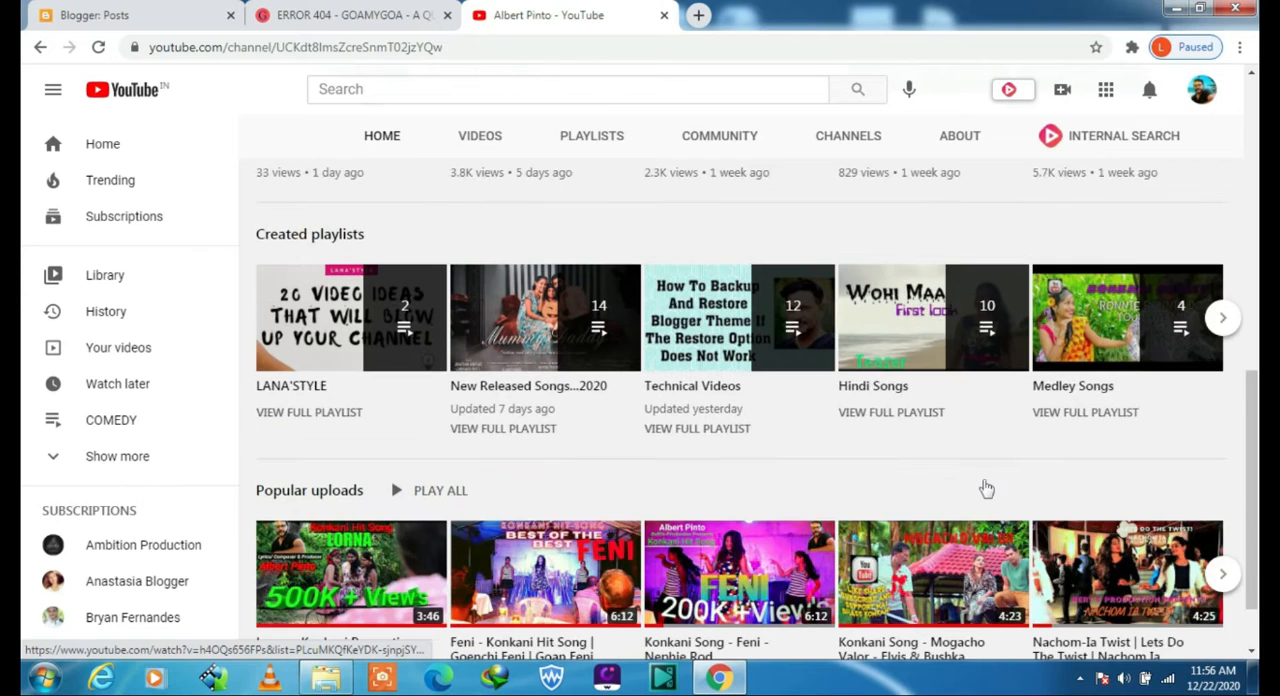
scroll(down, 3)
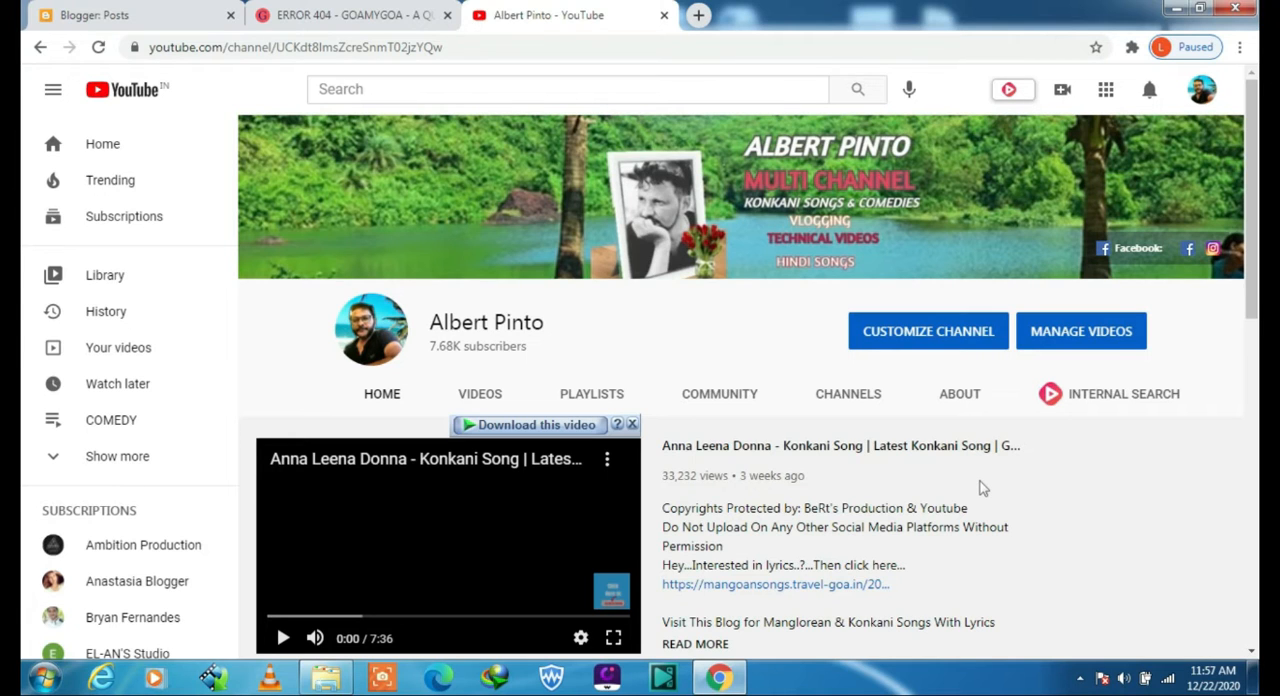
mouse_move(772, 161)
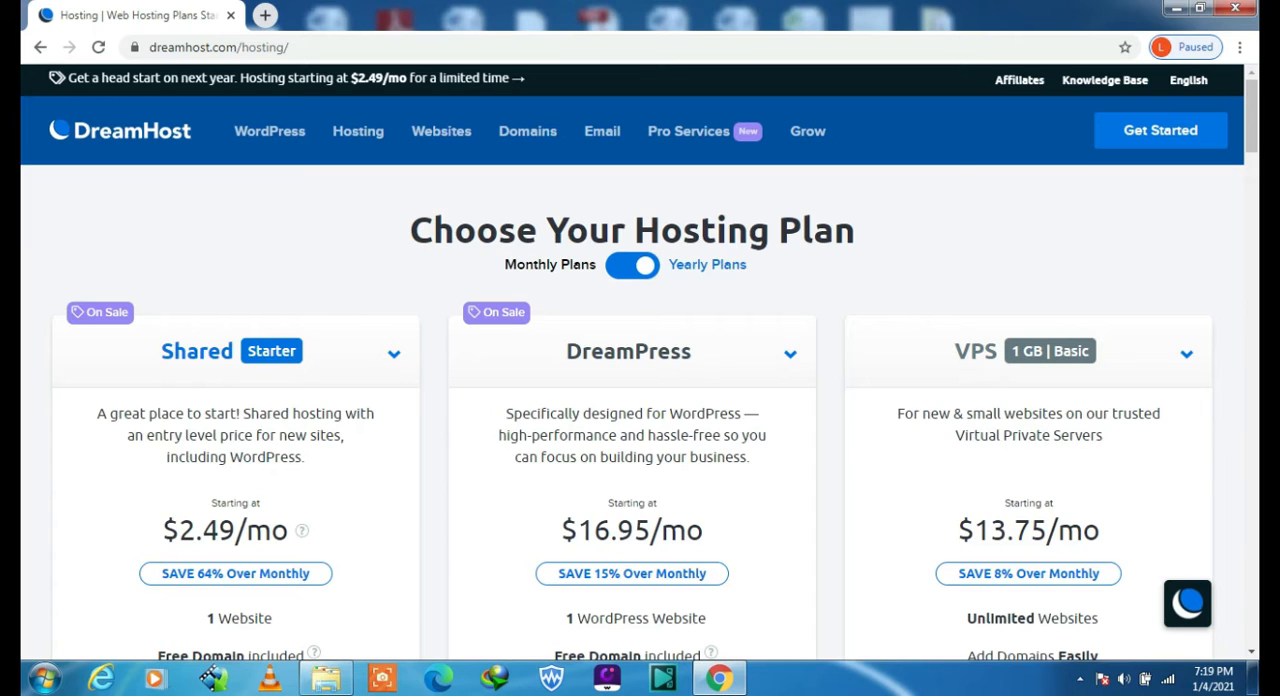
scroll(down, 3)
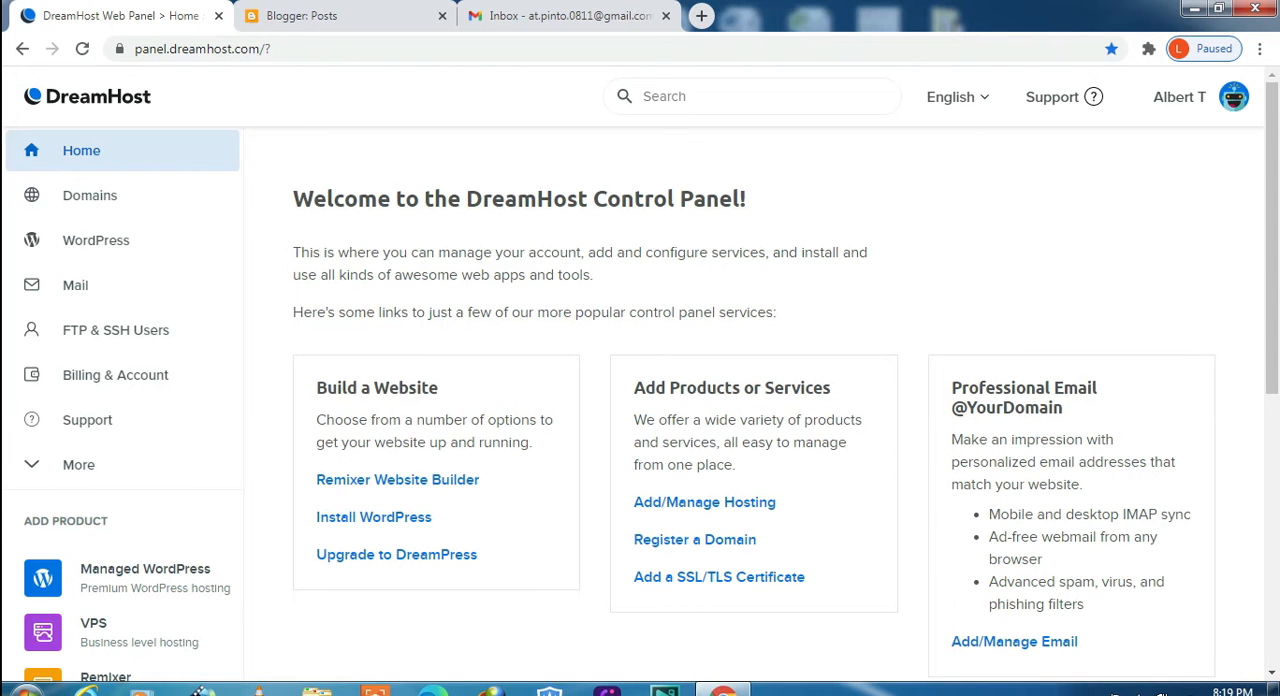
mouse_move(308, 366)
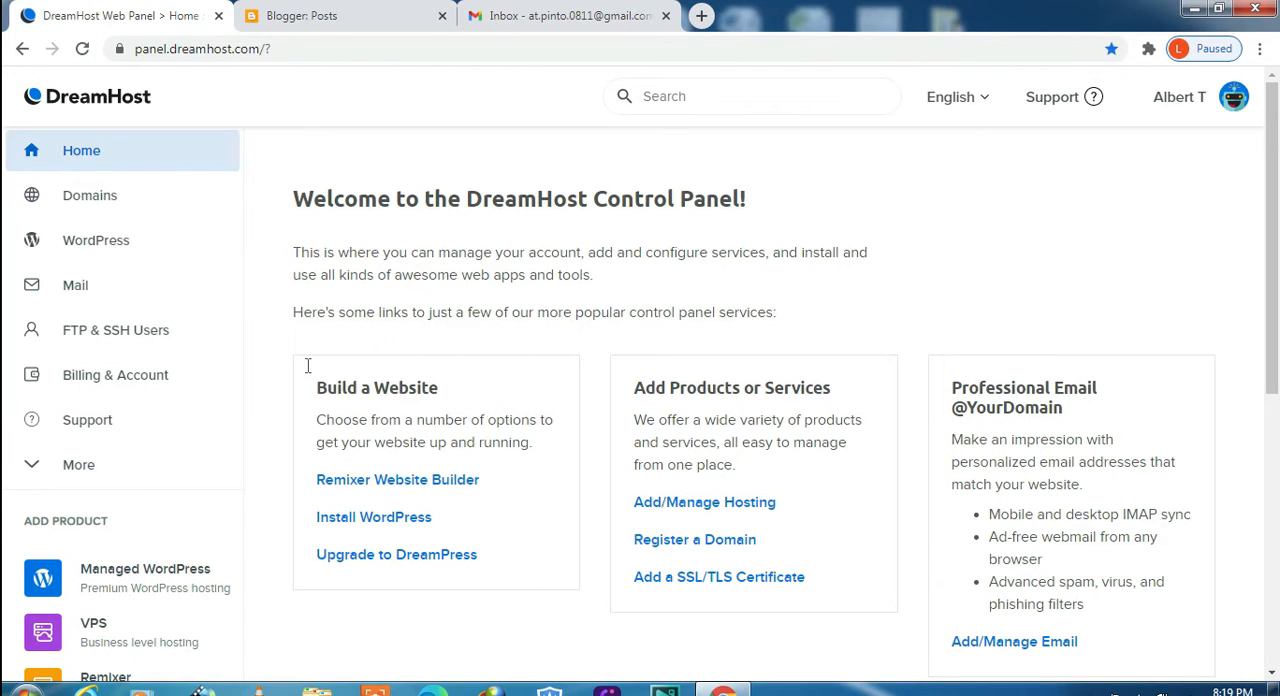
click(90, 195)
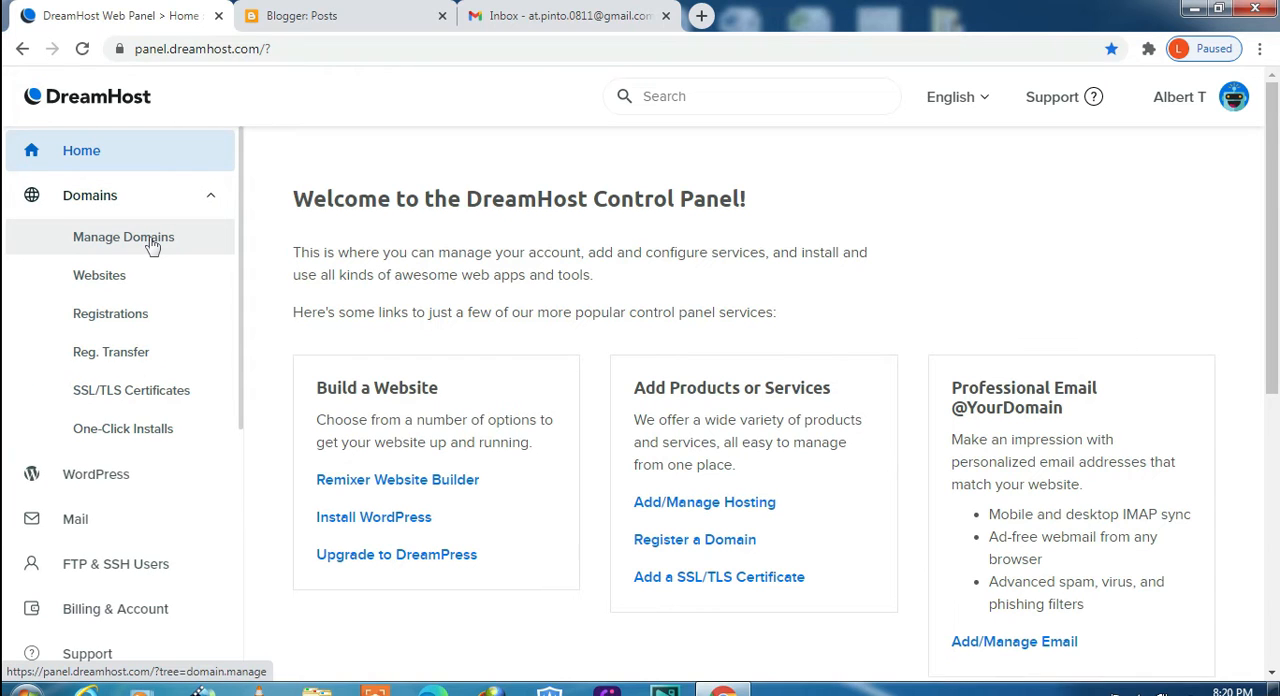
click(123, 237)
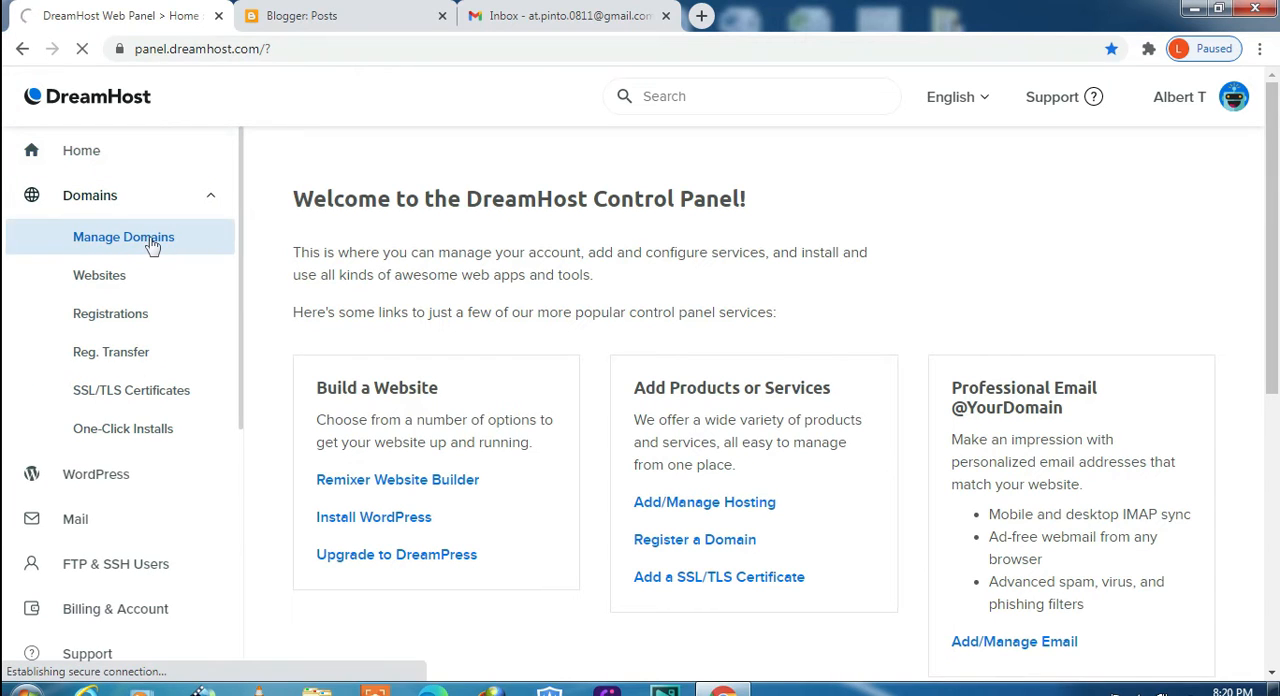
click(124, 237)
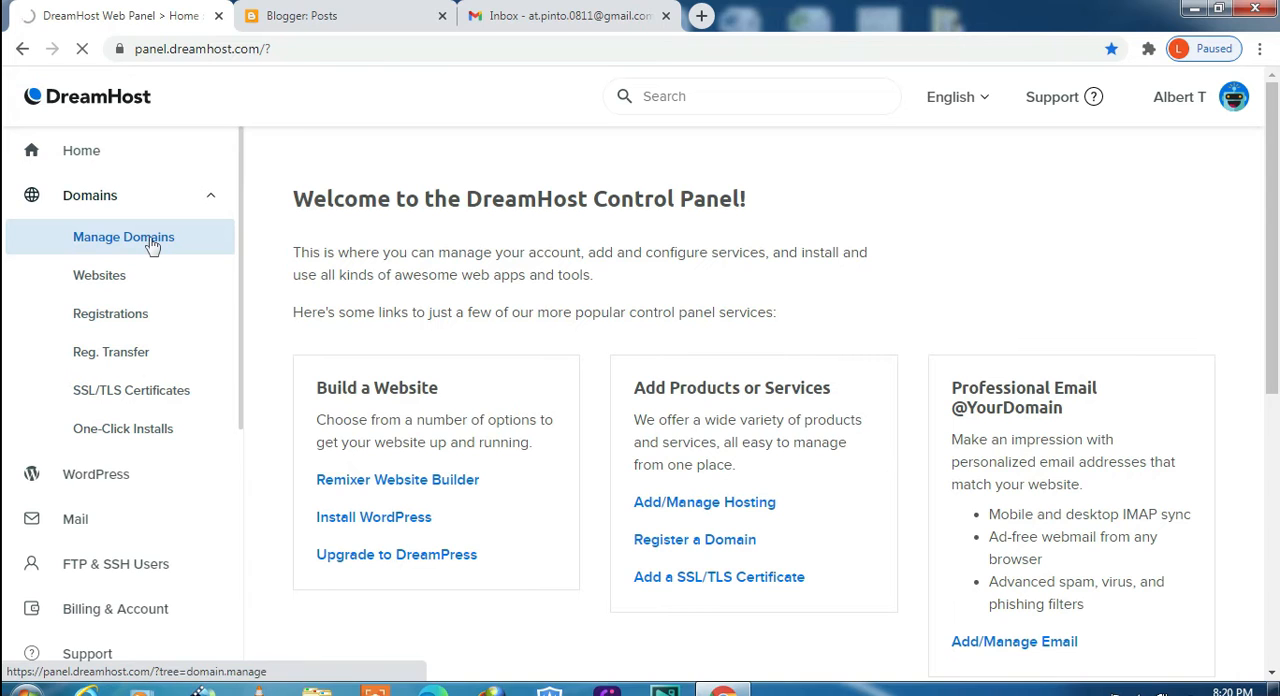
click(124, 237)
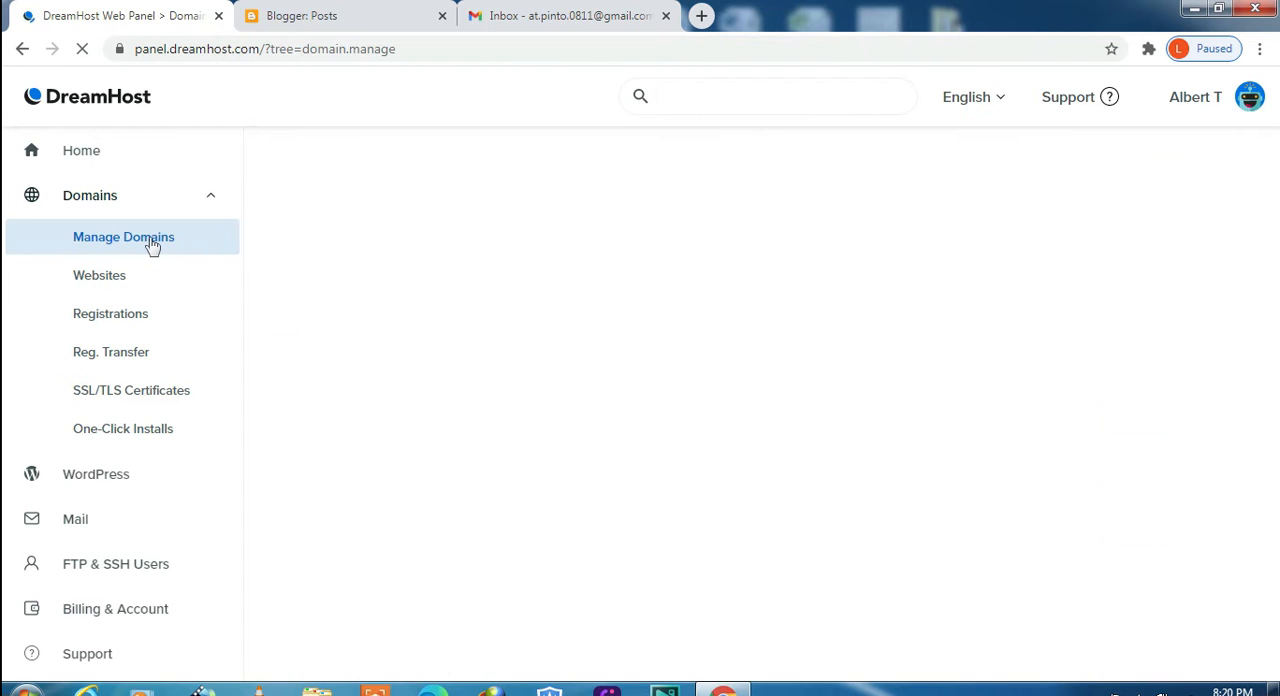
Review the hosted domains, including mangoansongs, then begin Add Hosting to a Domain / Sub-Domain
click(124, 237)
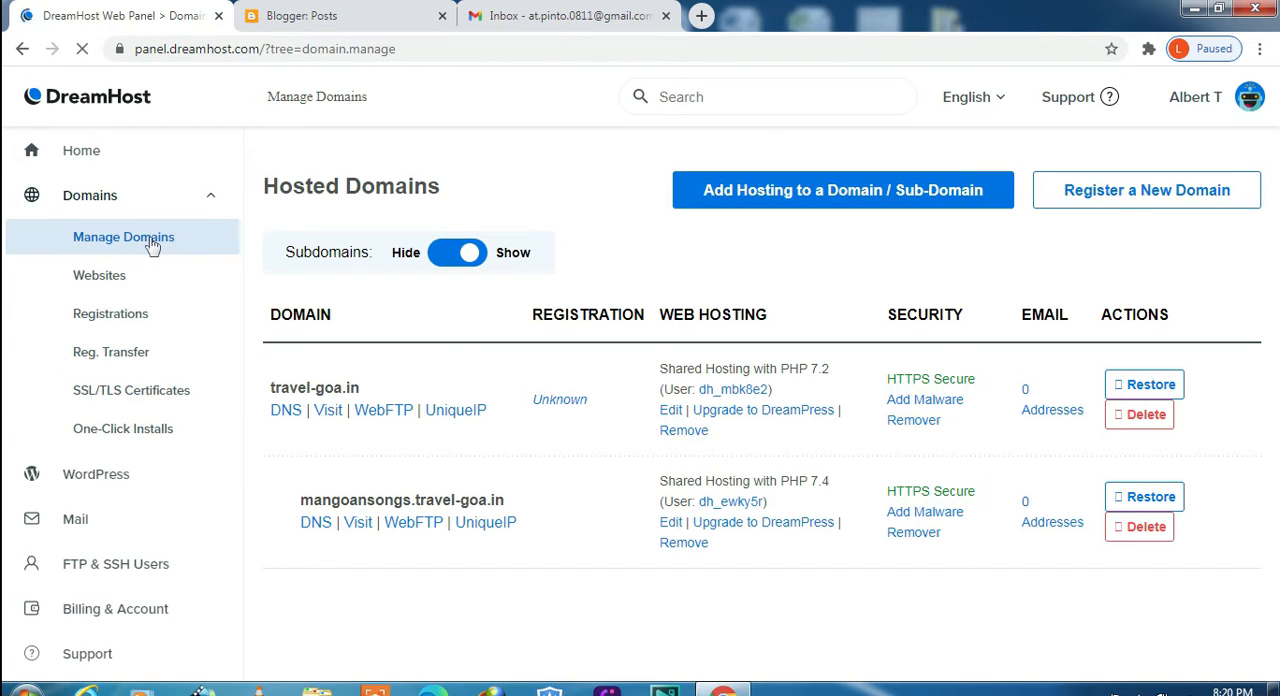
mouse_move(334, 496)
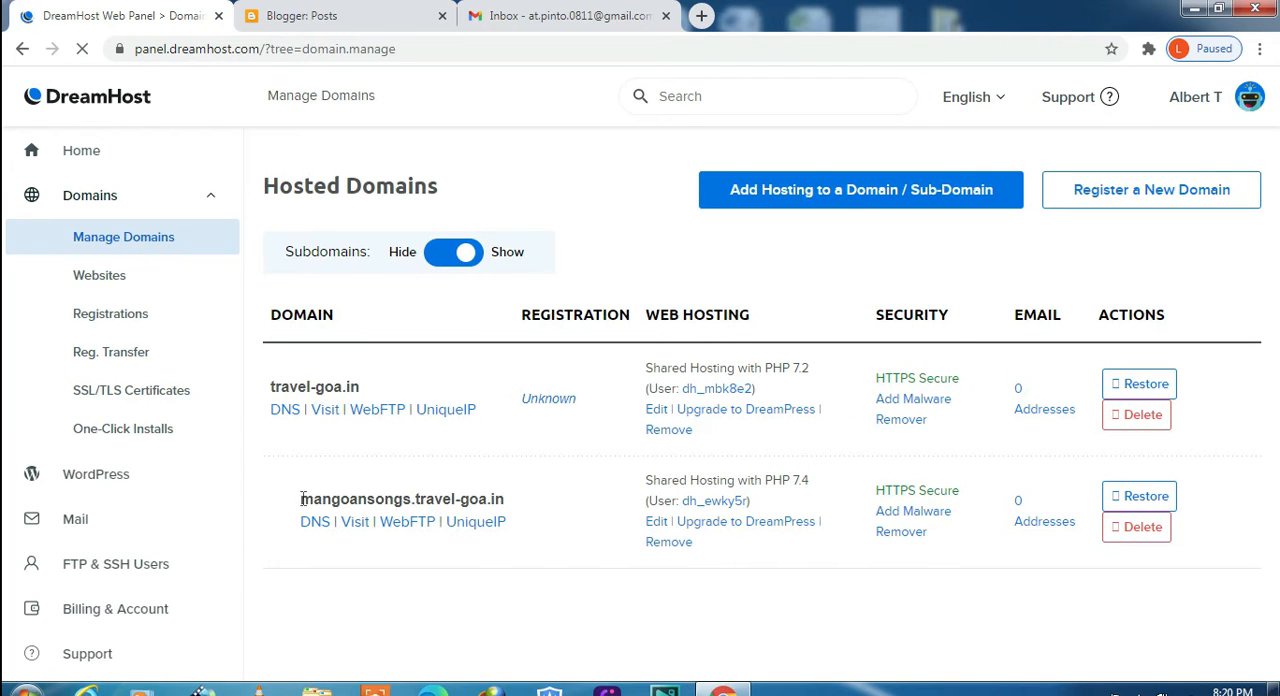
double_click(395, 499)
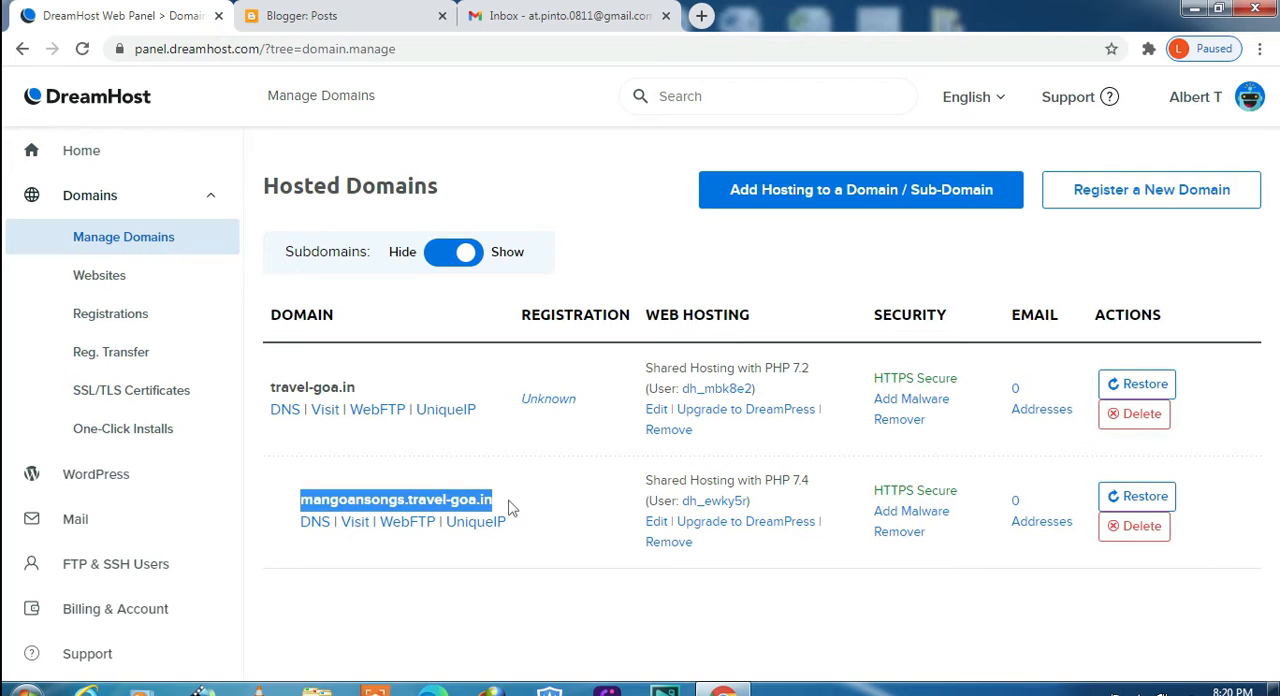
mouse_move(286, 409)
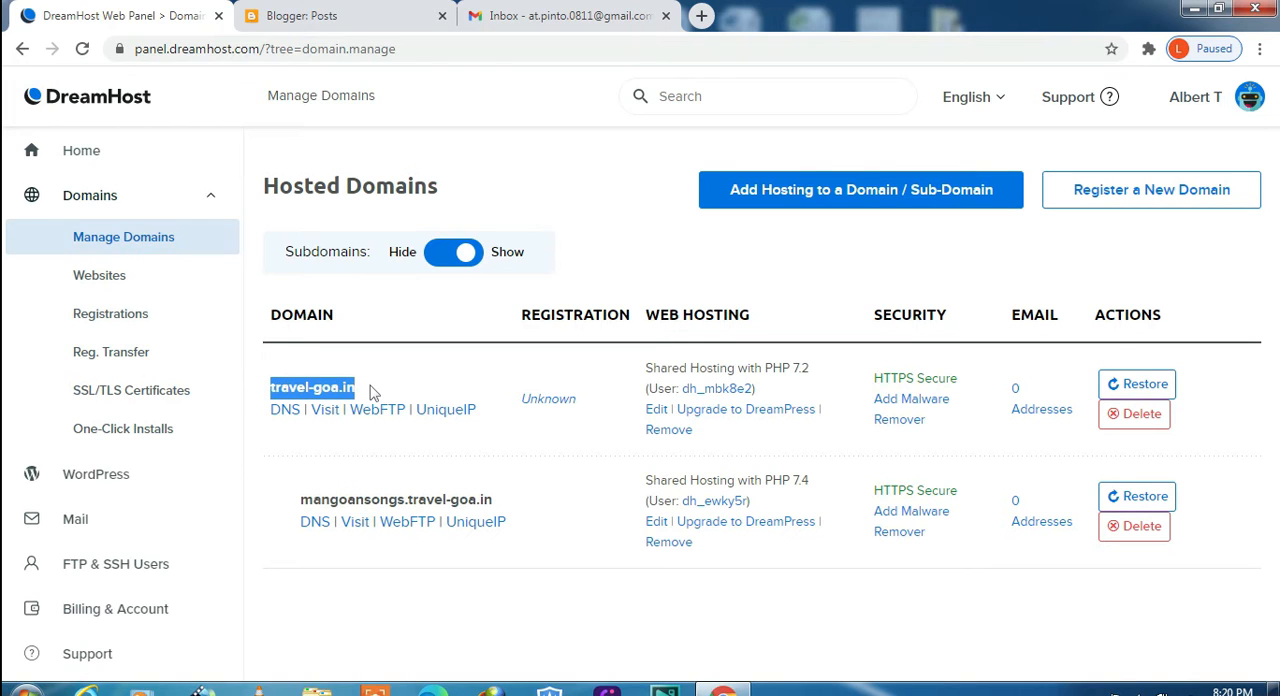
mouse_move(948, 190)
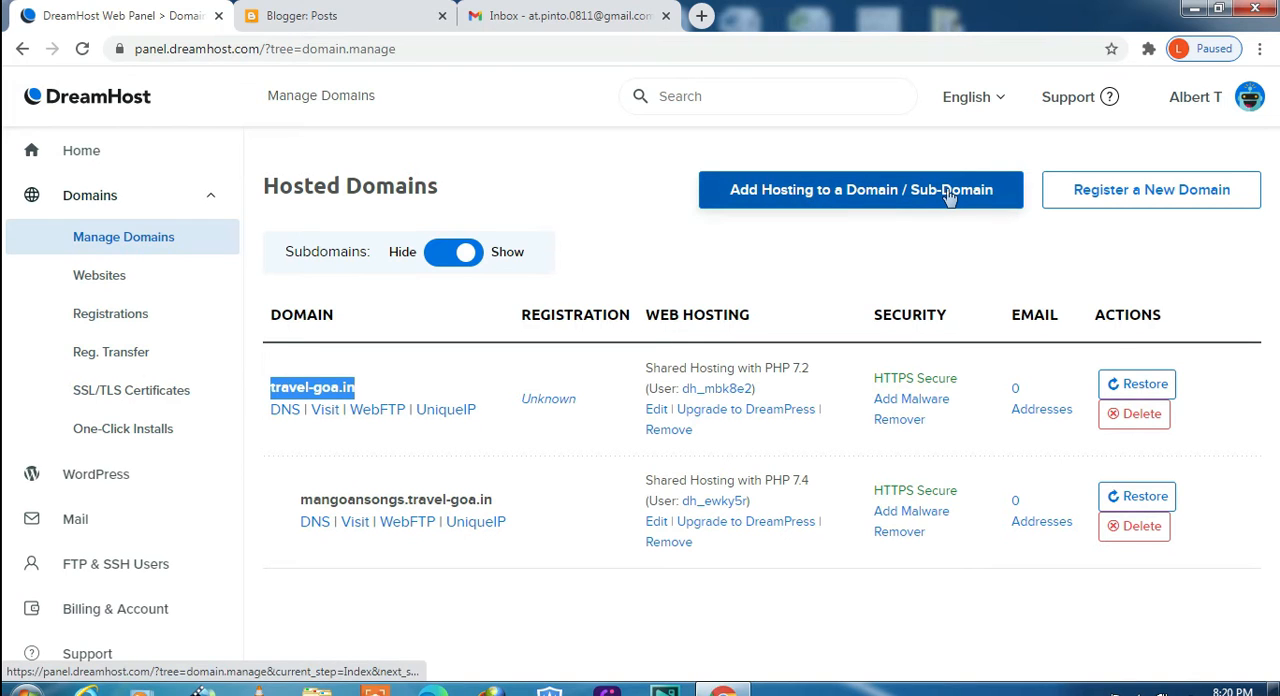
click(861, 189)
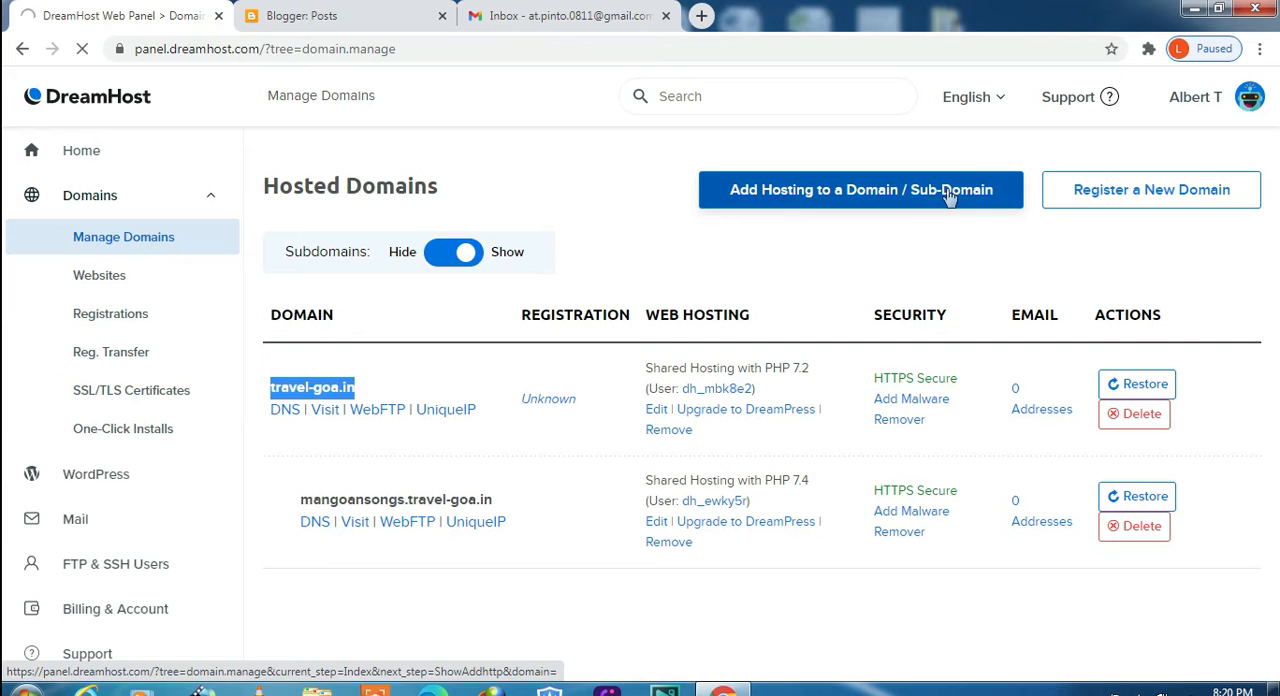
click(860, 189)
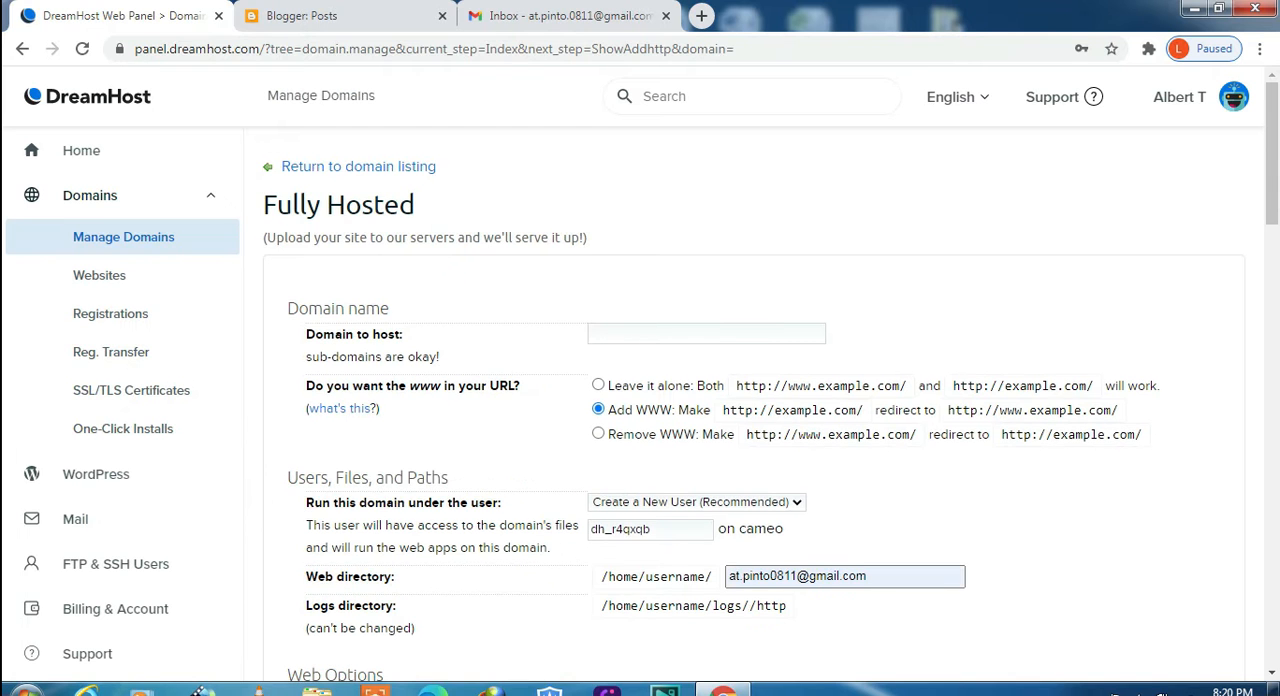
Open the live blog storiesofloveandhate.travel-goa.in from Blogger and copy its address
click(320, 15)
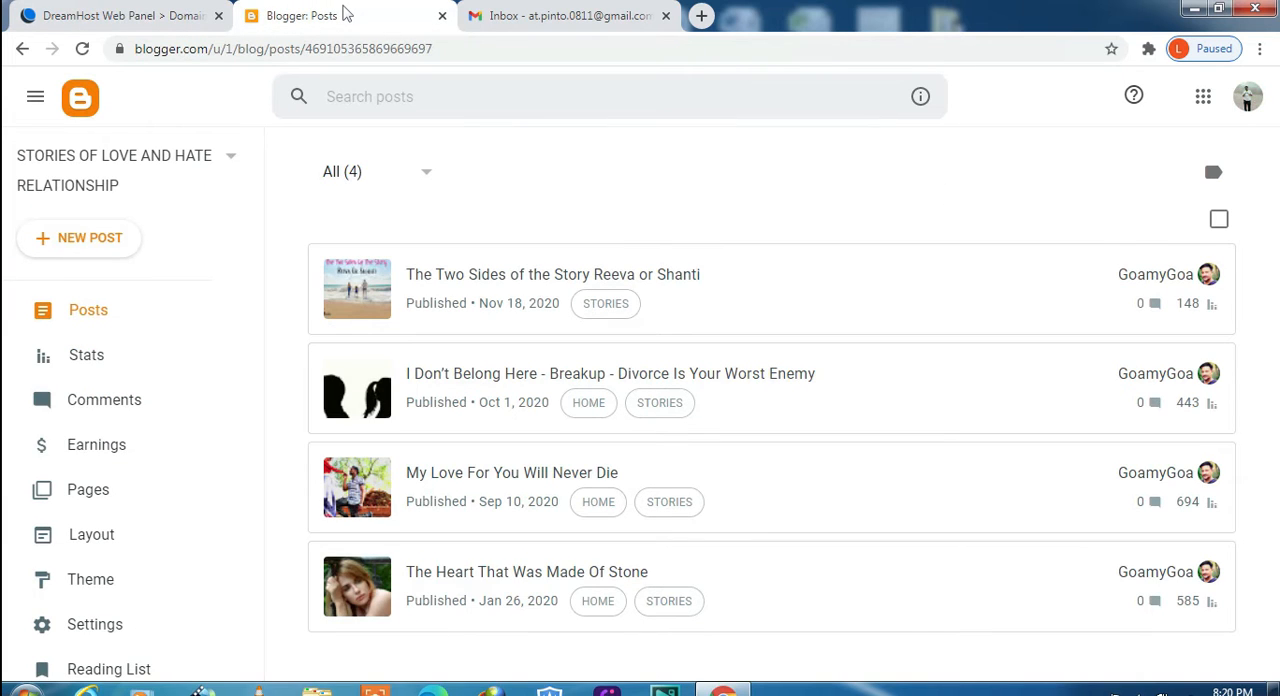
mouse_move(262, 156)
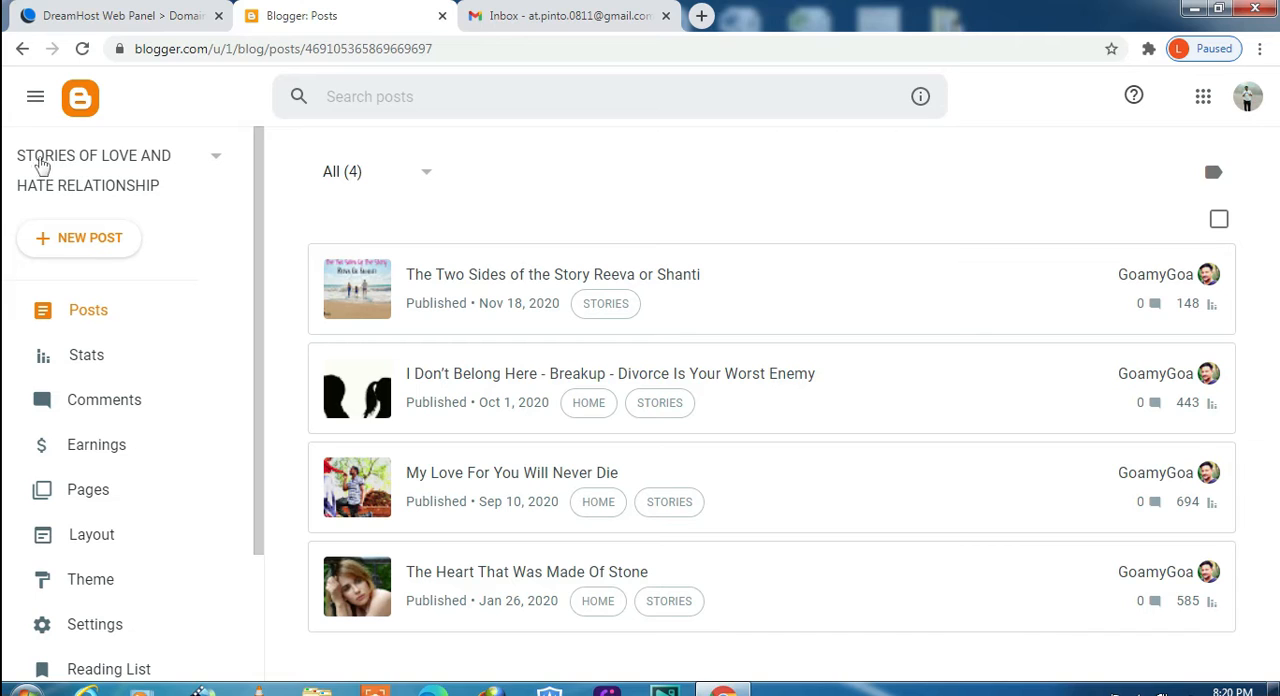
mouse_move(216, 163)
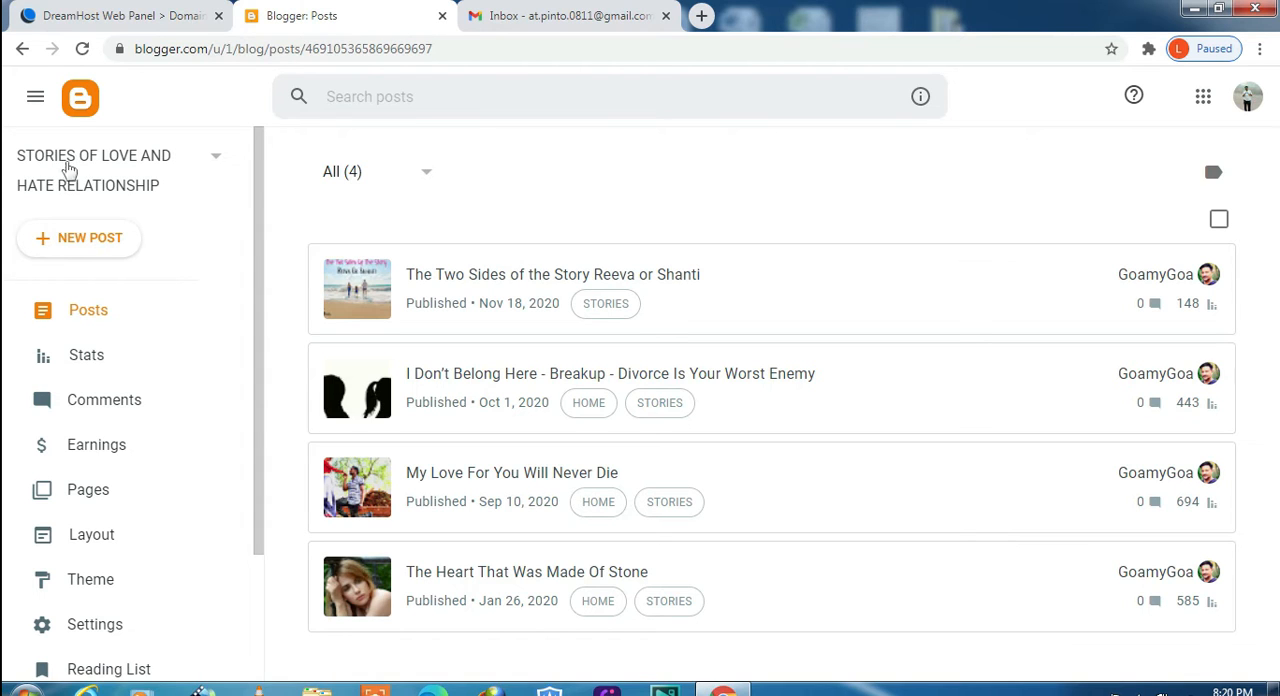
mouse_move(175, 170)
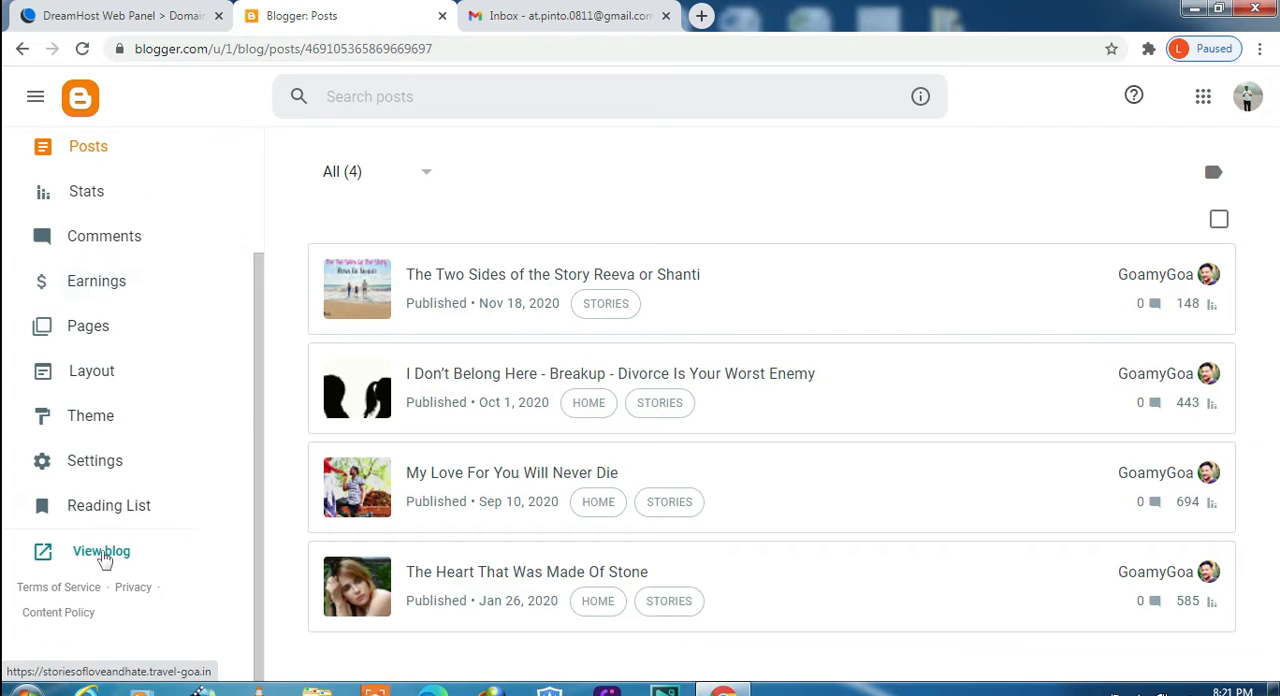
click(101, 552)
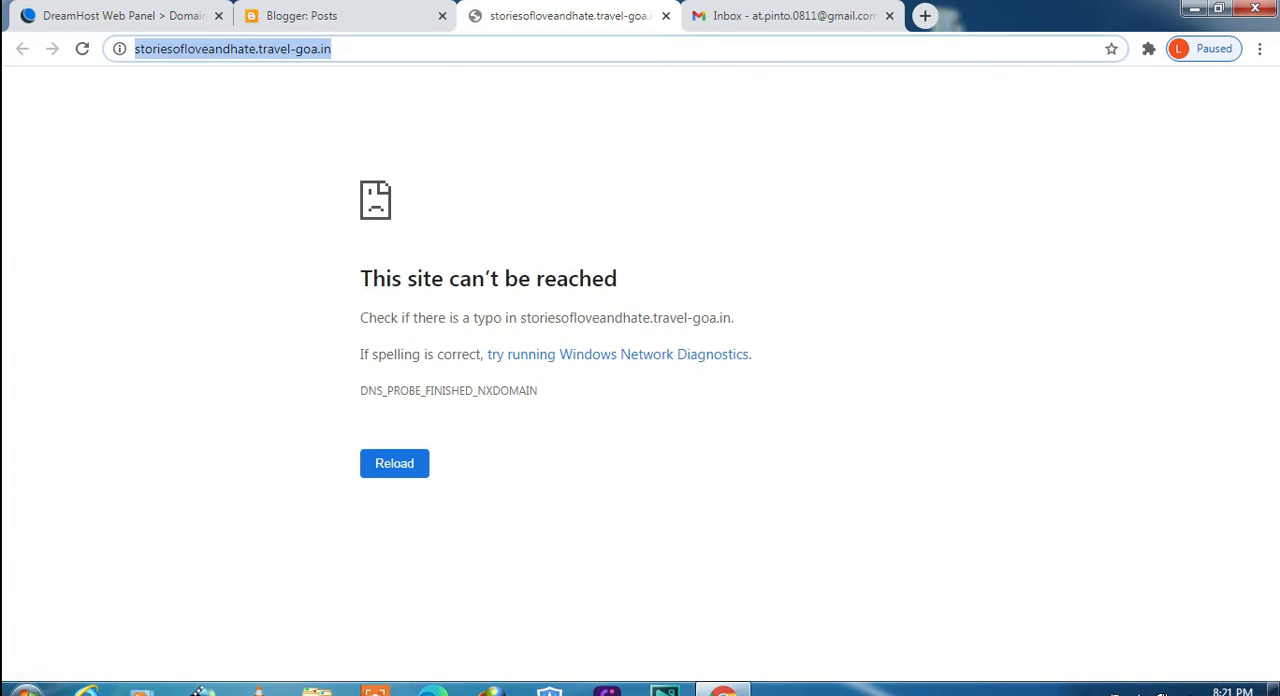
right_click(235, 53)
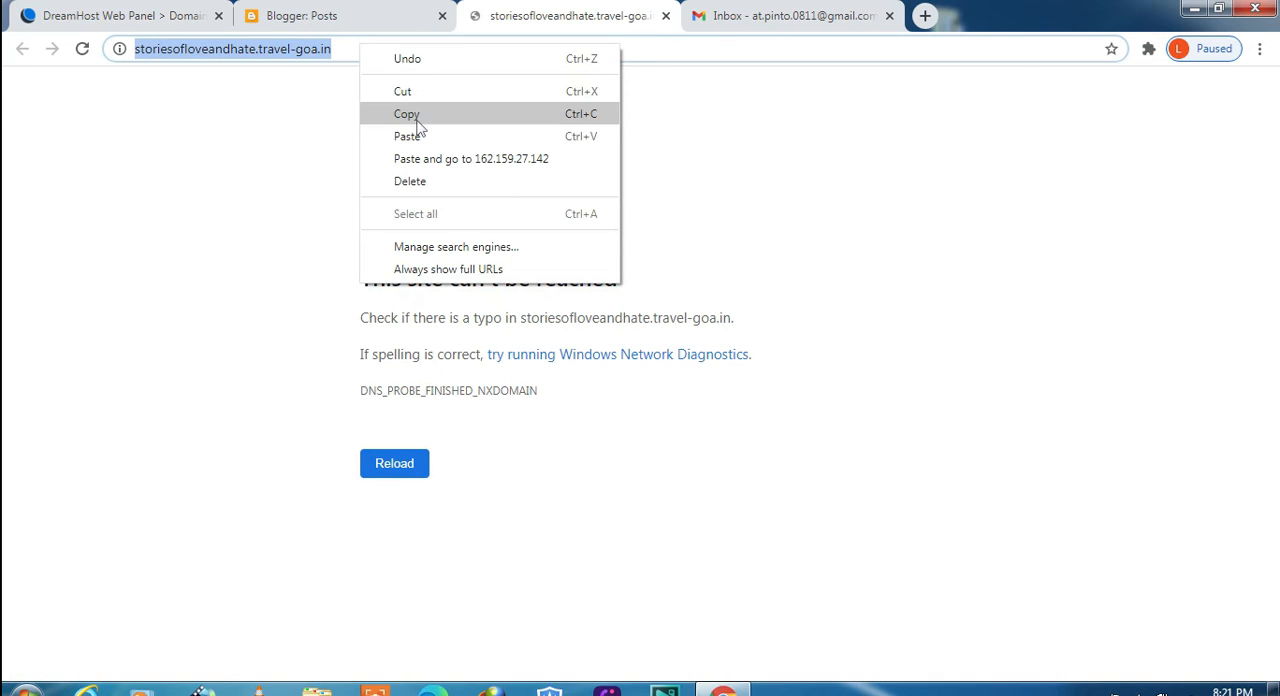
click(407, 113)
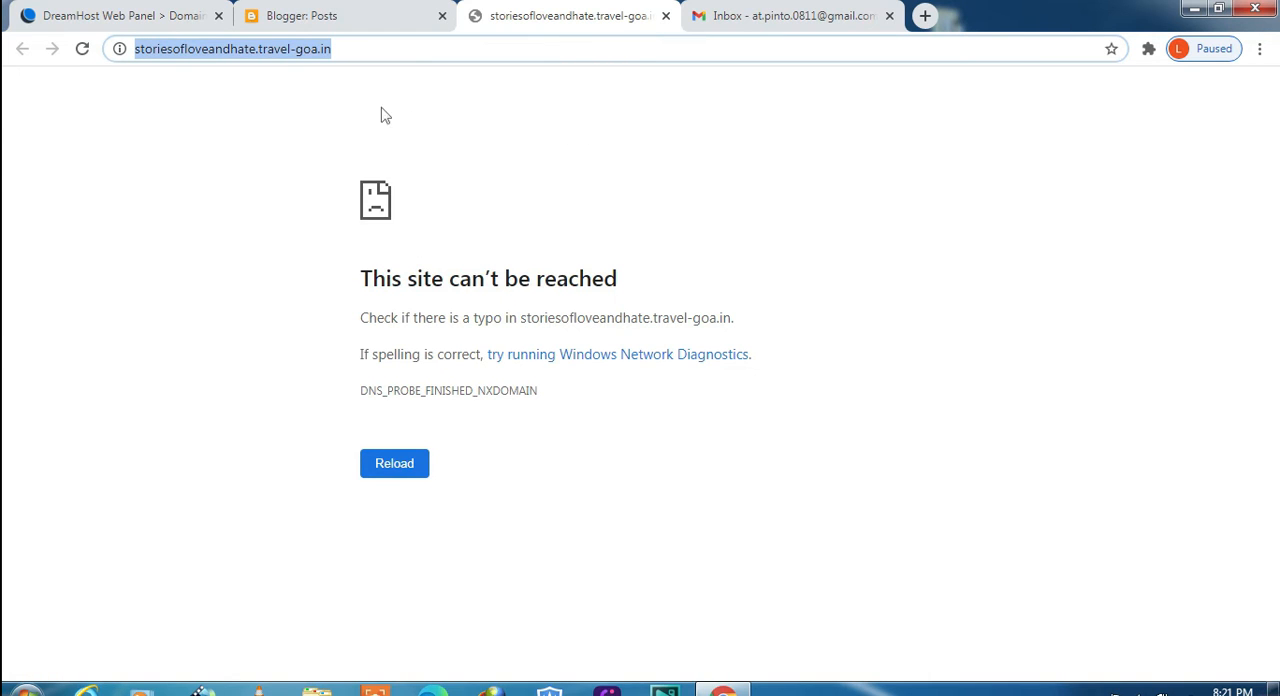
click(110, 17)
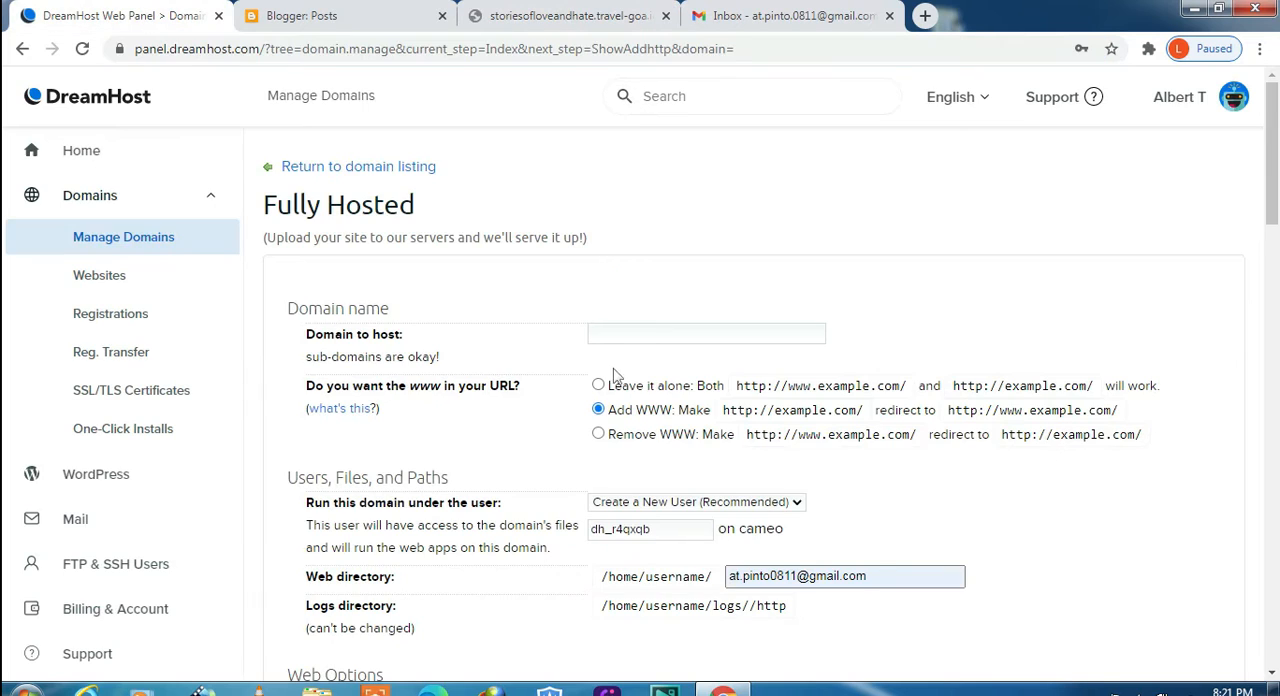
right_click(706, 333)
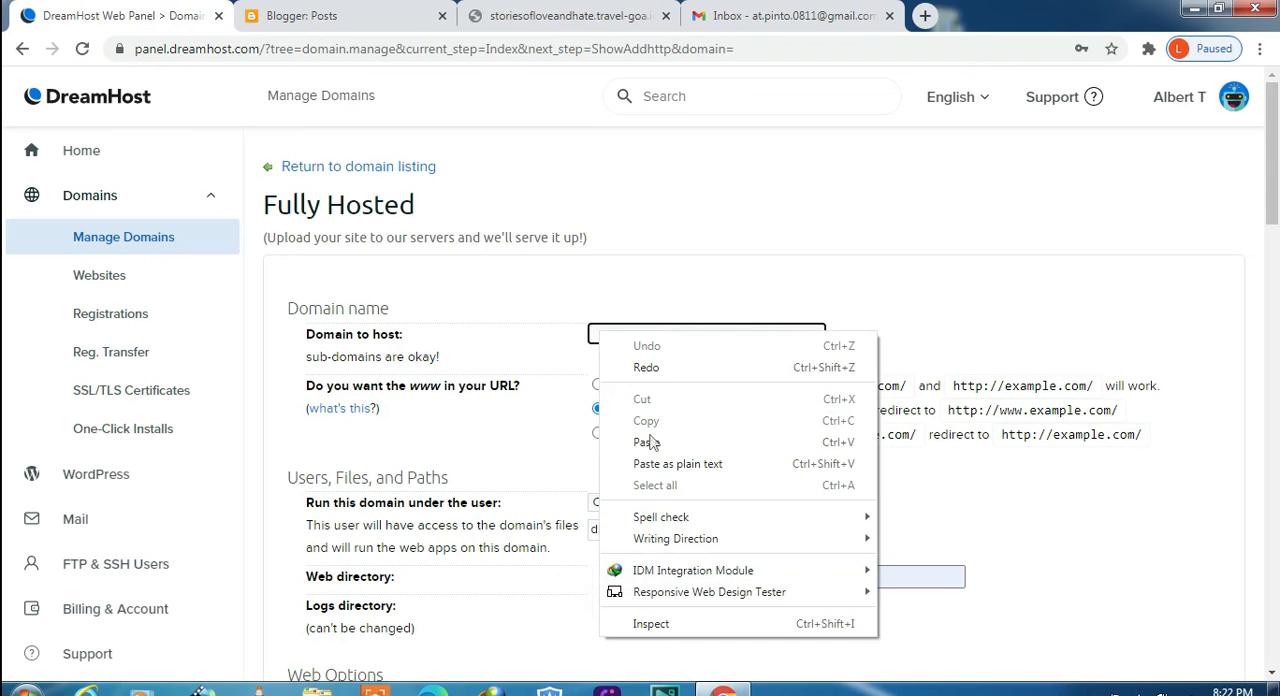
click(646, 442)
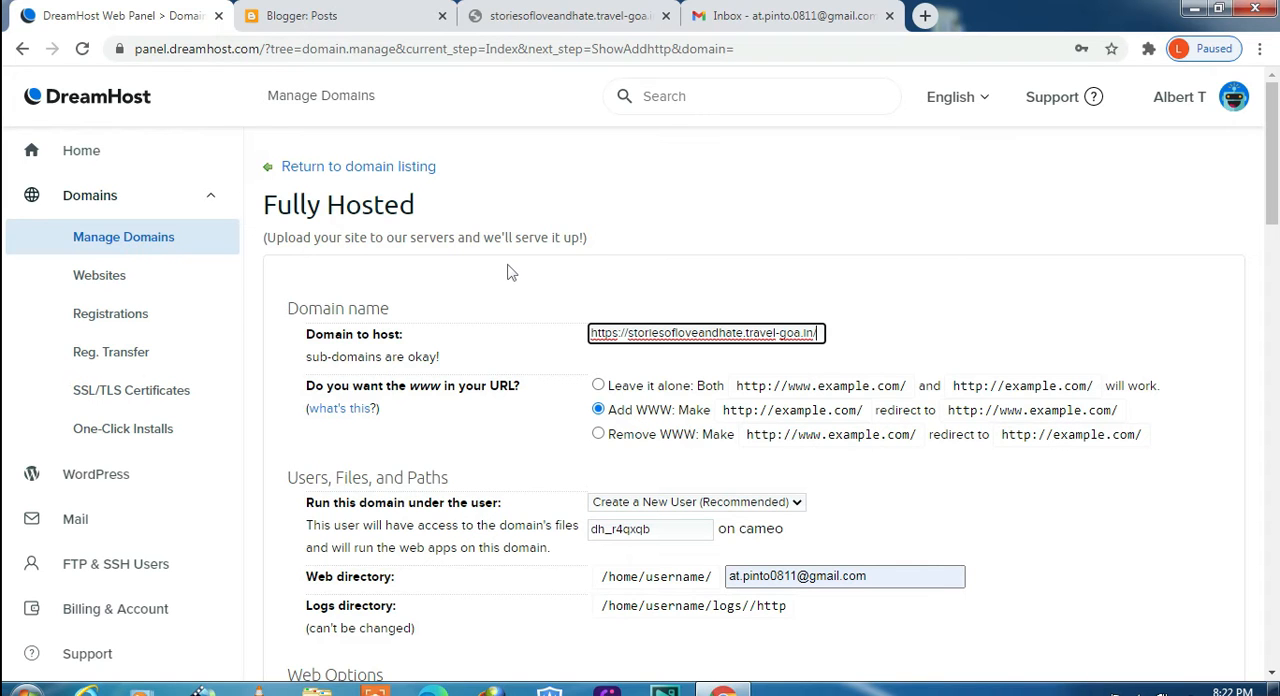
scroll(down, 3)
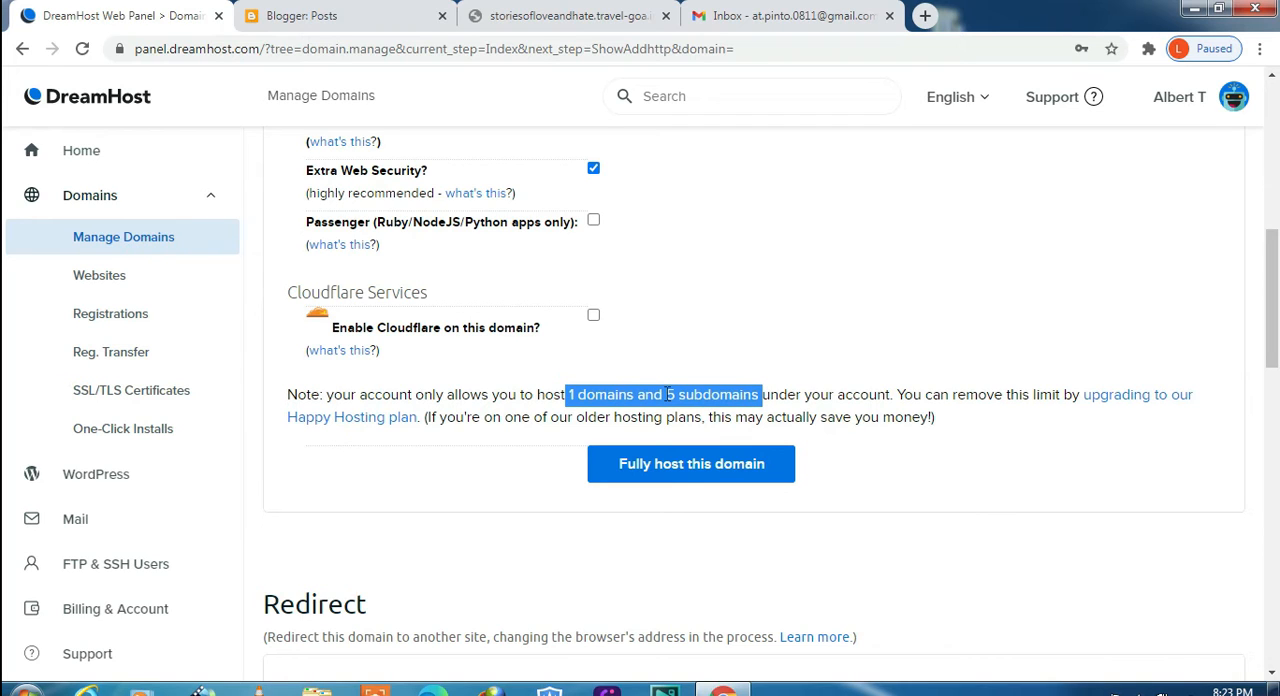
mouse_move(682, 385)
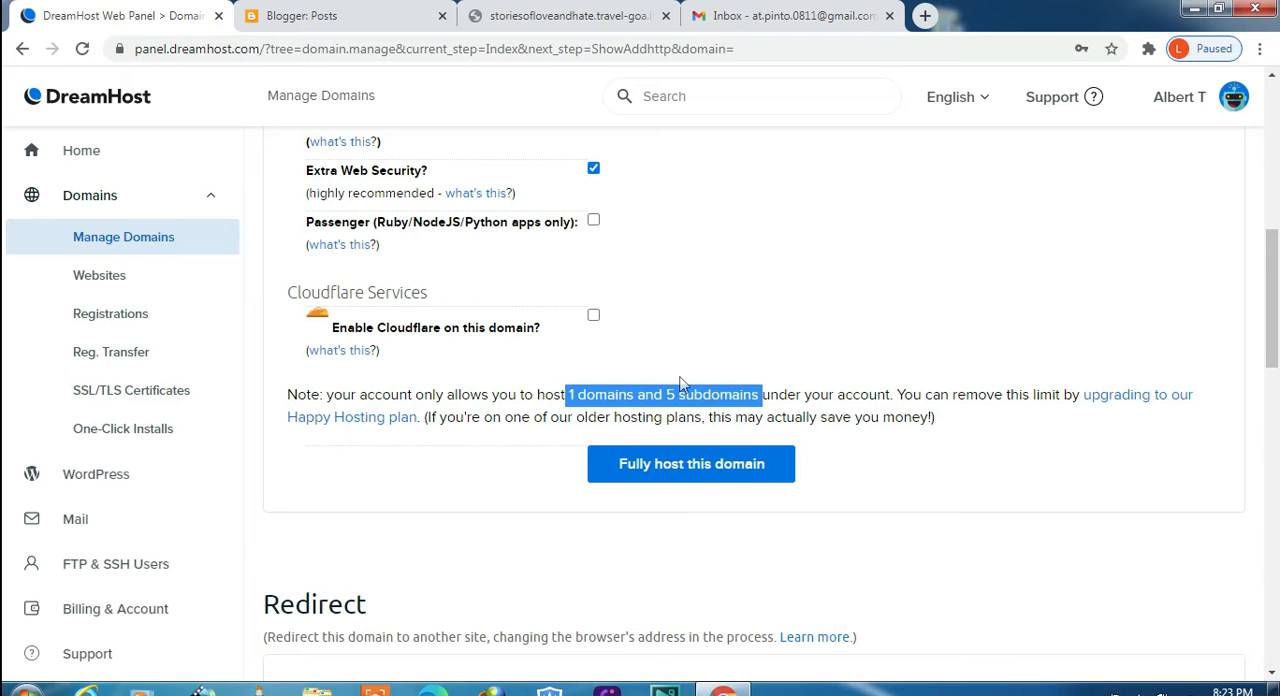
mouse_move(593, 315)
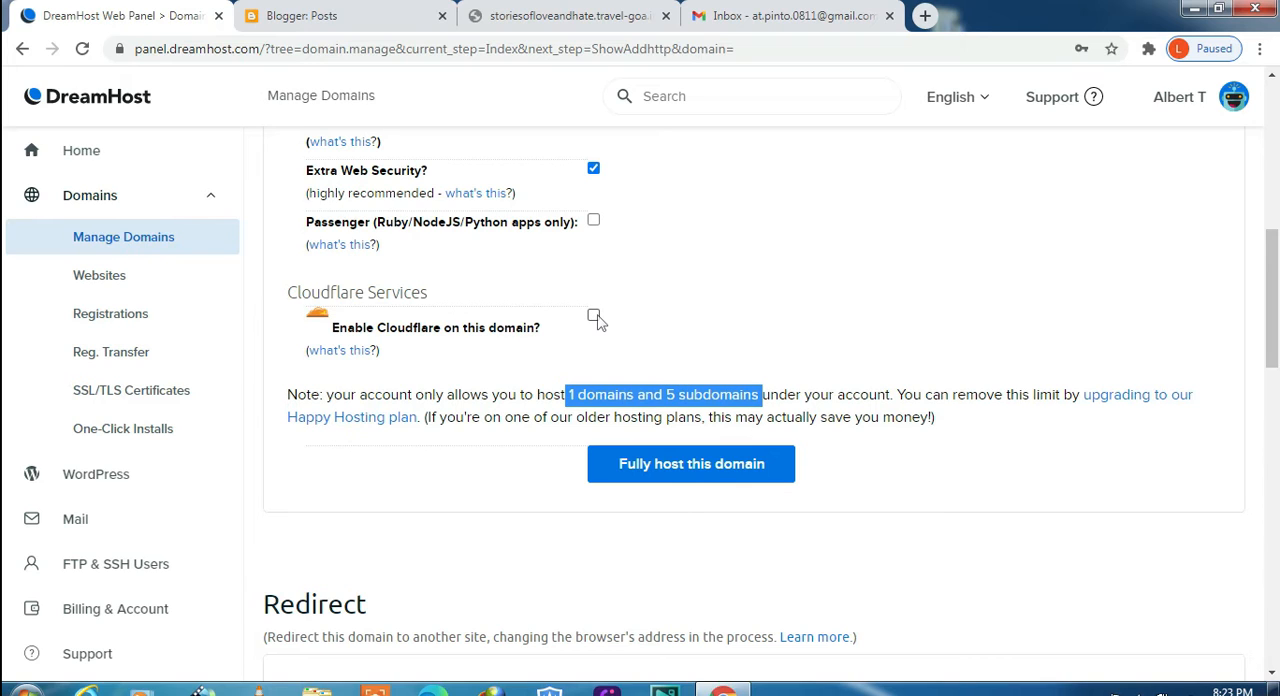
mouse_move(655, 334)
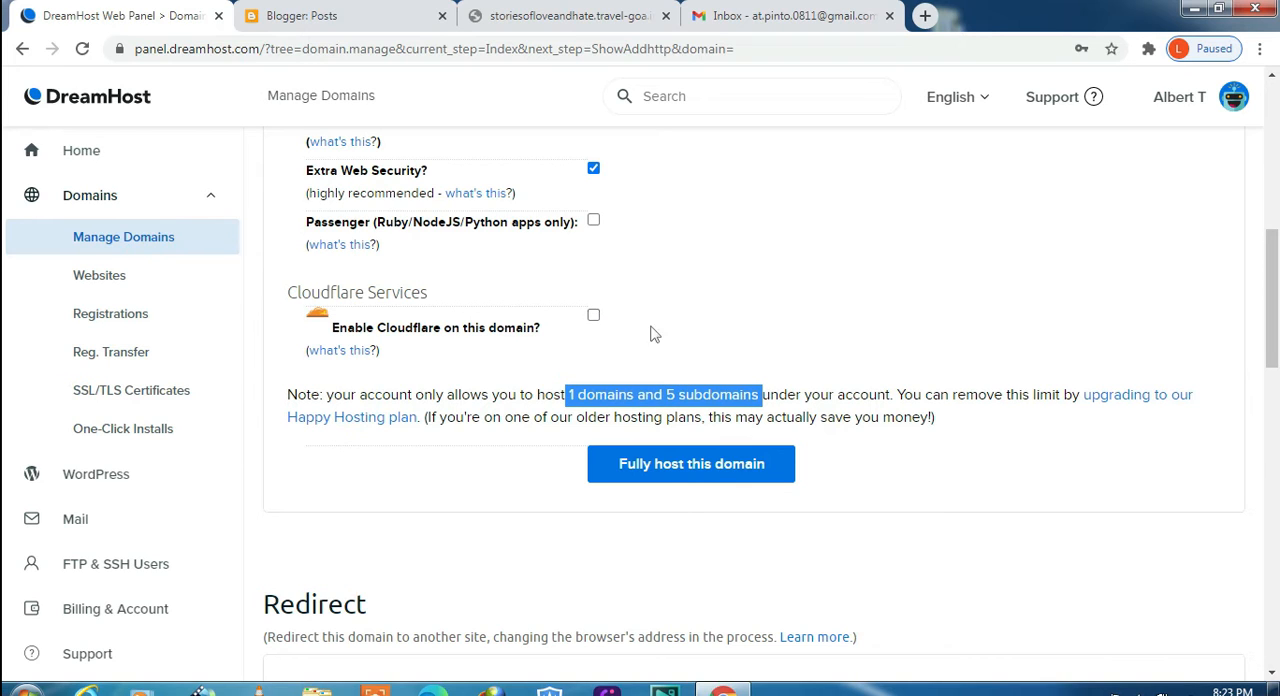
click(691, 464)
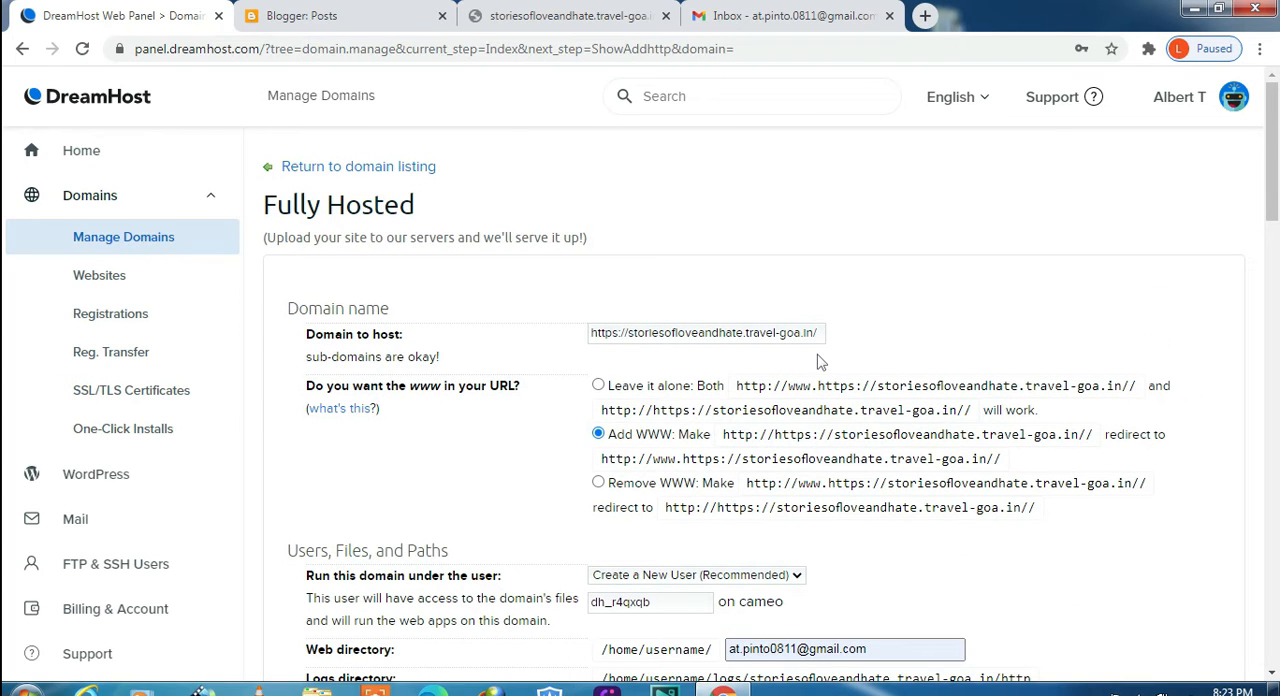
mouse_move(686, 451)
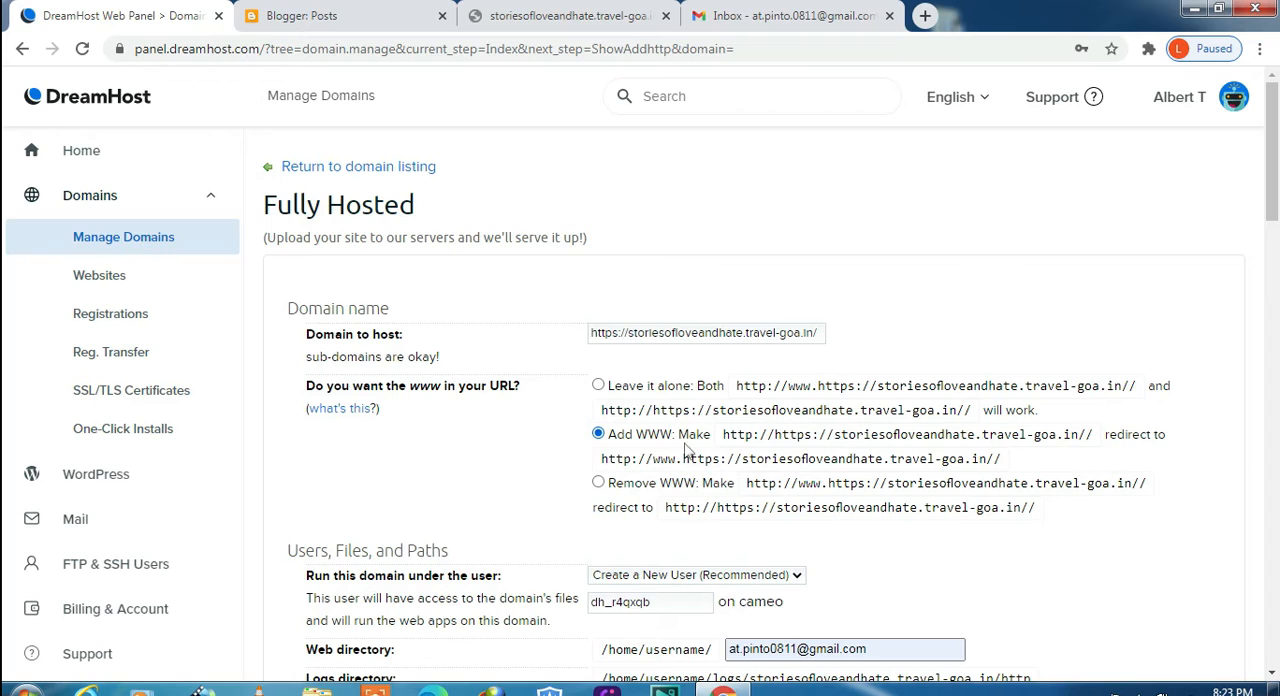
mouse_move(1165, 445)
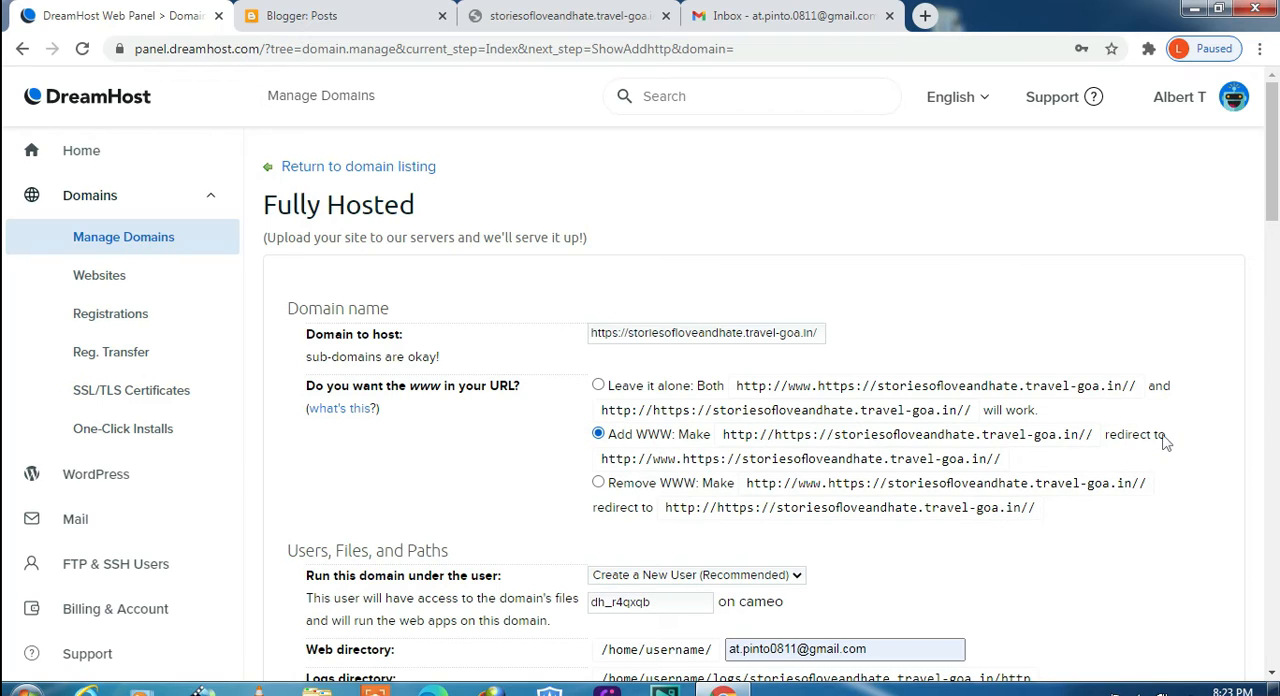
mouse_move(1153, 445)
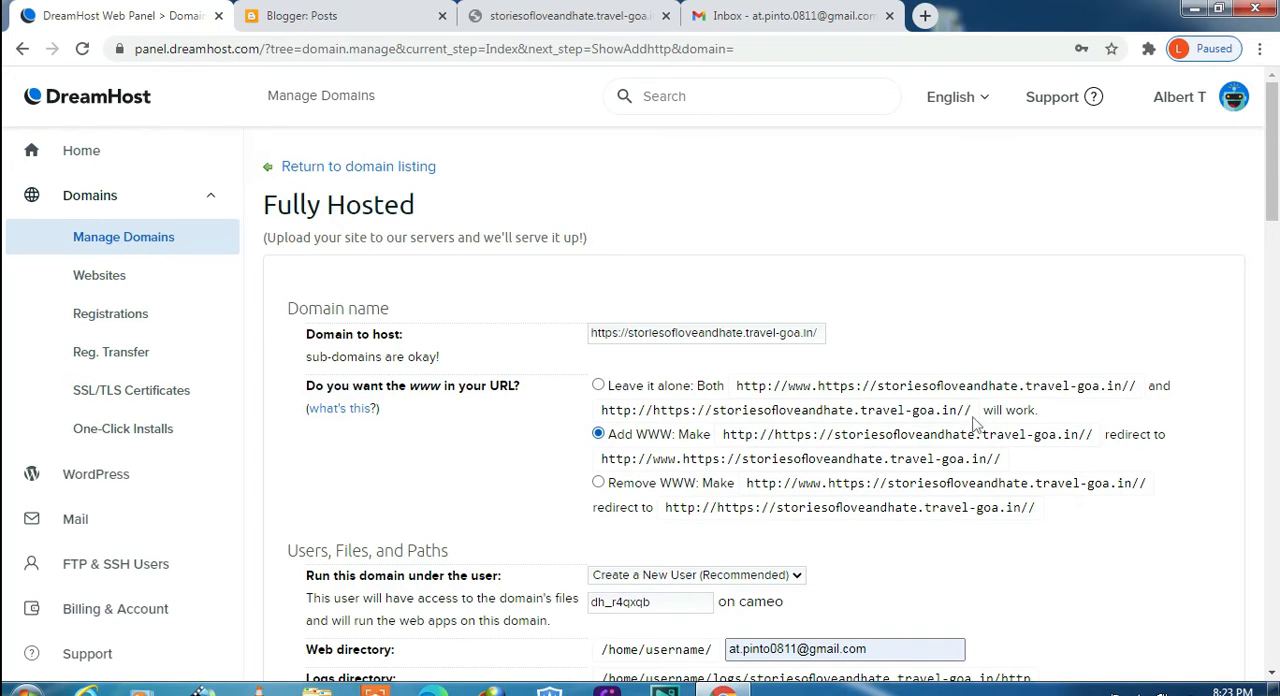
mouse_move(1150, 445)
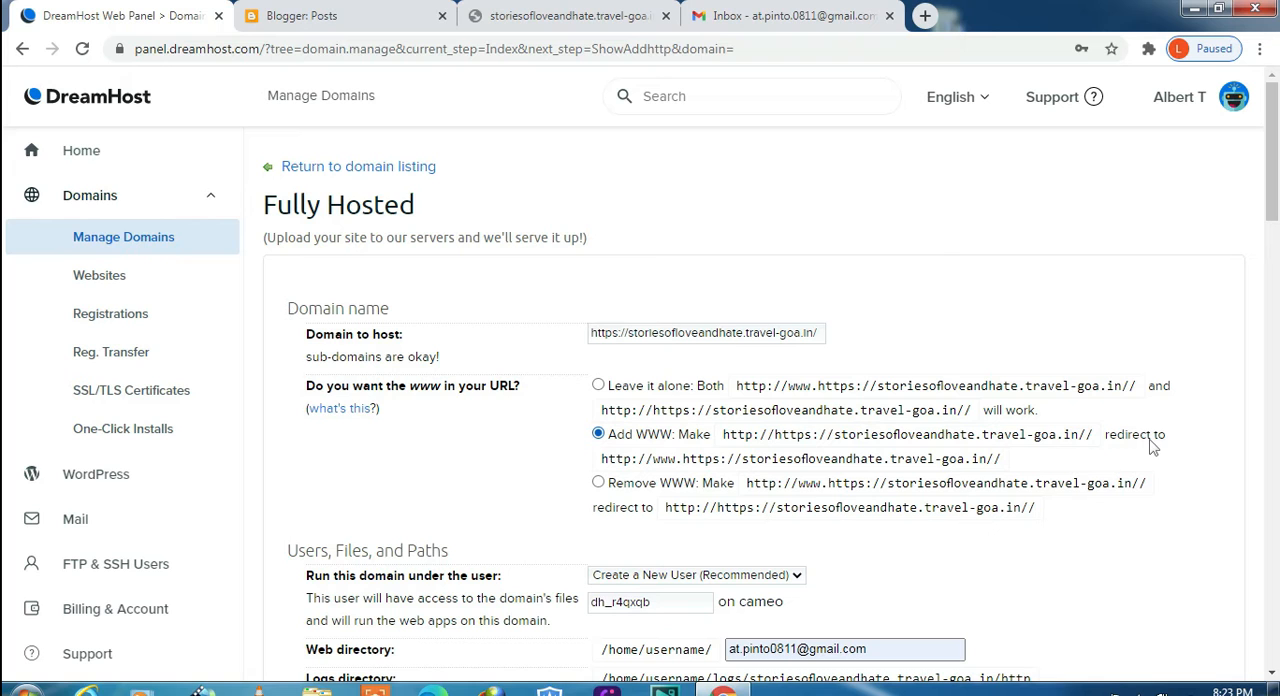
scroll(down, 3)
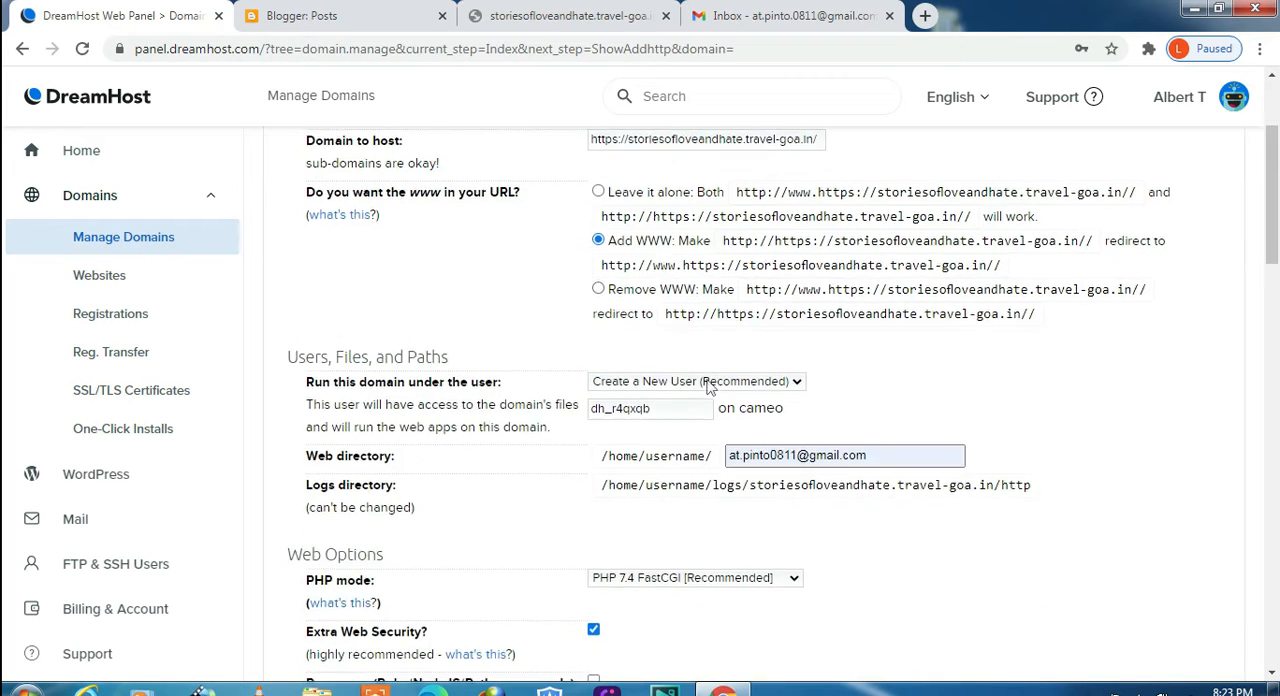
scroll(down, 3)
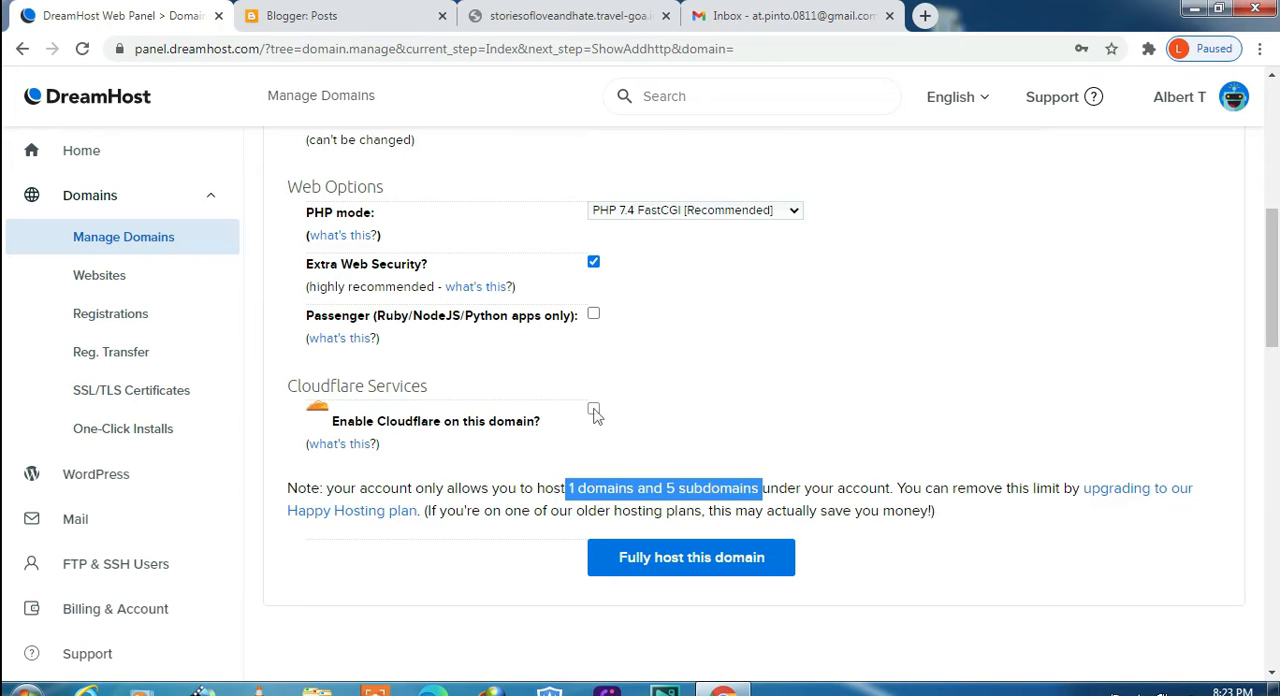
Enable Cloudflare on the Basic free plan and submit full hosting for the subdomain
click(593, 412)
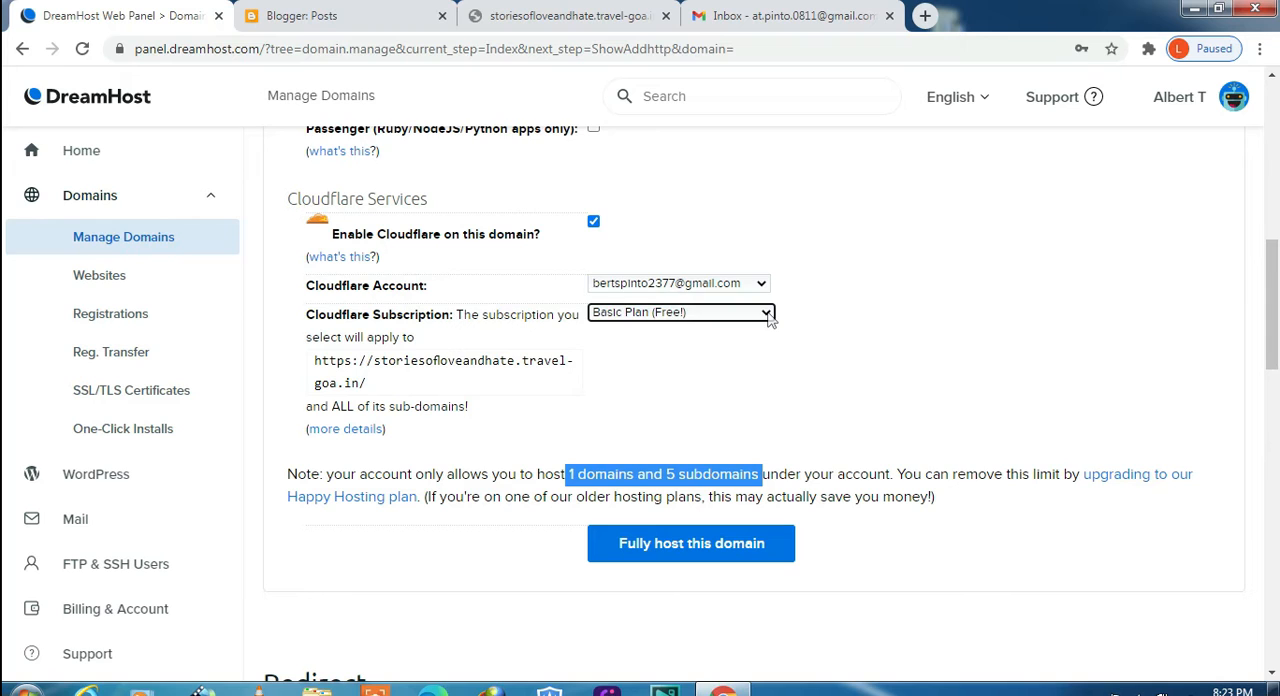
mouse_move(428, 316)
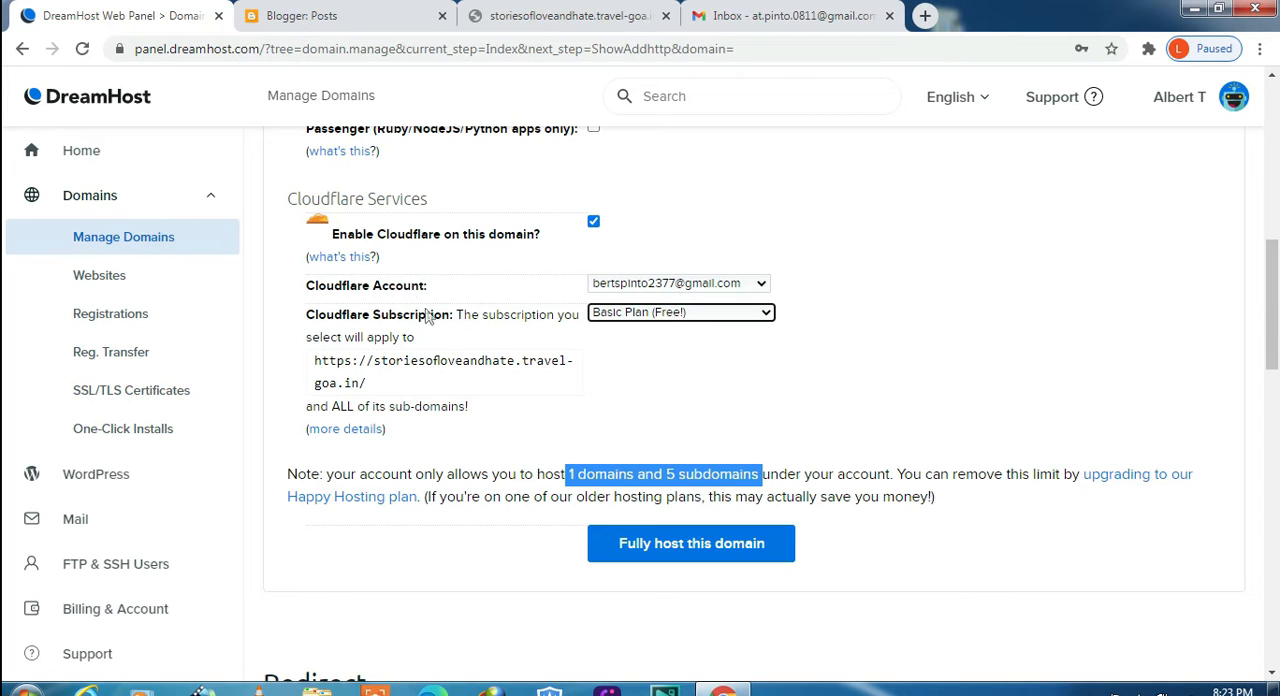
scroll(down, 3)
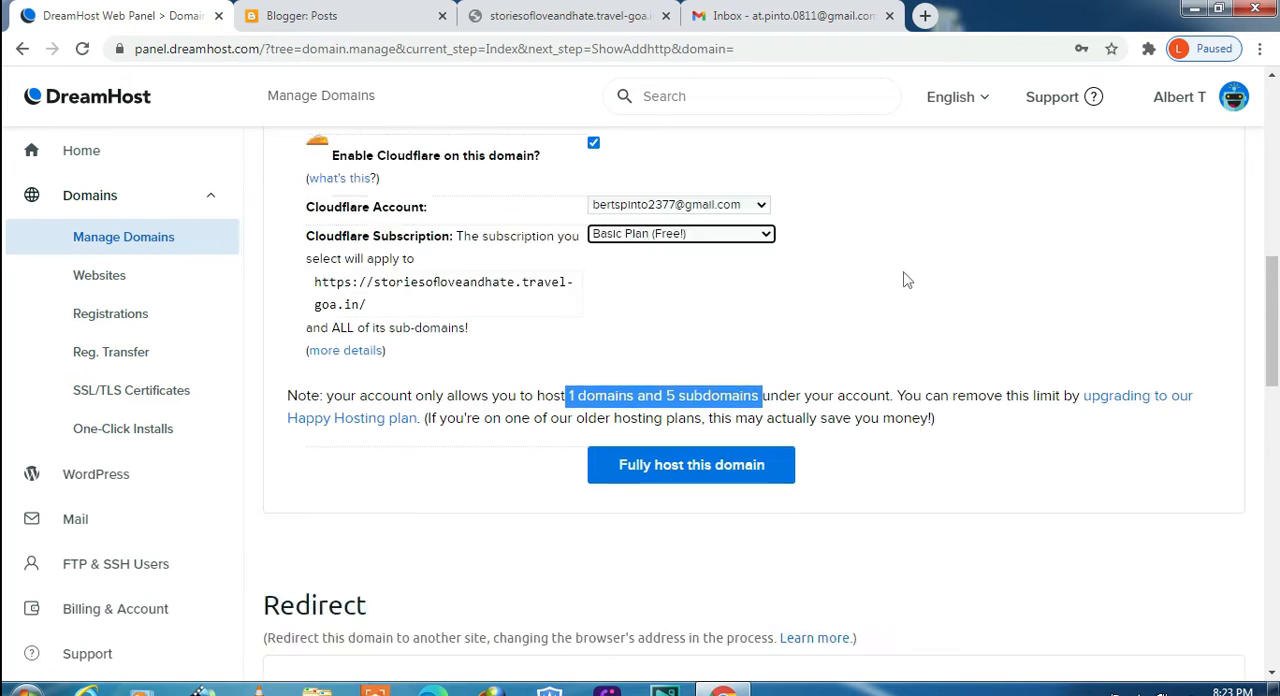
scroll(down, 3)
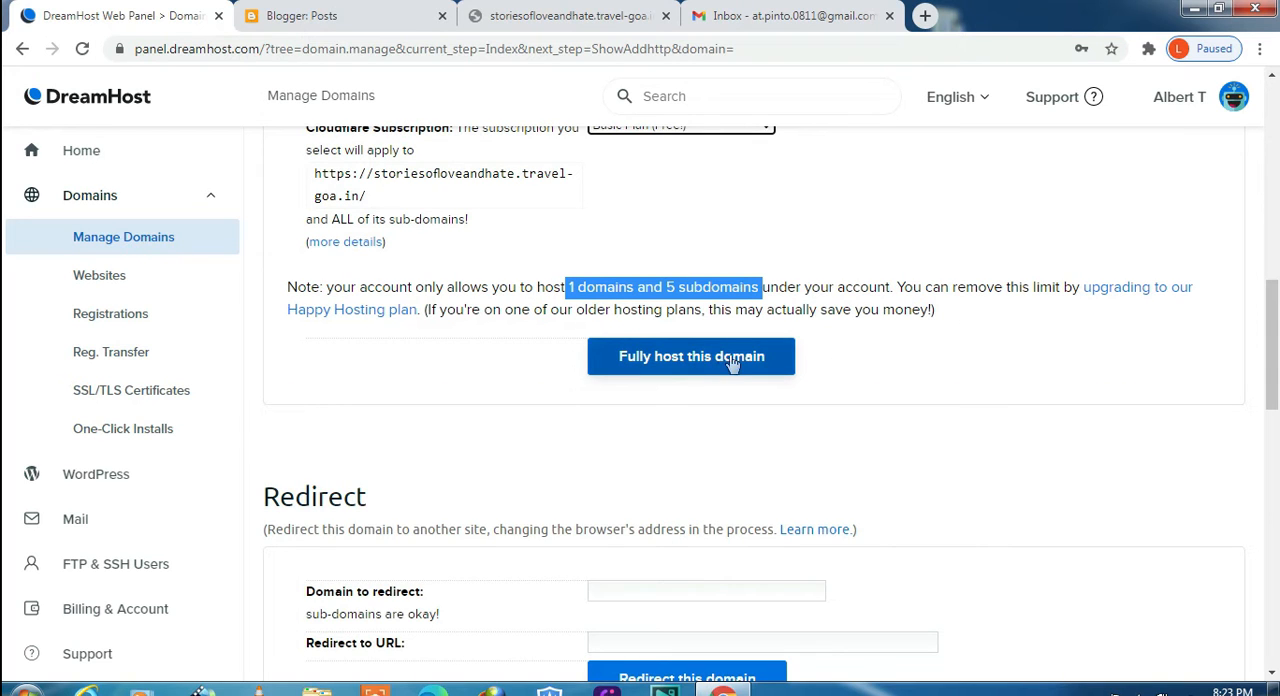
mouse_move(707, 357)
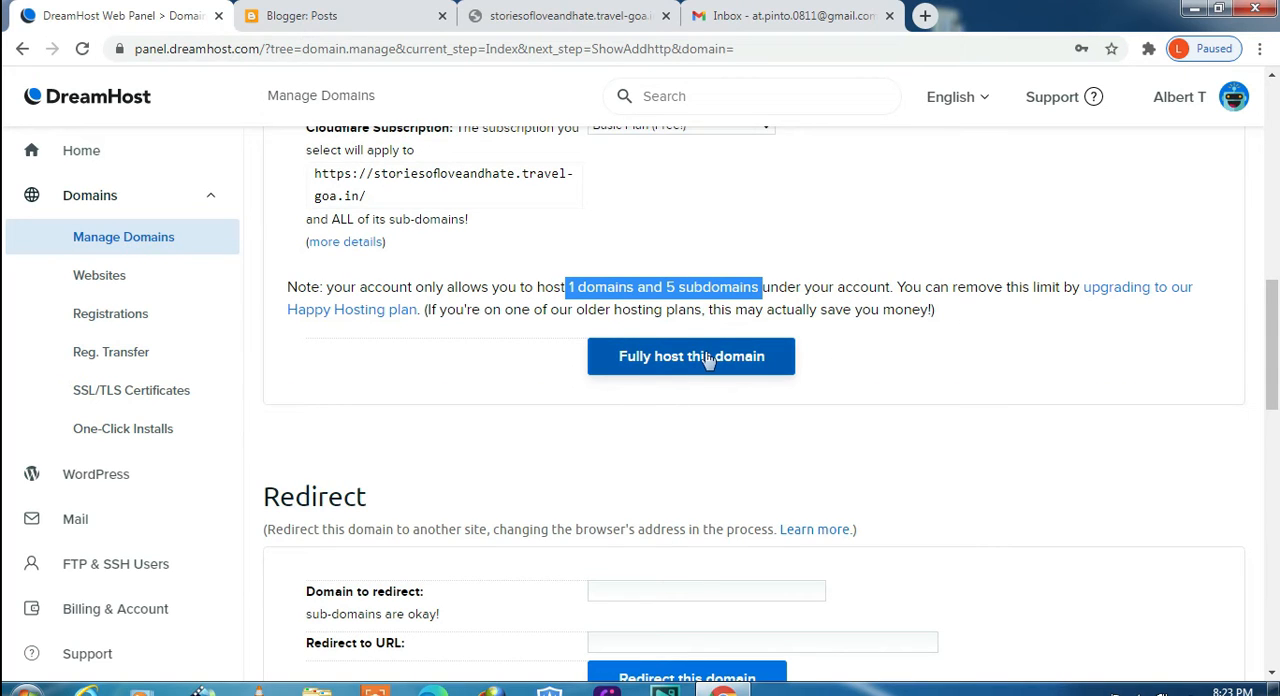
click(691, 356)
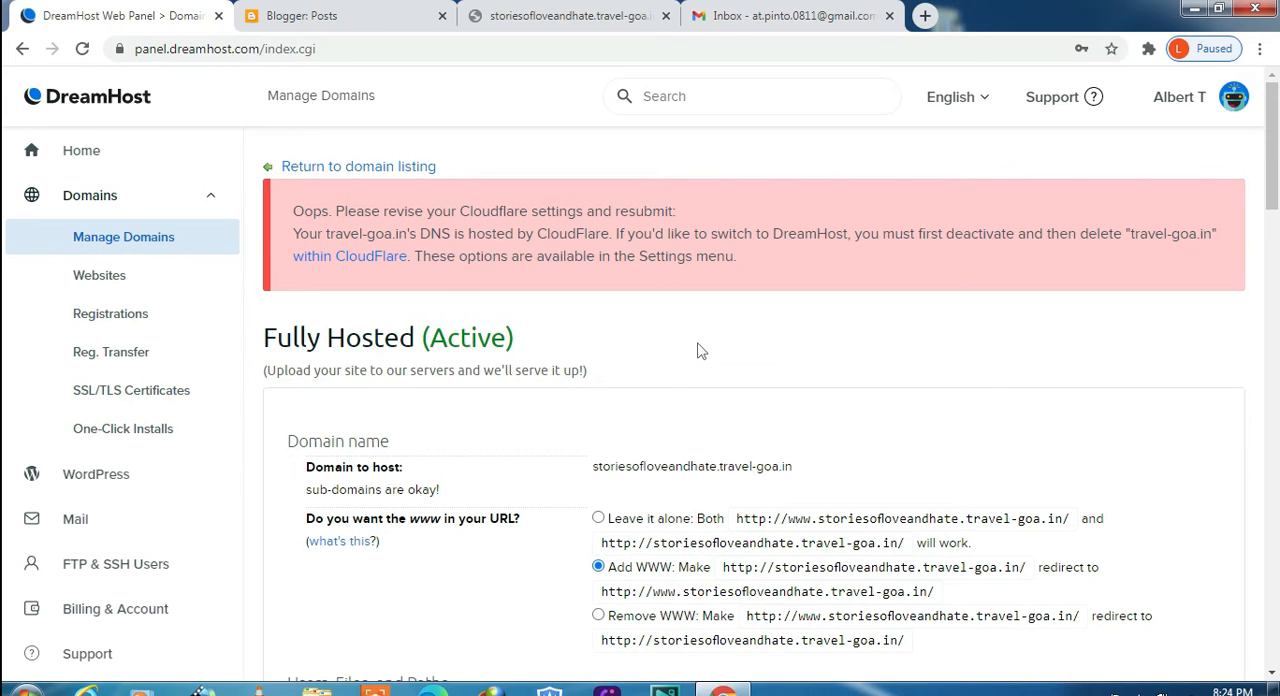
Read the 'DreamHost SFTP-only User Activated' email in Gmail, then return to DreamHost
click(790, 17)
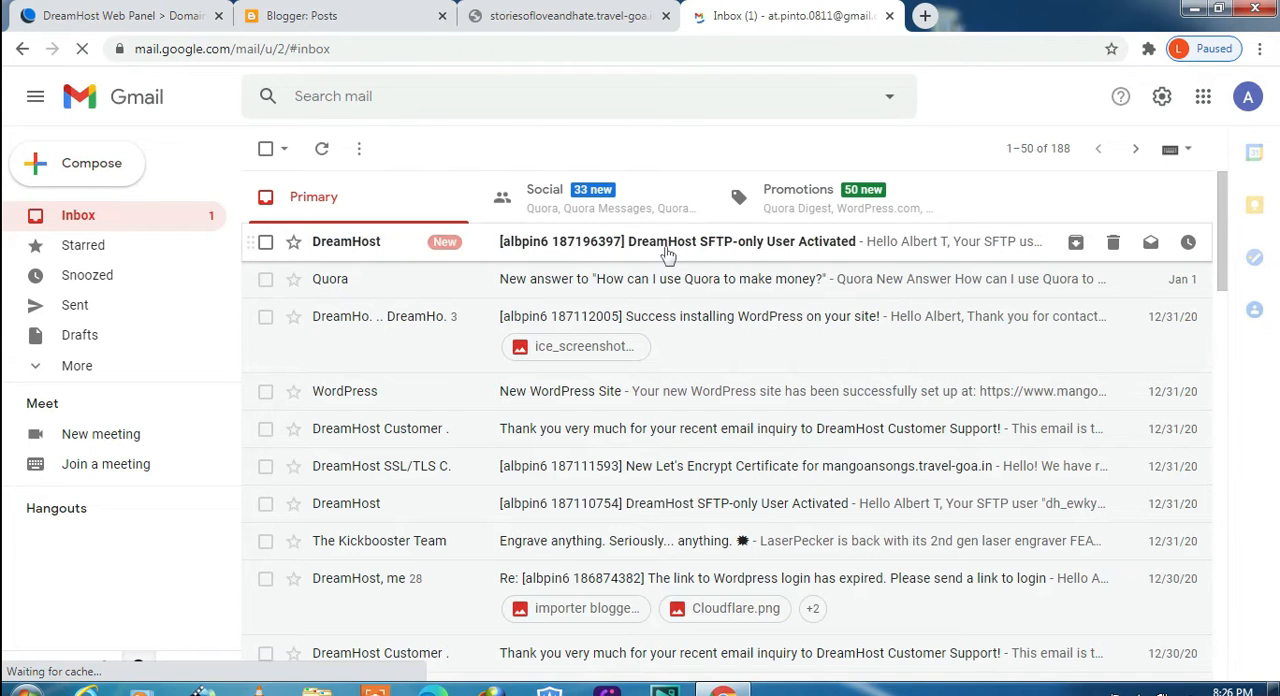
click(670, 241)
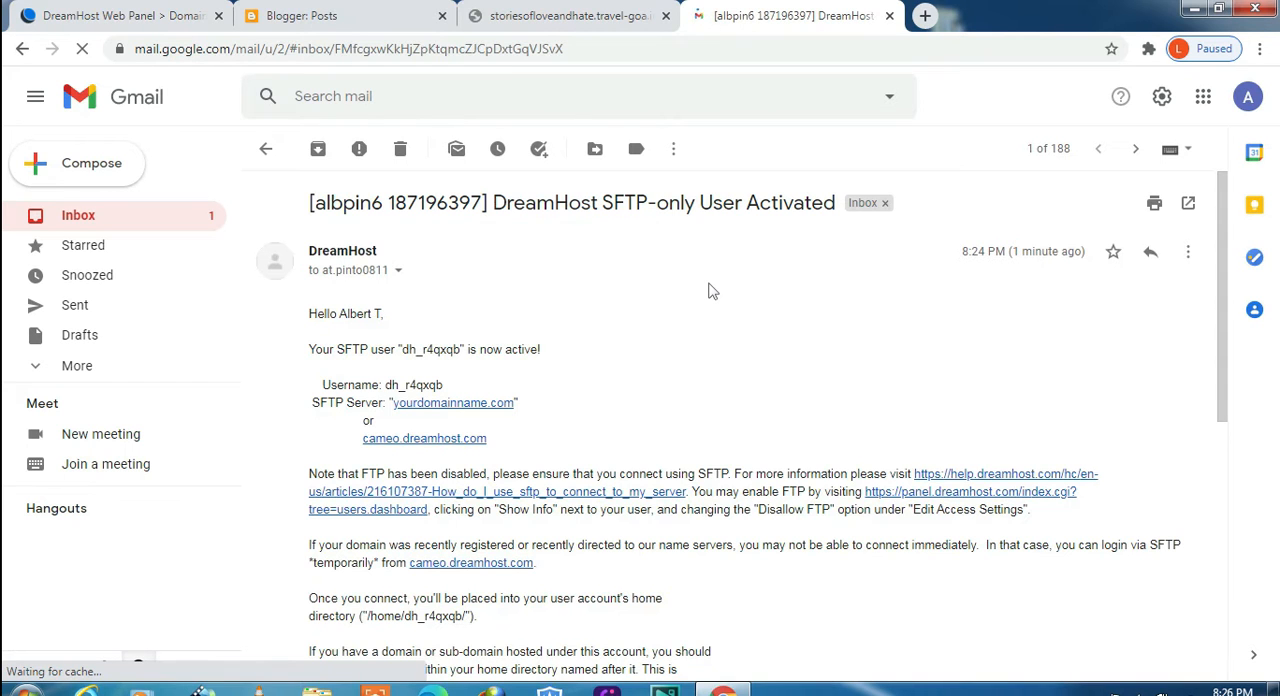
scroll(down, 3)
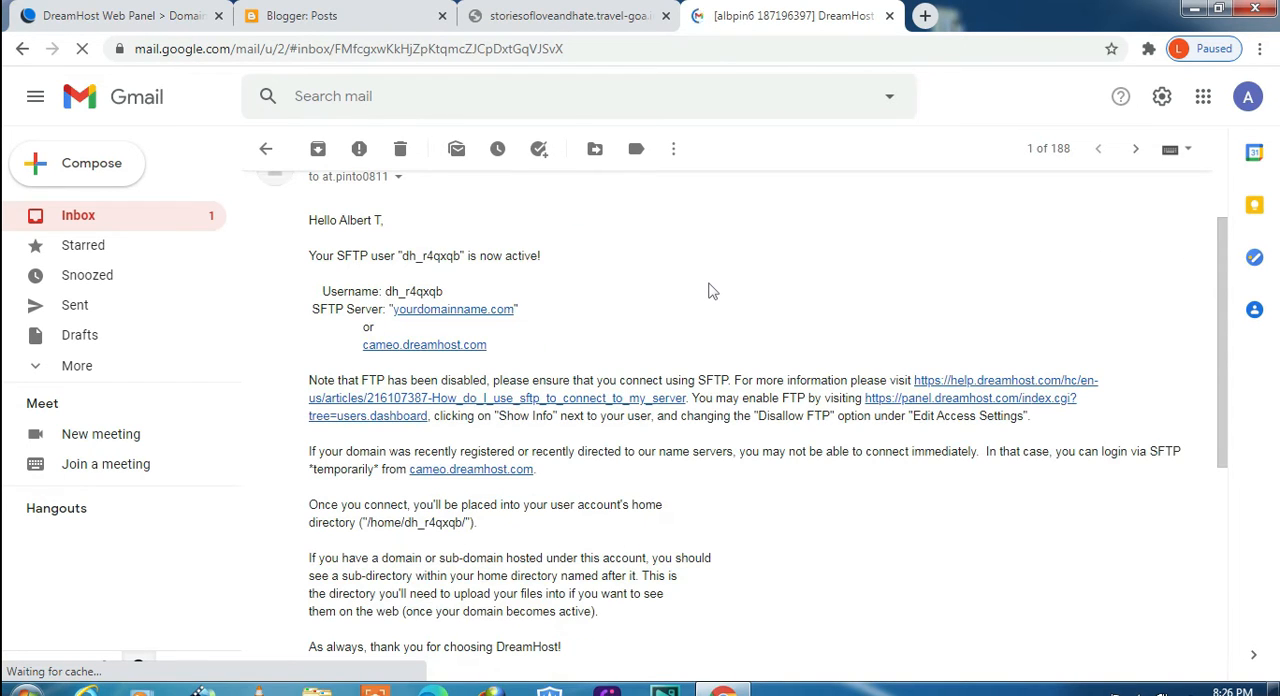
scroll(down, 3)
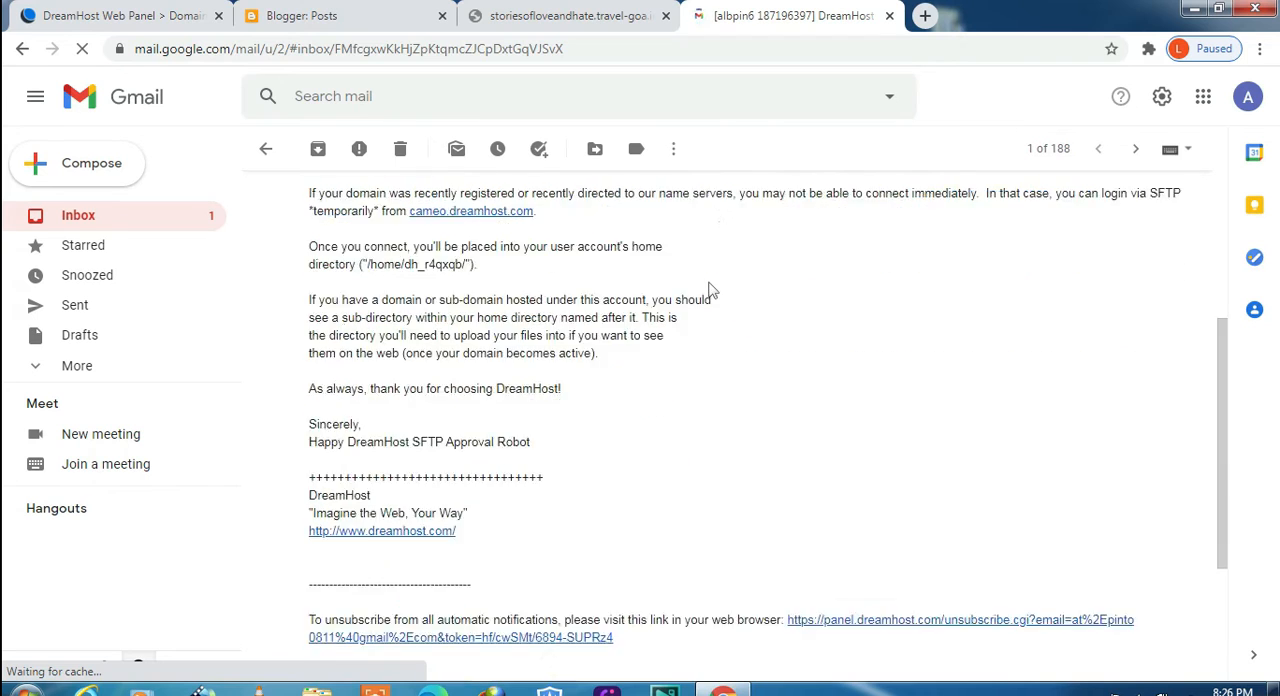
click(120, 18)
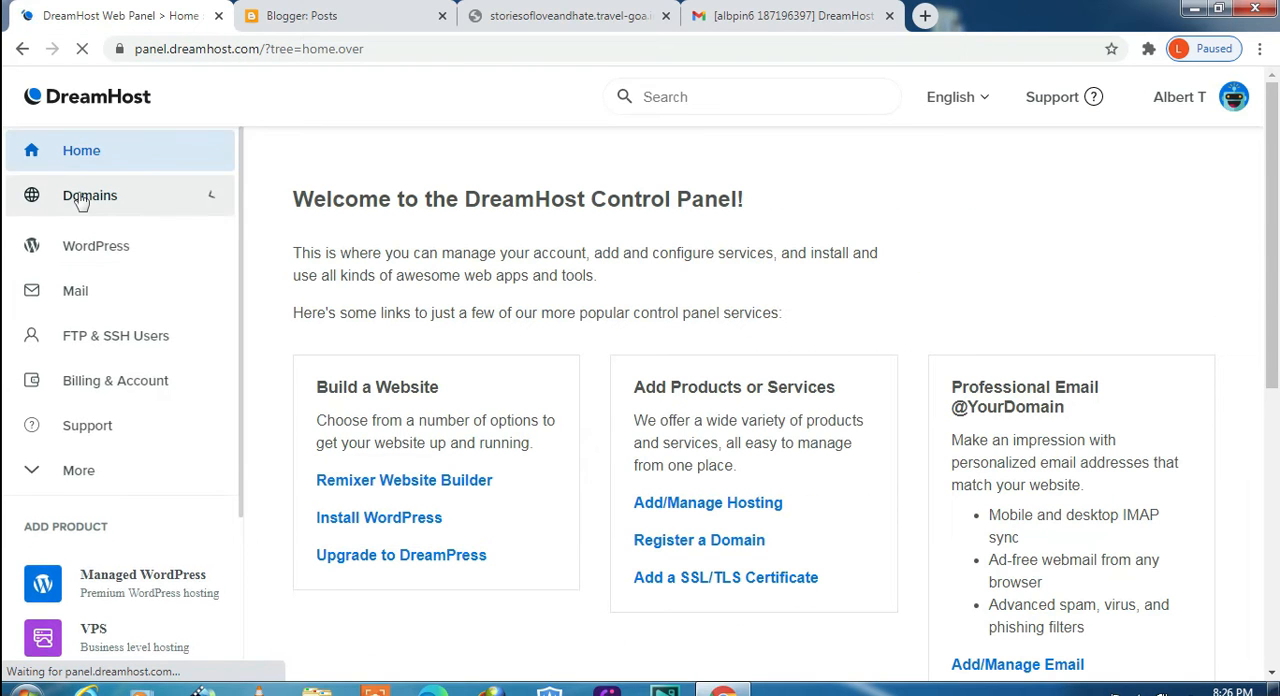
Expand Domains and open Manage Domains to see storiesofloveandhate.travel-goa.in's hosting status
click(89, 195)
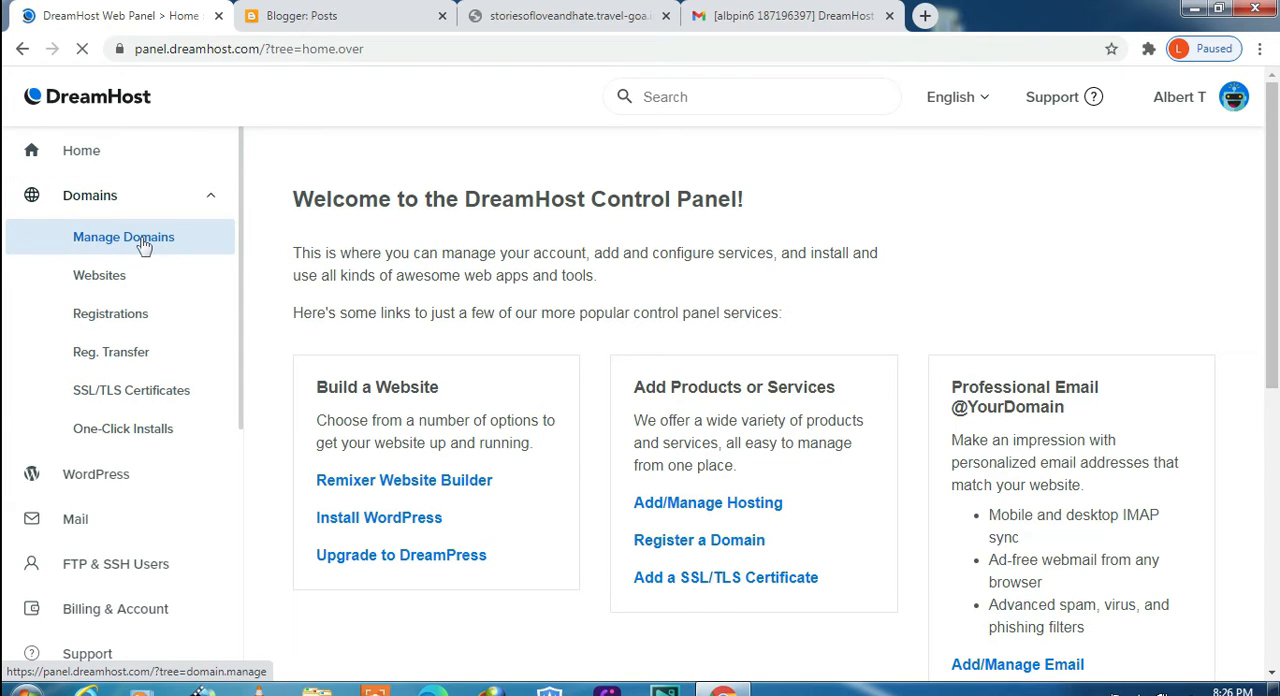
click(123, 237)
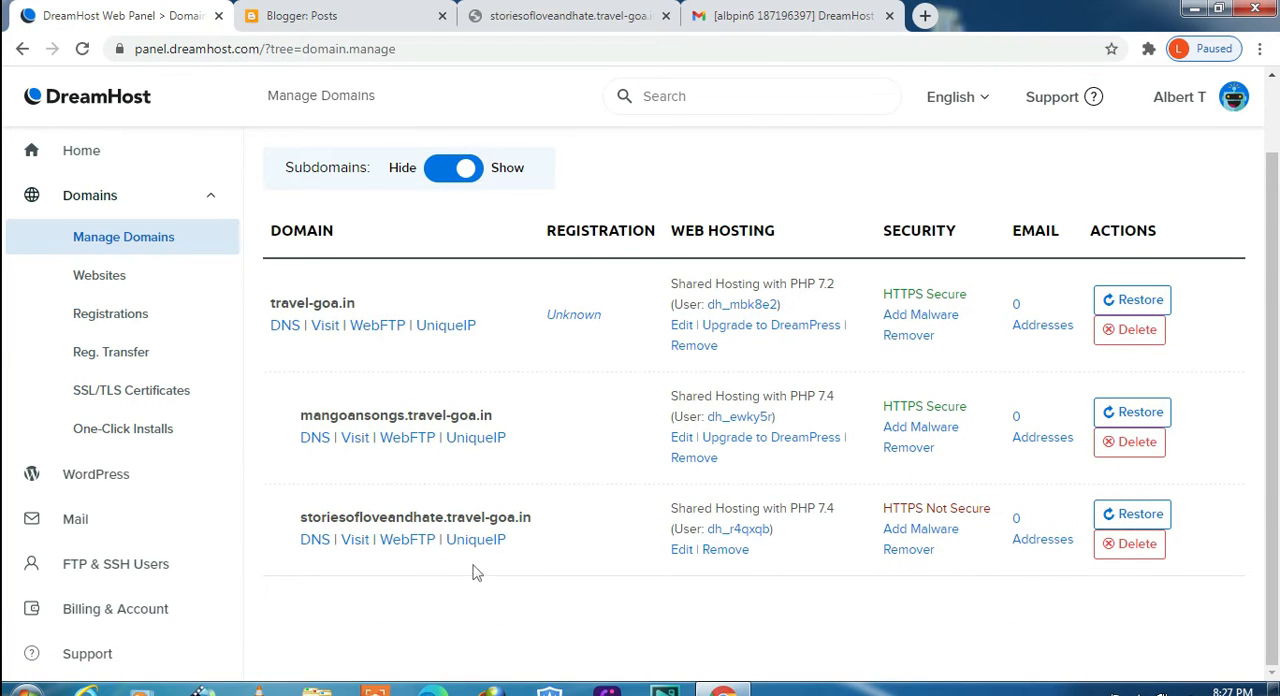
mouse_move(623, 533)
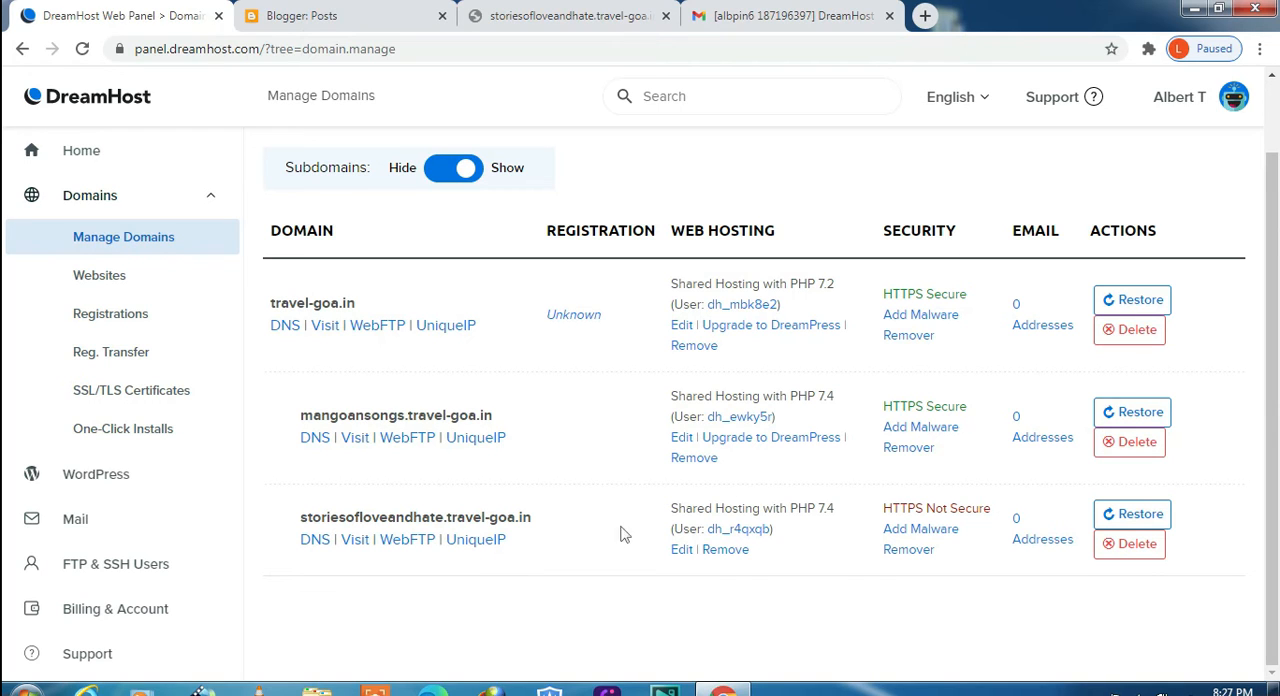
mouse_move(654, 513)
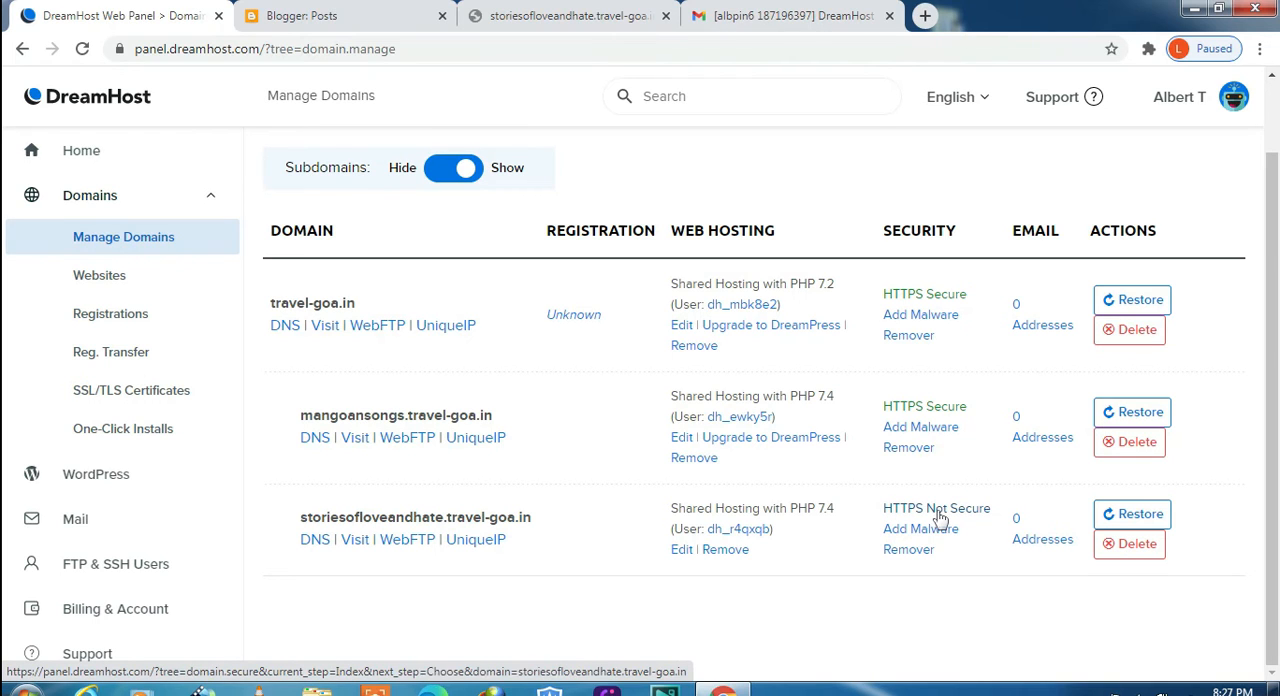
mouse_move(958, 520)
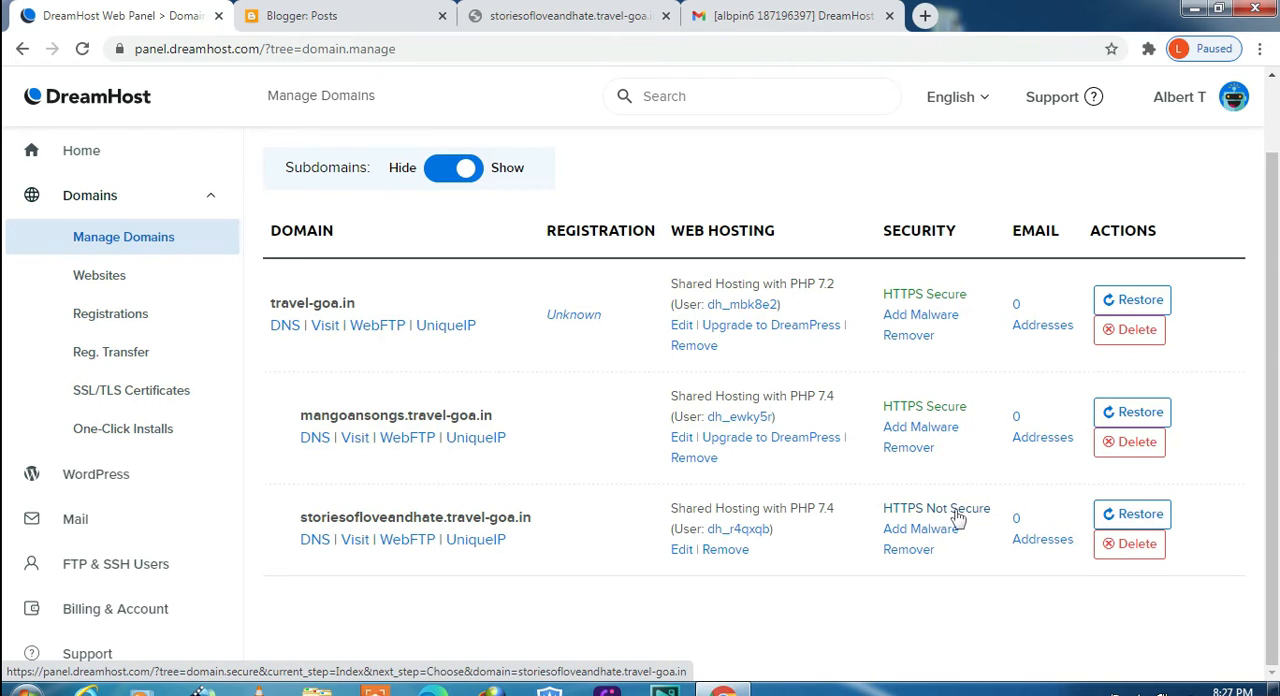
Order a free Let's Encrypt certificate for storiesofloveandhate.travel-goa.in, then go back to the panel home
click(923, 509)
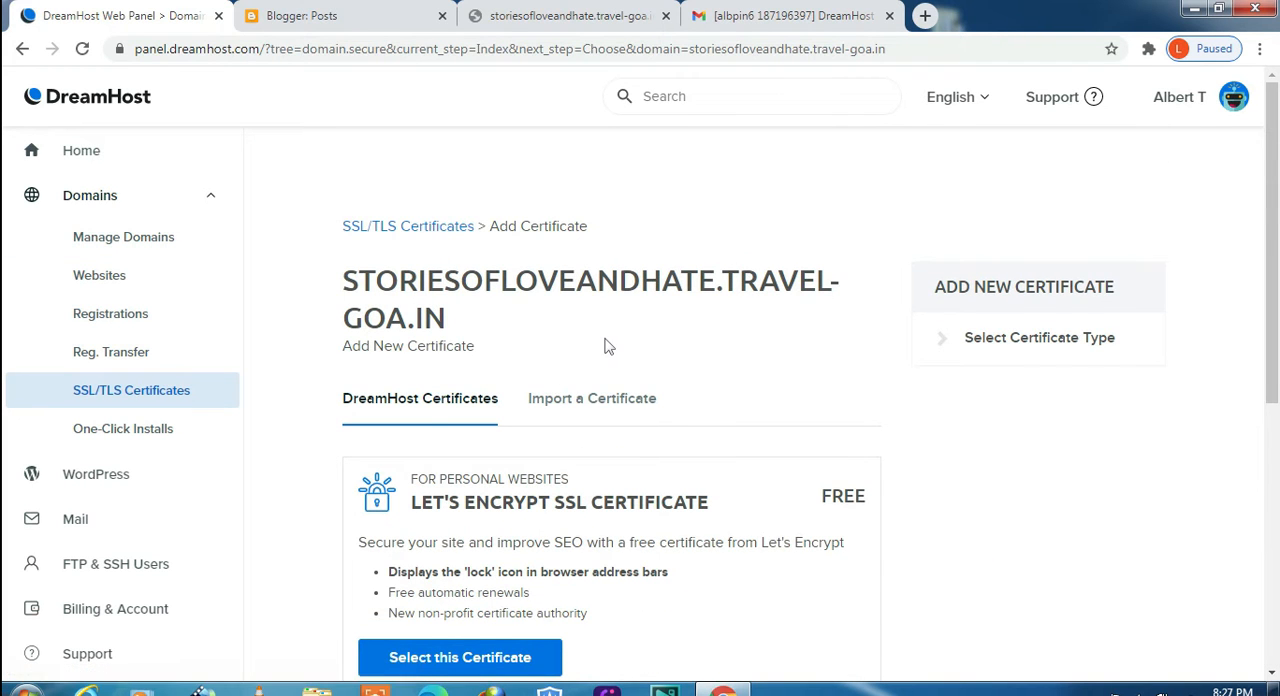
scroll(down, 3)
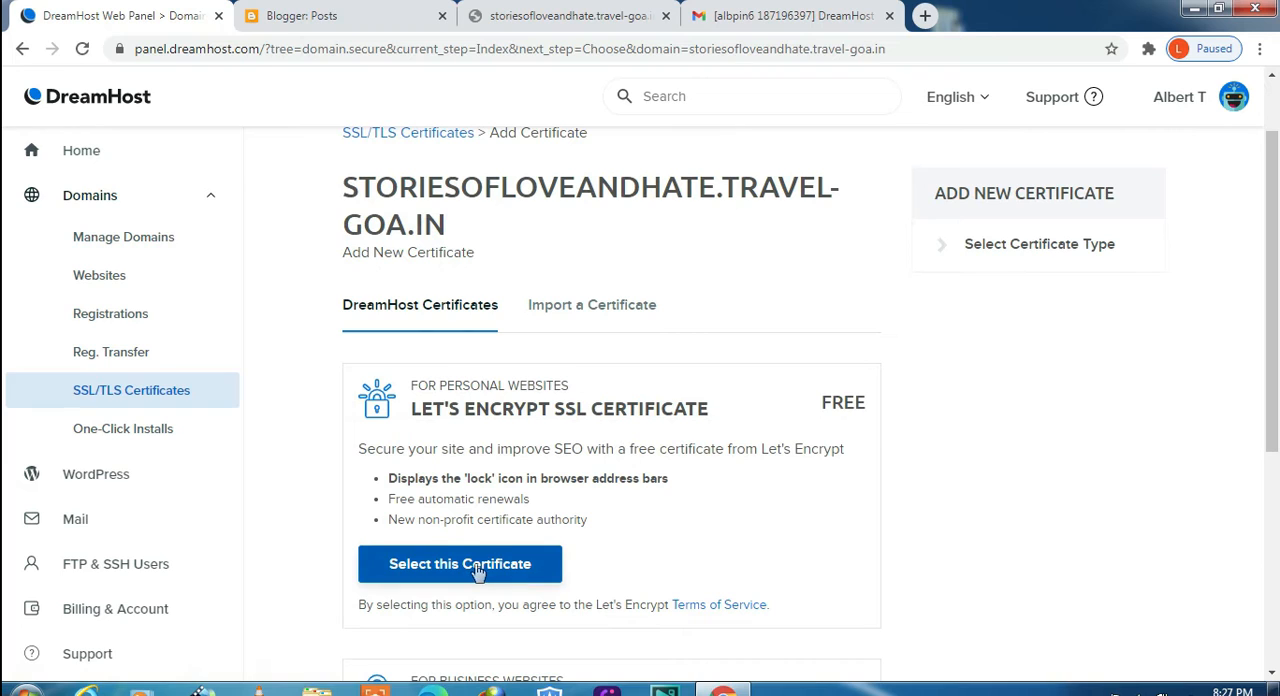
click(460, 563)
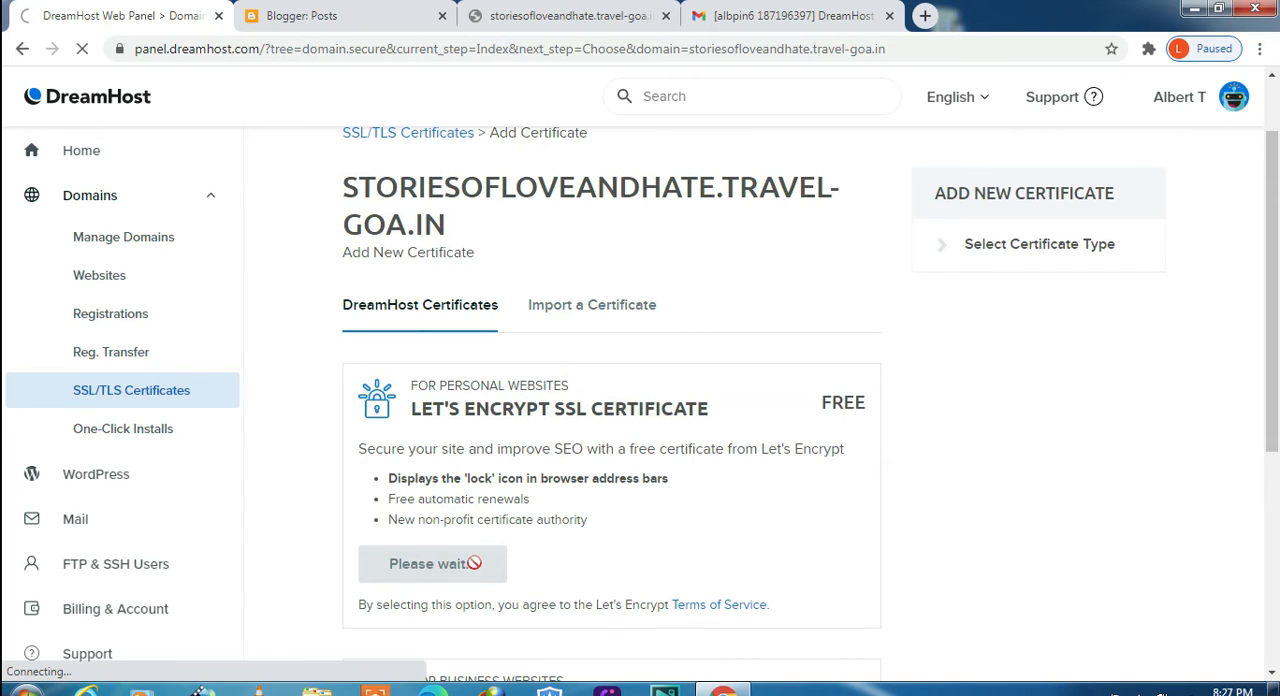
click(432, 563)
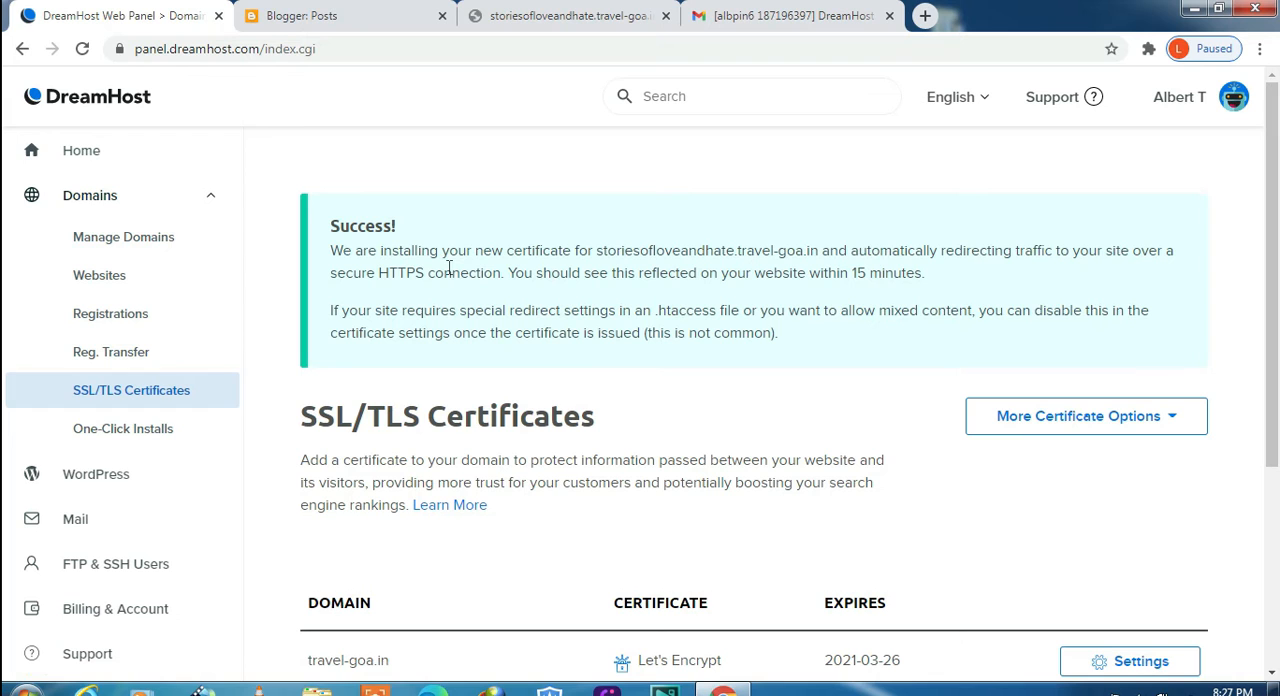
scroll(down, 3)
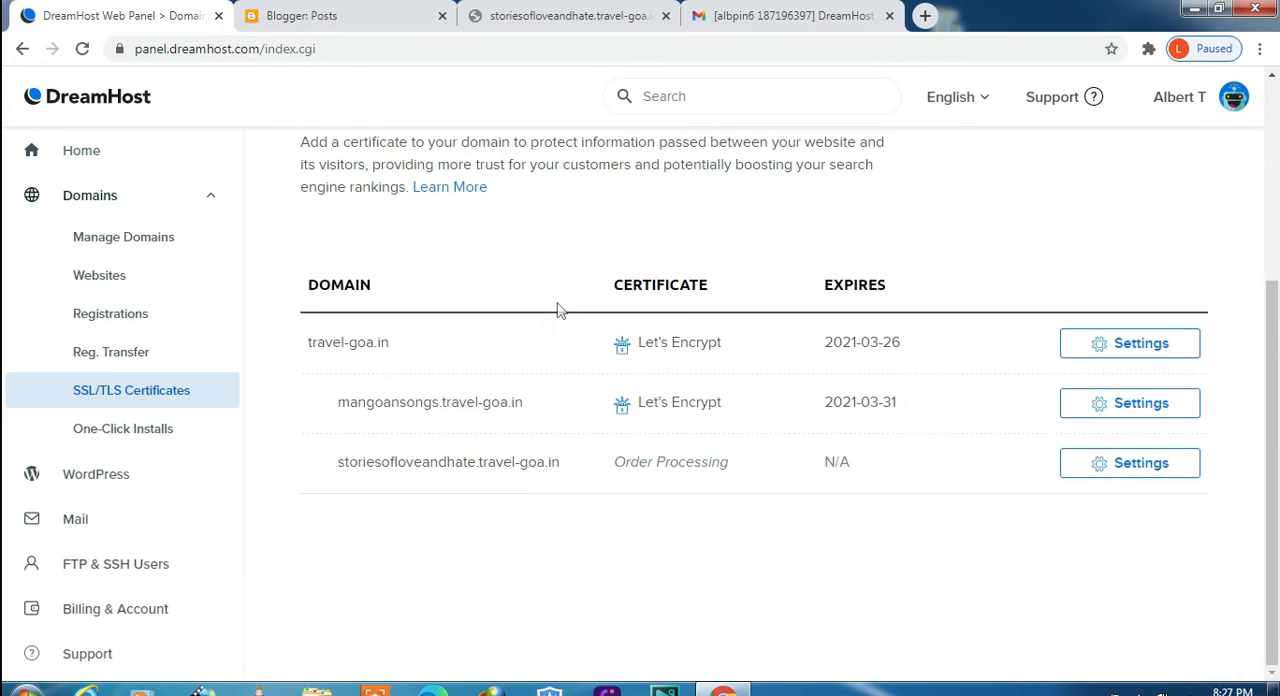
mouse_move(547, 301)
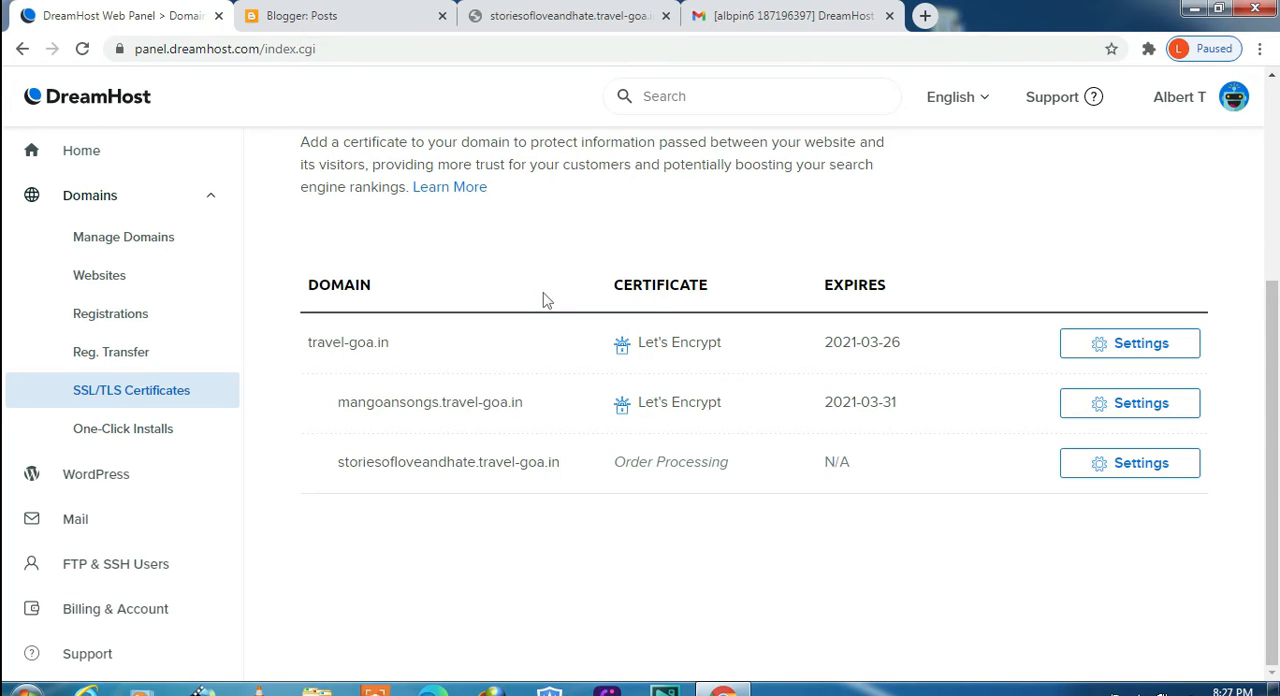
click(81, 150)
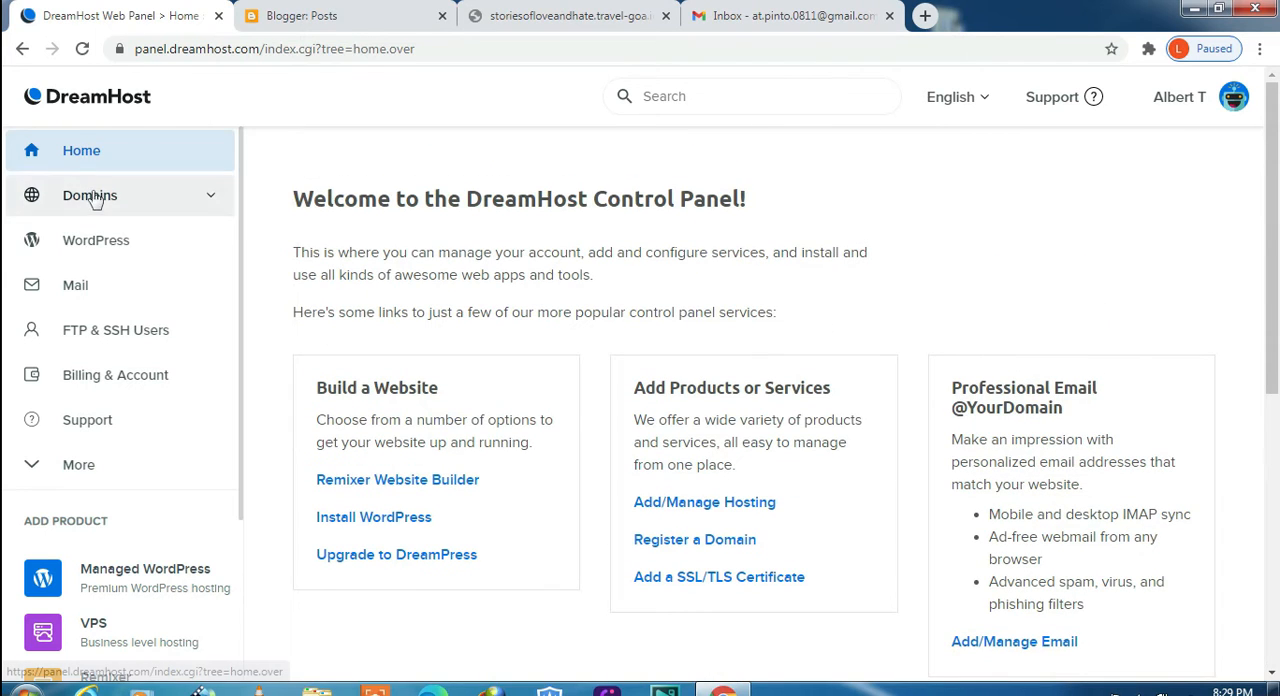
Run the WordPress one-click installer targeting storiesofloveandhate.travel-goa.in
click(96, 240)
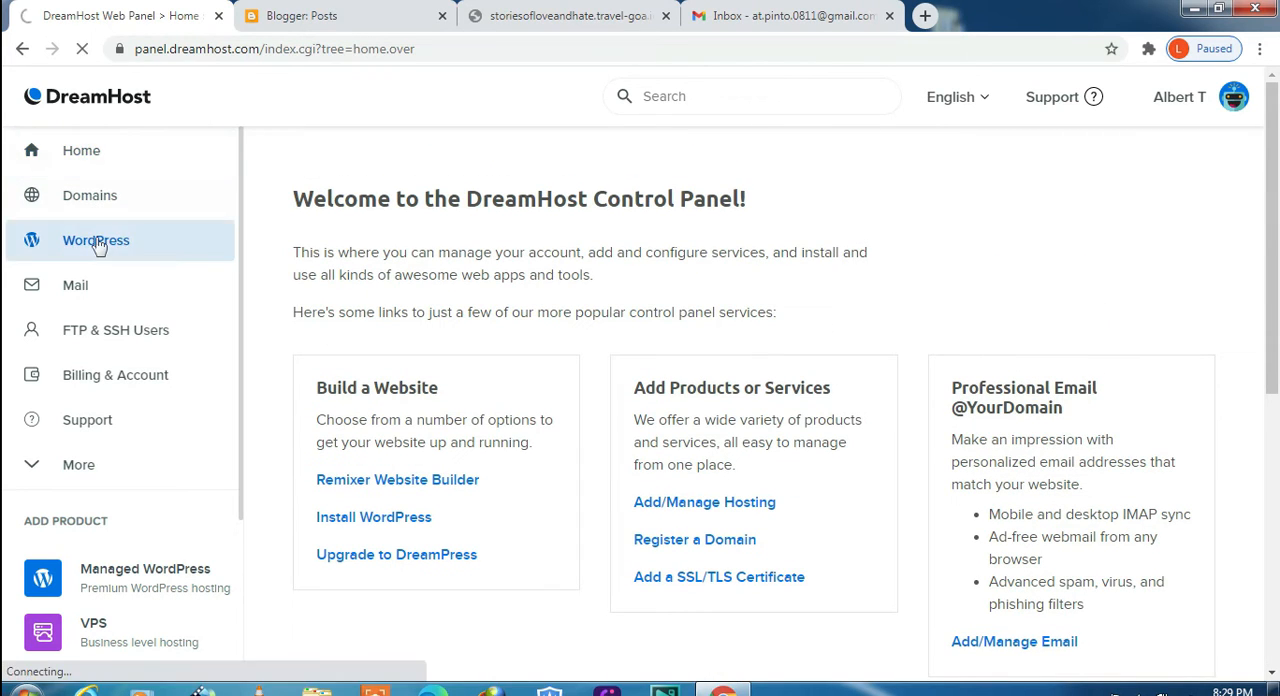
click(95, 240)
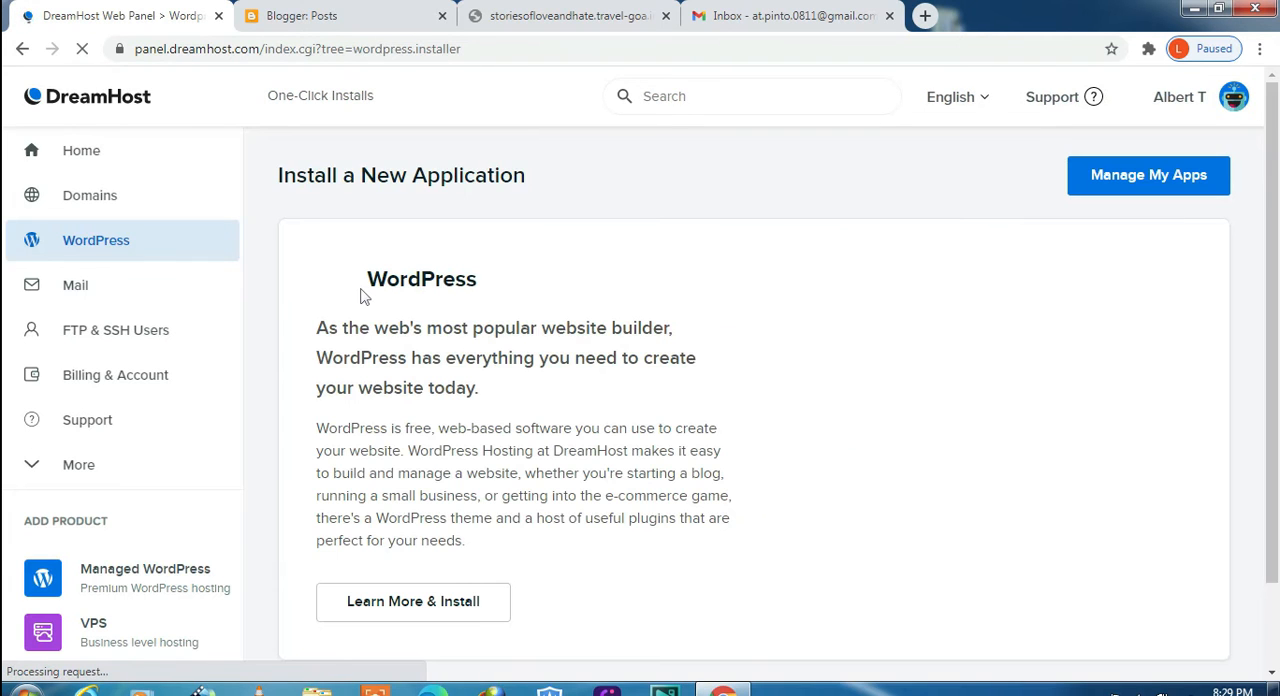
click(413, 602)
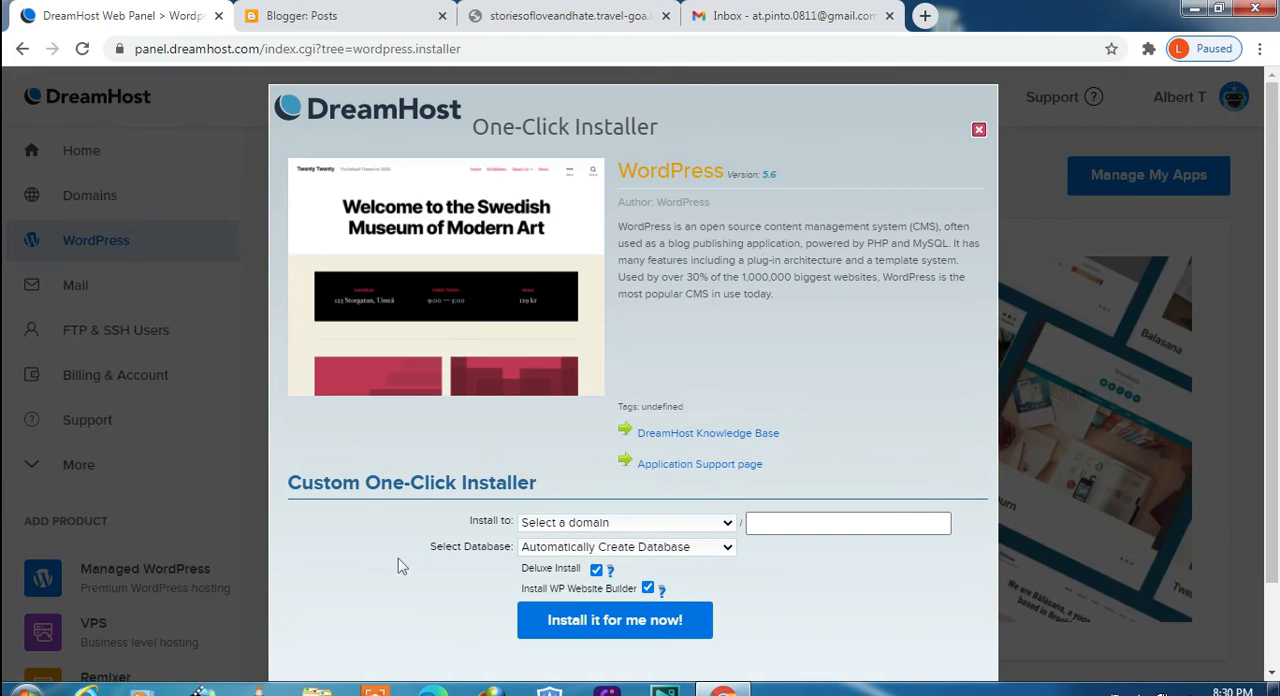
mouse_move(361, 477)
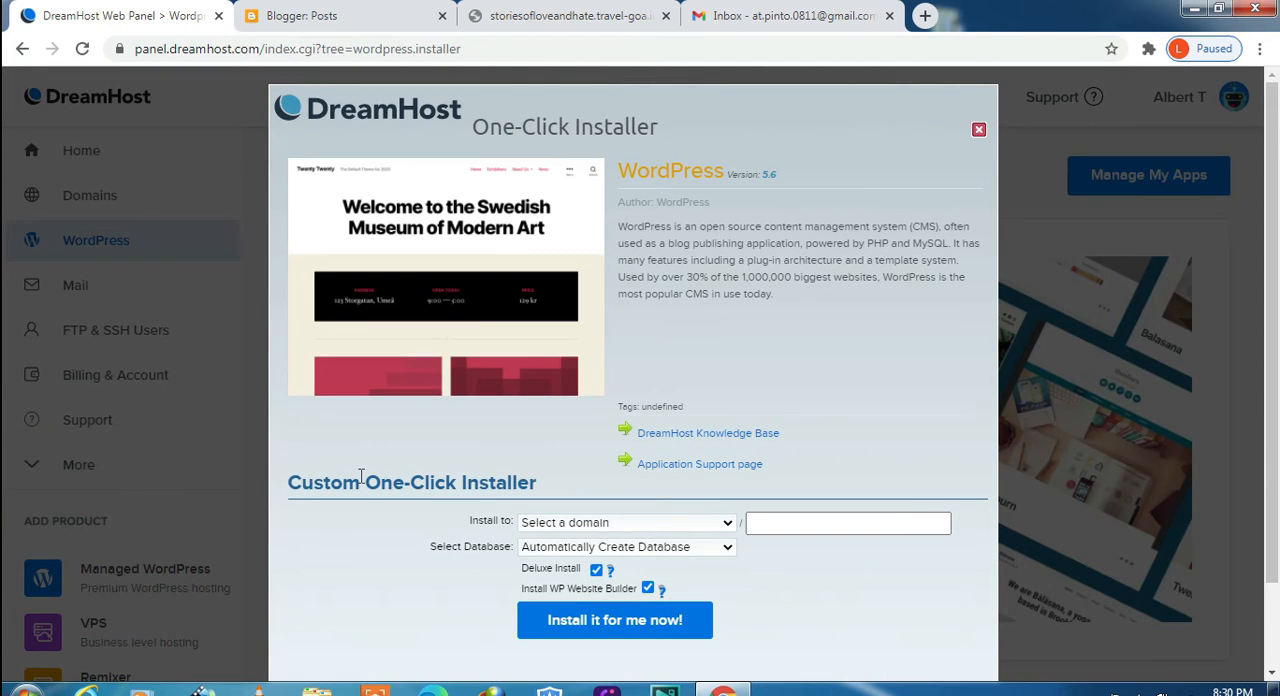
scroll(down, 3)
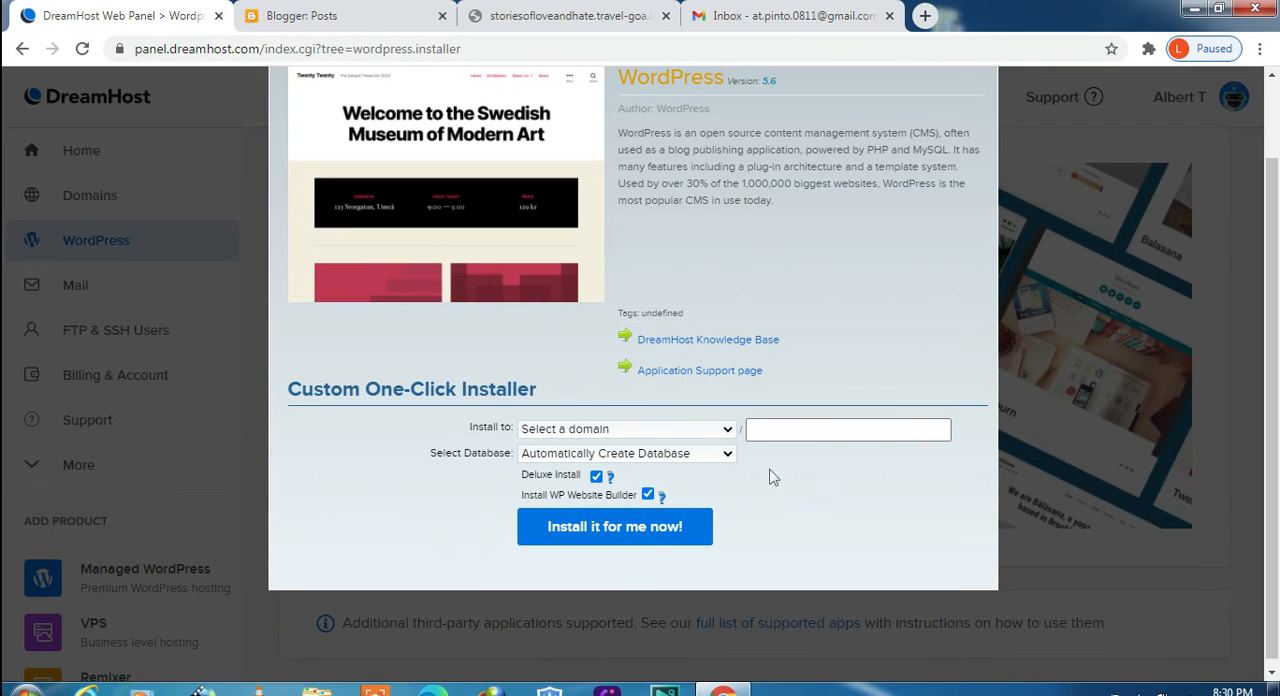
click(625, 429)
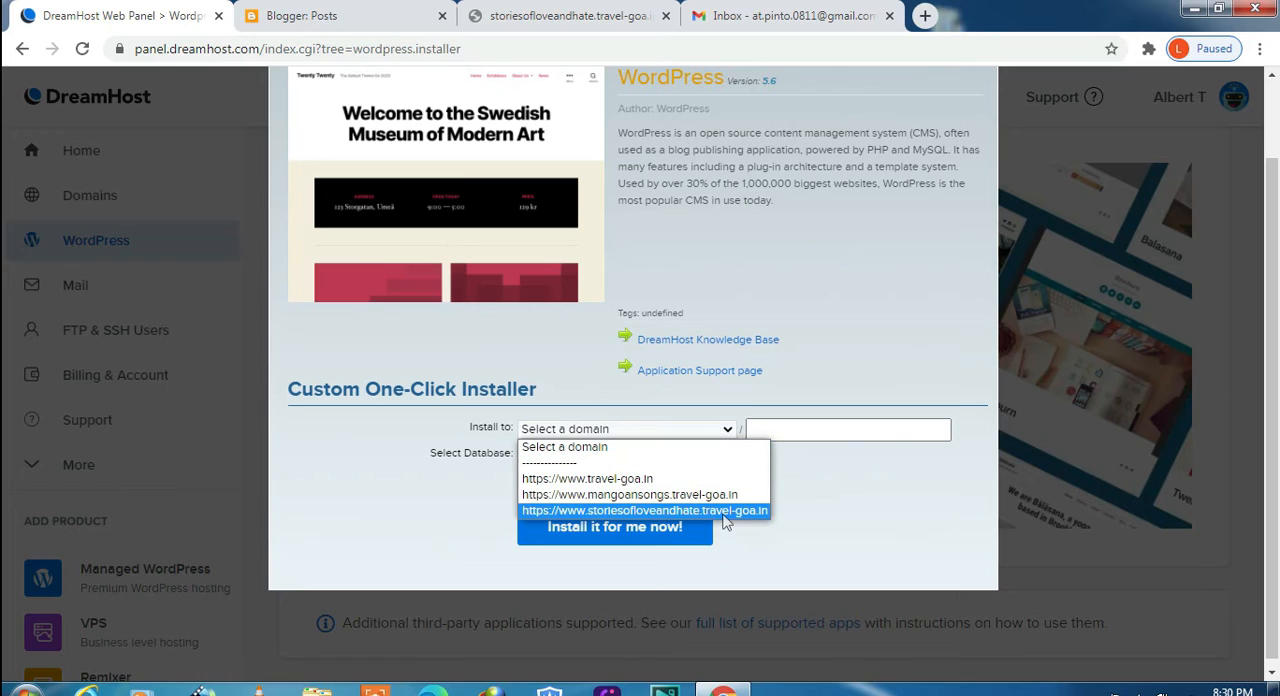
click(640, 510)
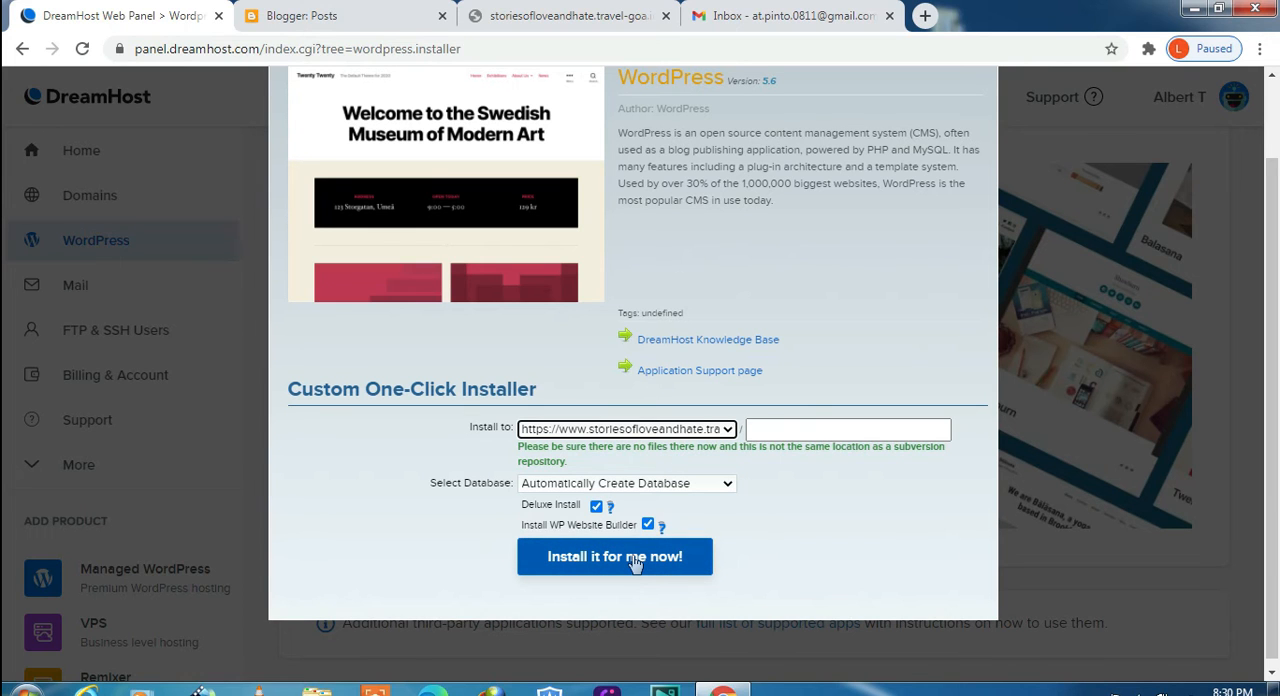
click(615, 556)
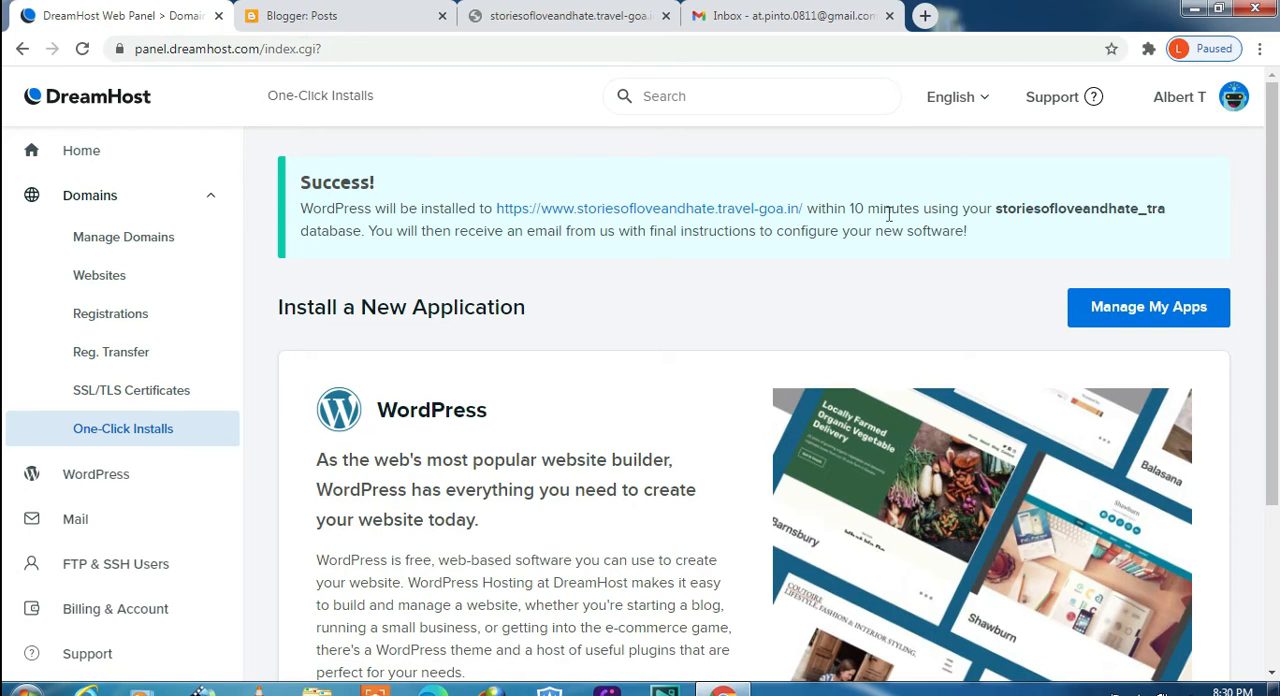
mouse_move(527, 252)
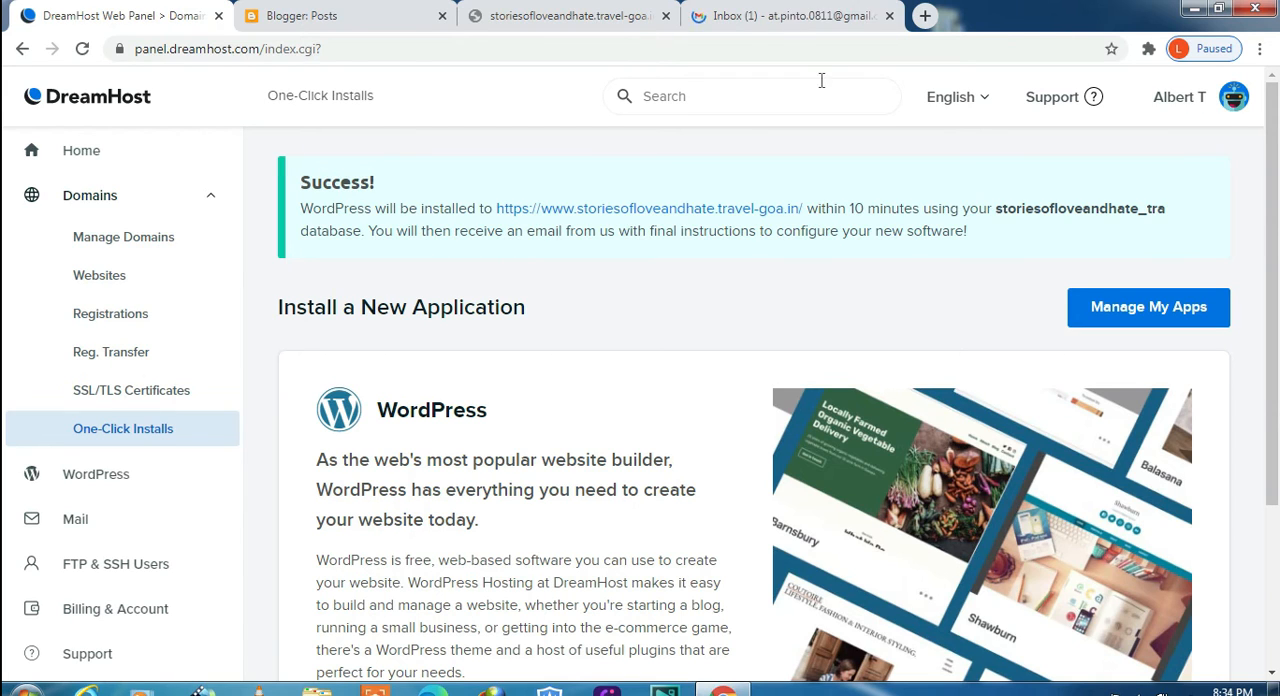
mouse_move(765, 20)
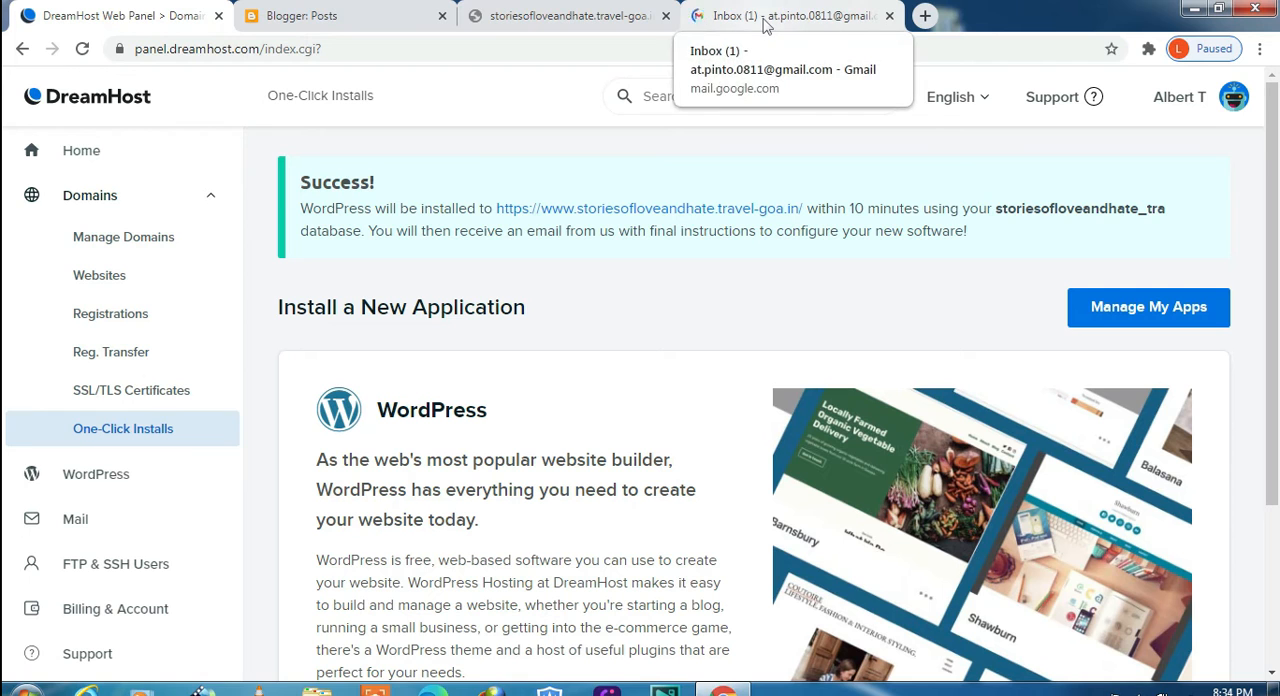
Open DreamHost's 'Success installing WordPress on your site!' email in Gmail
click(780, 17)
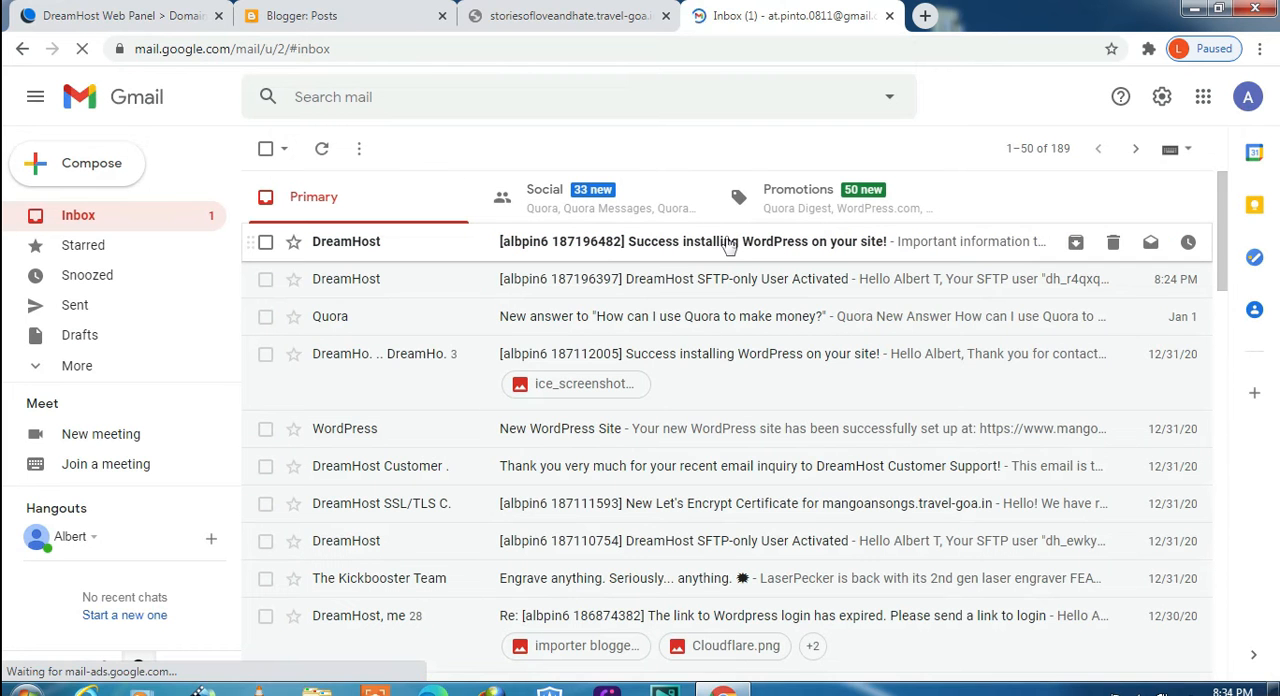
click(728, 241)
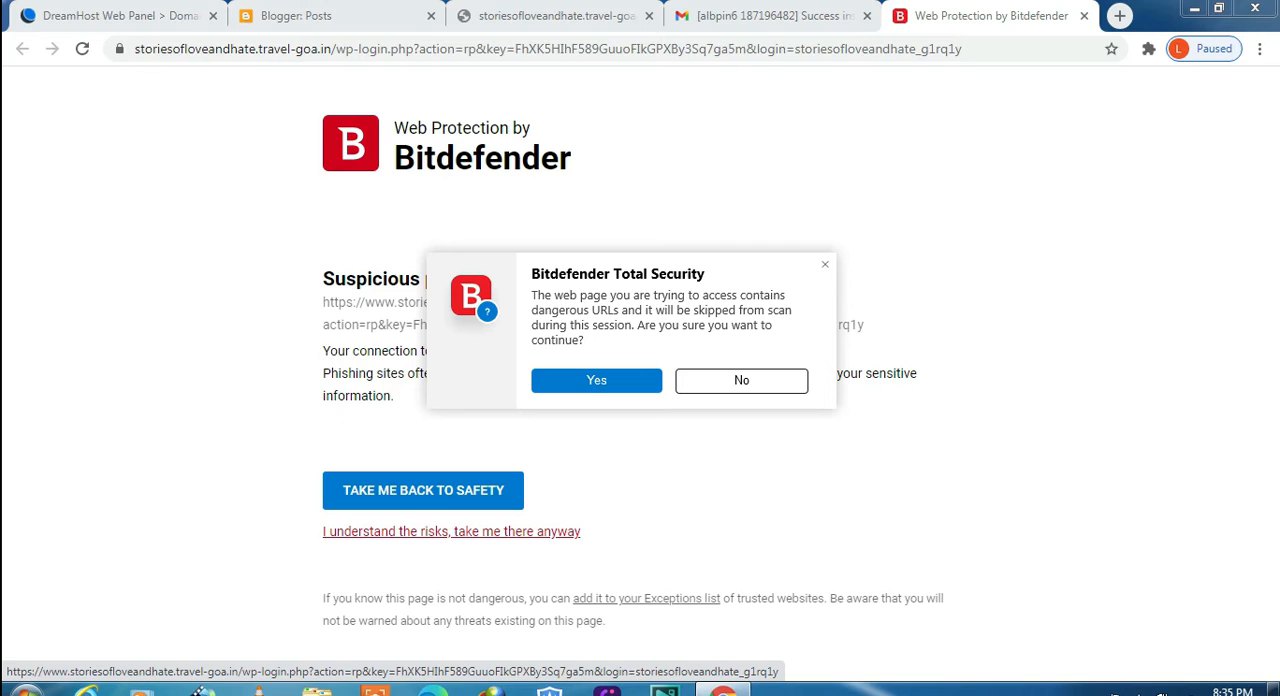
mouse_move(567, 505)
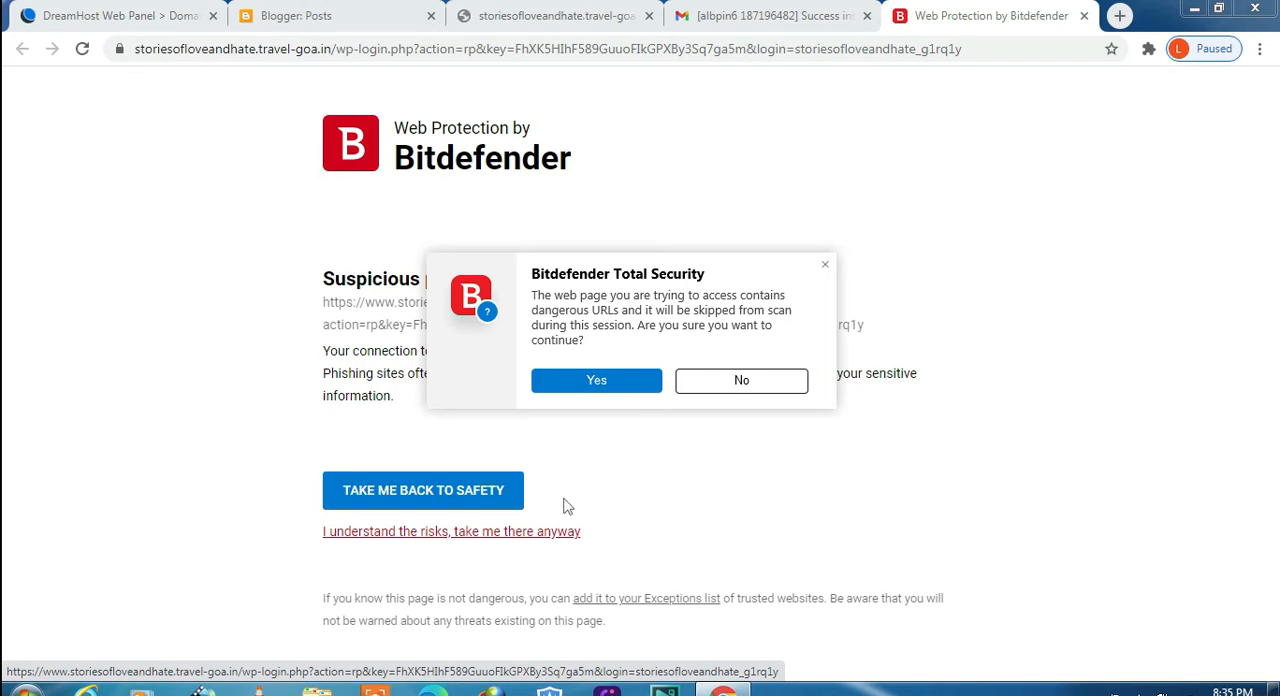
Bypass Bitdefender's suspicious-page warning for the WordPress login link, then close the blocked tab
click(596, 380)
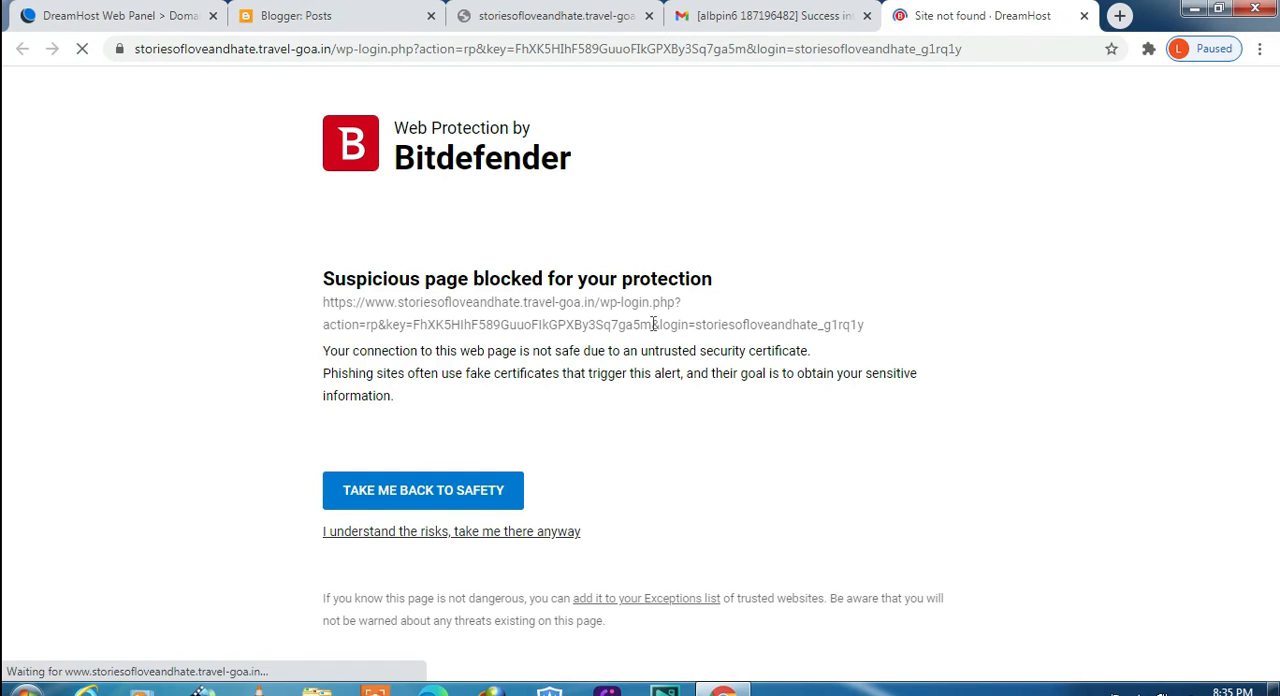
click(451, 531)
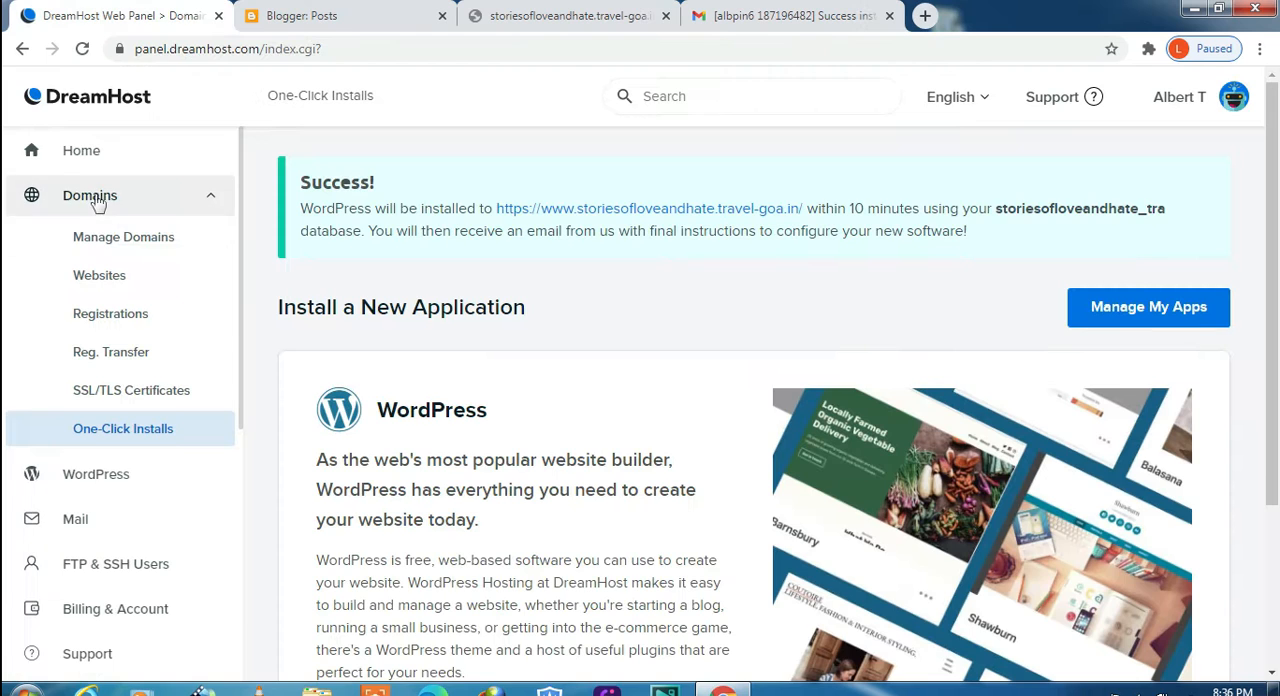
Open Domains > Manage Domains and open HTTPS settings for storiesofloveandhate.travel-goa.in
click(90, 195)
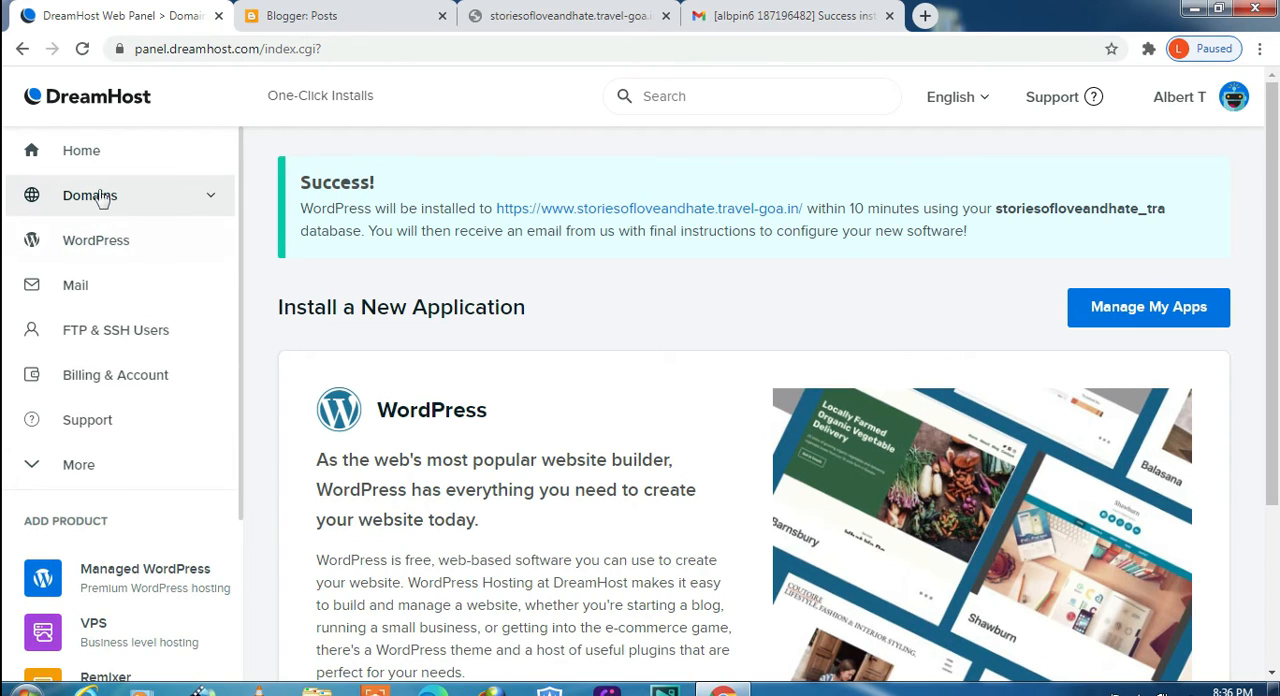
click(123, 237)
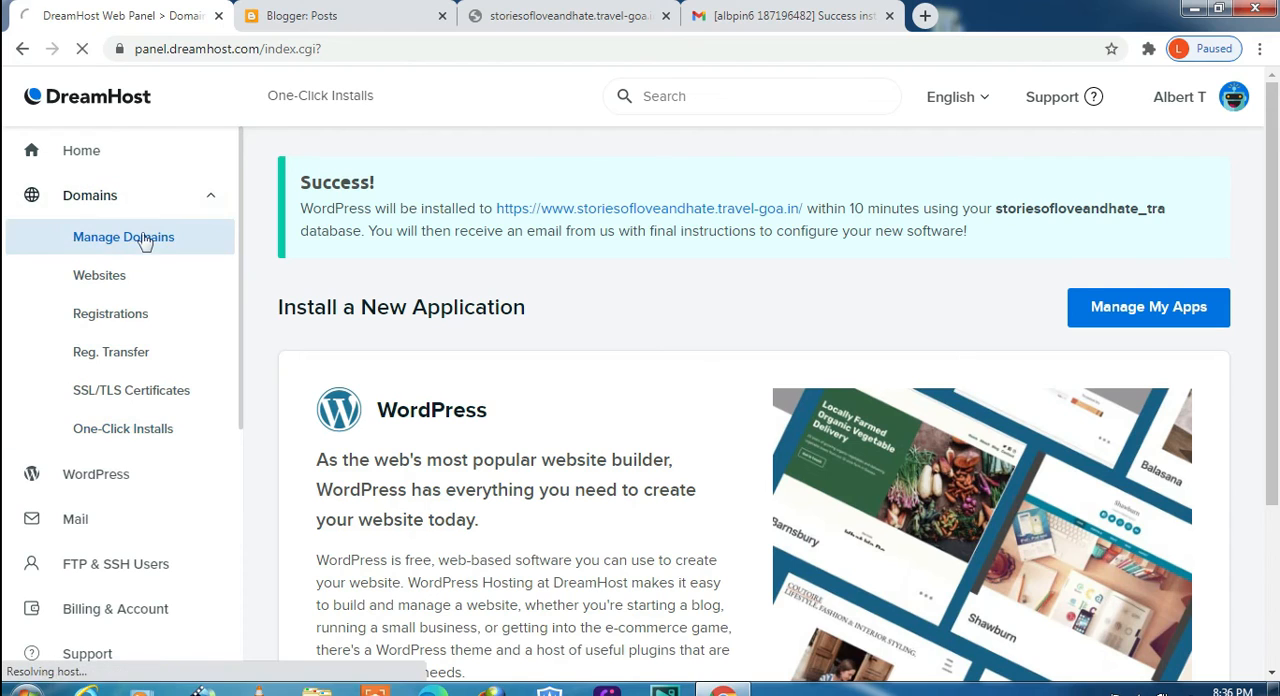
click(123, 237)
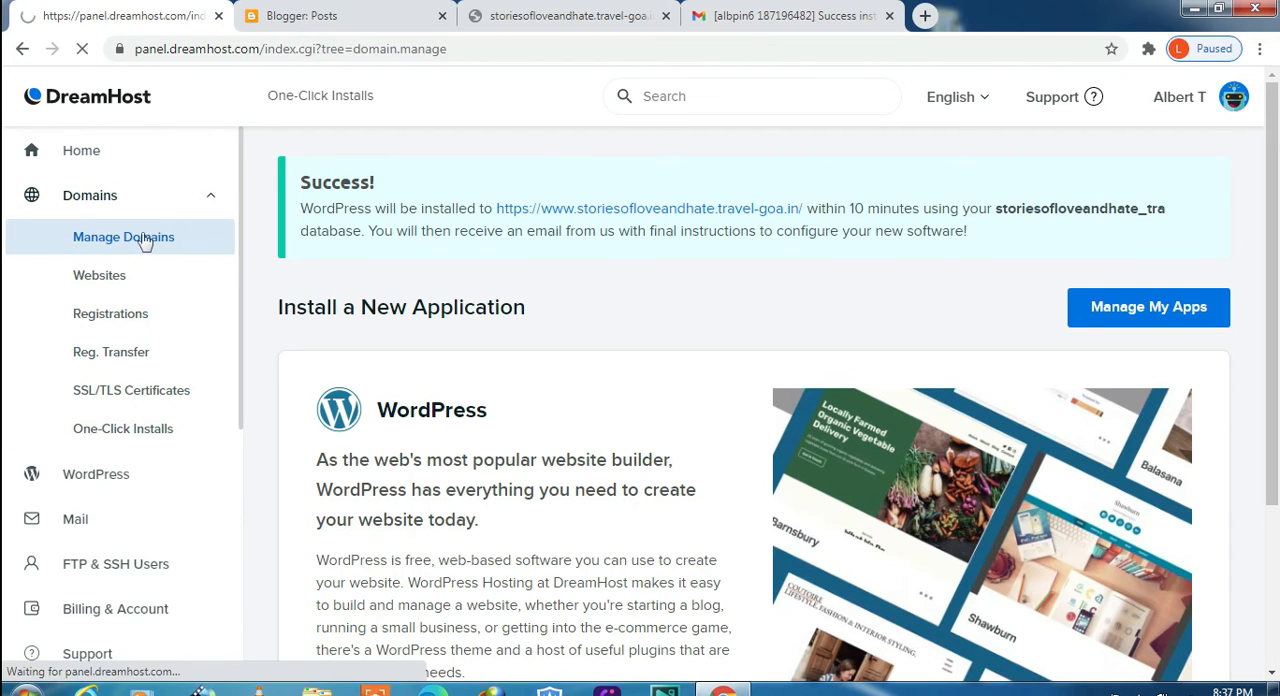
click(124, 237)
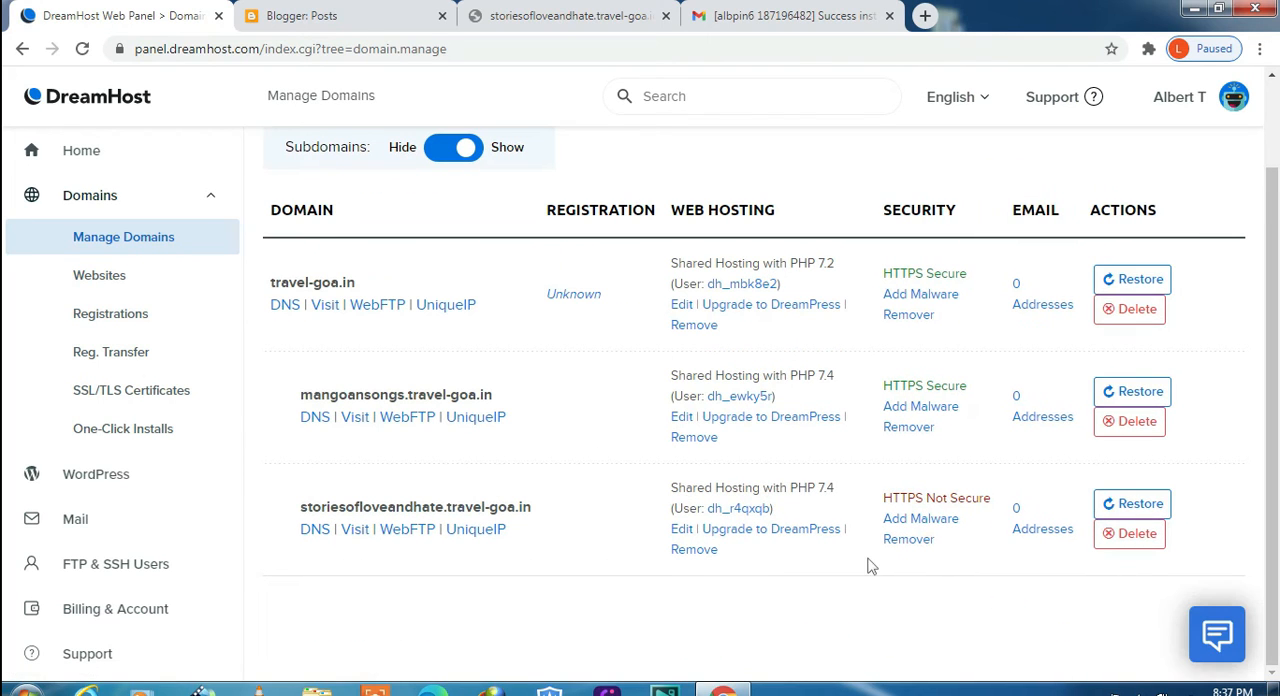
mouse_move(944, 581)
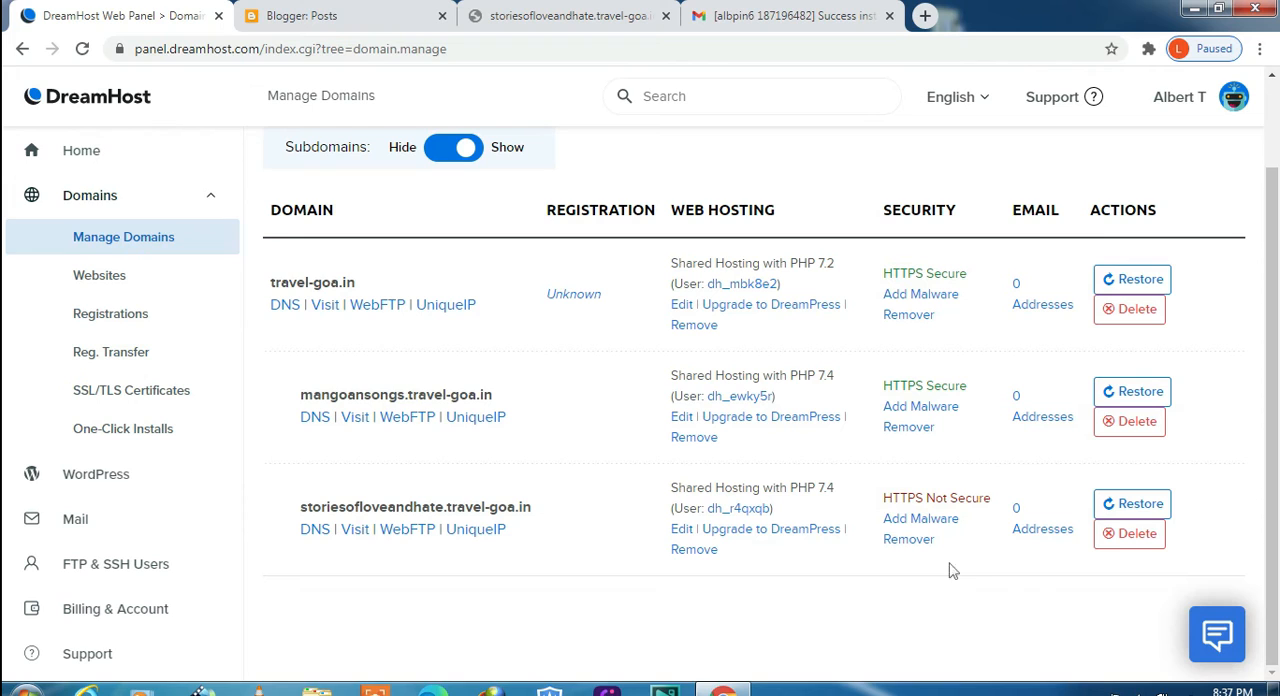
mouse_move(965, 507)
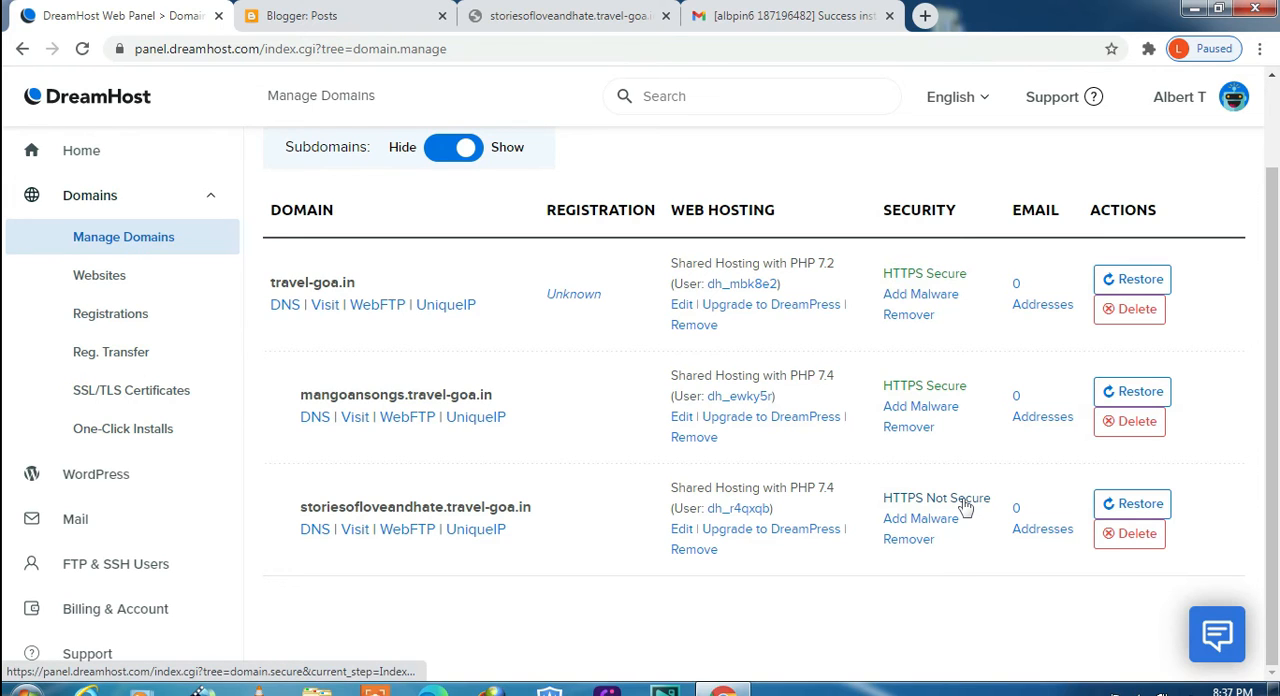
click(959, 502)
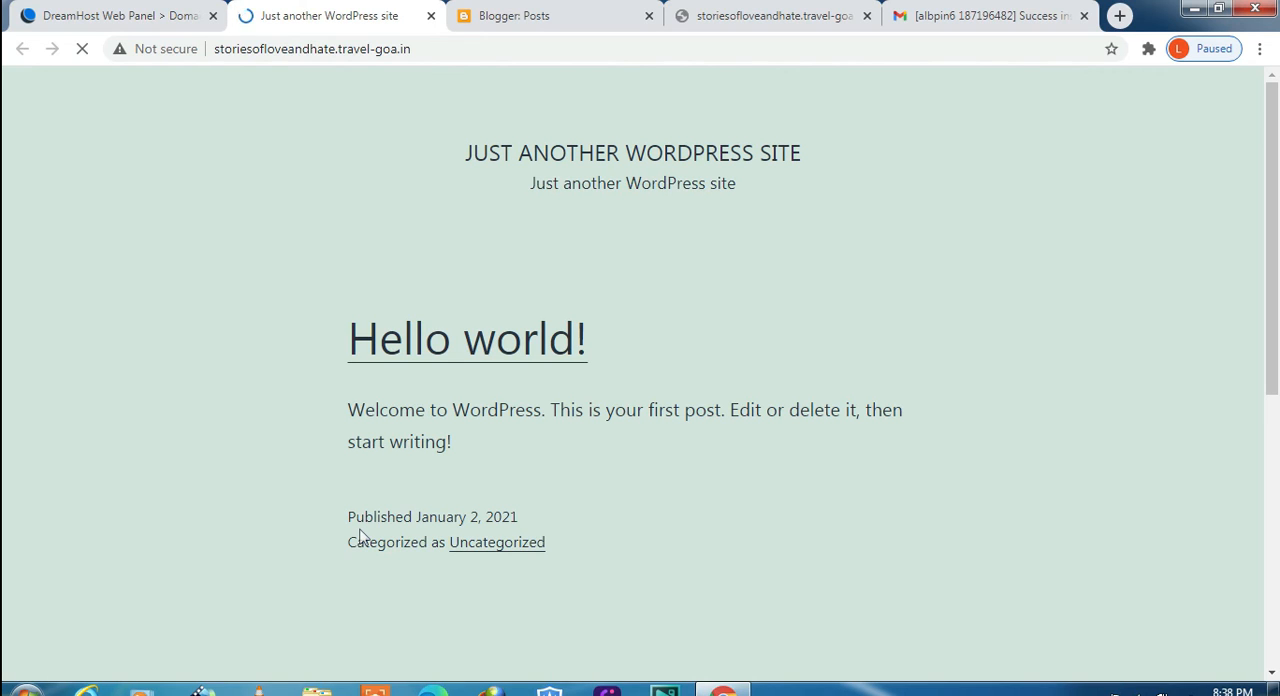
mouse_move(340, 488)
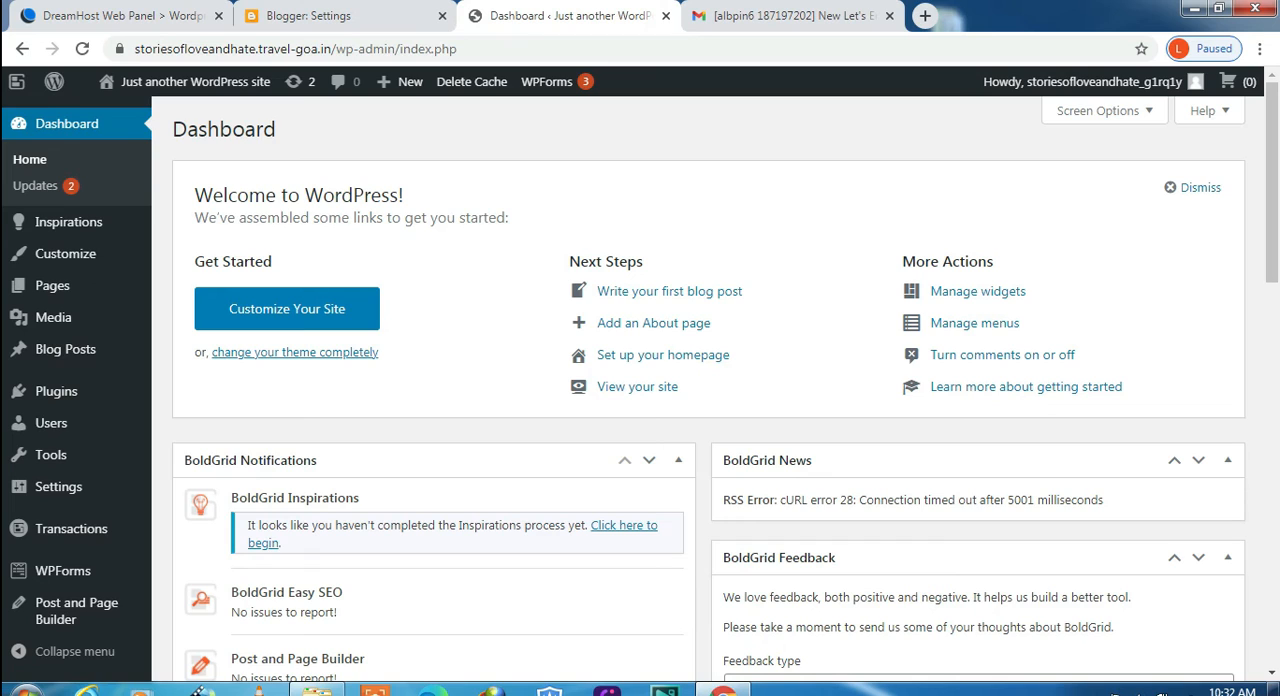
mouse_move(539, 327)
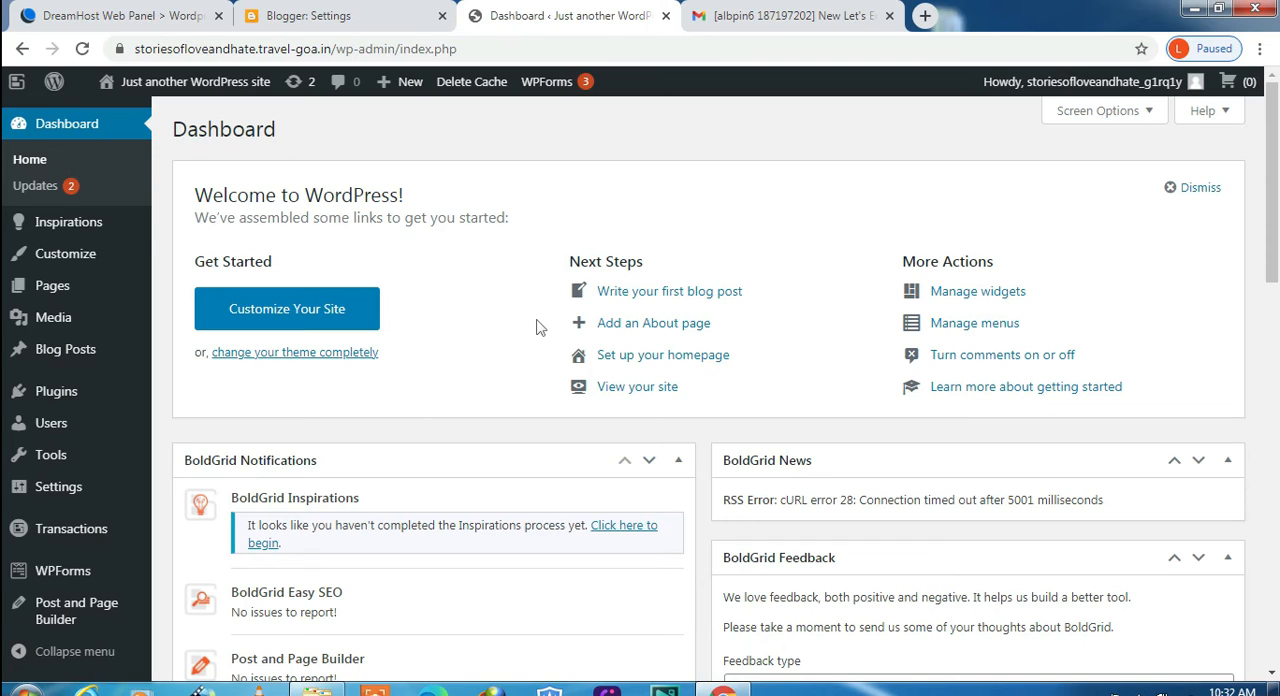
Read the Let's Encrypt certificate email for storiesofloveandhate.travel-goa.in, then return to the DreamHost panel
click(785, 16)
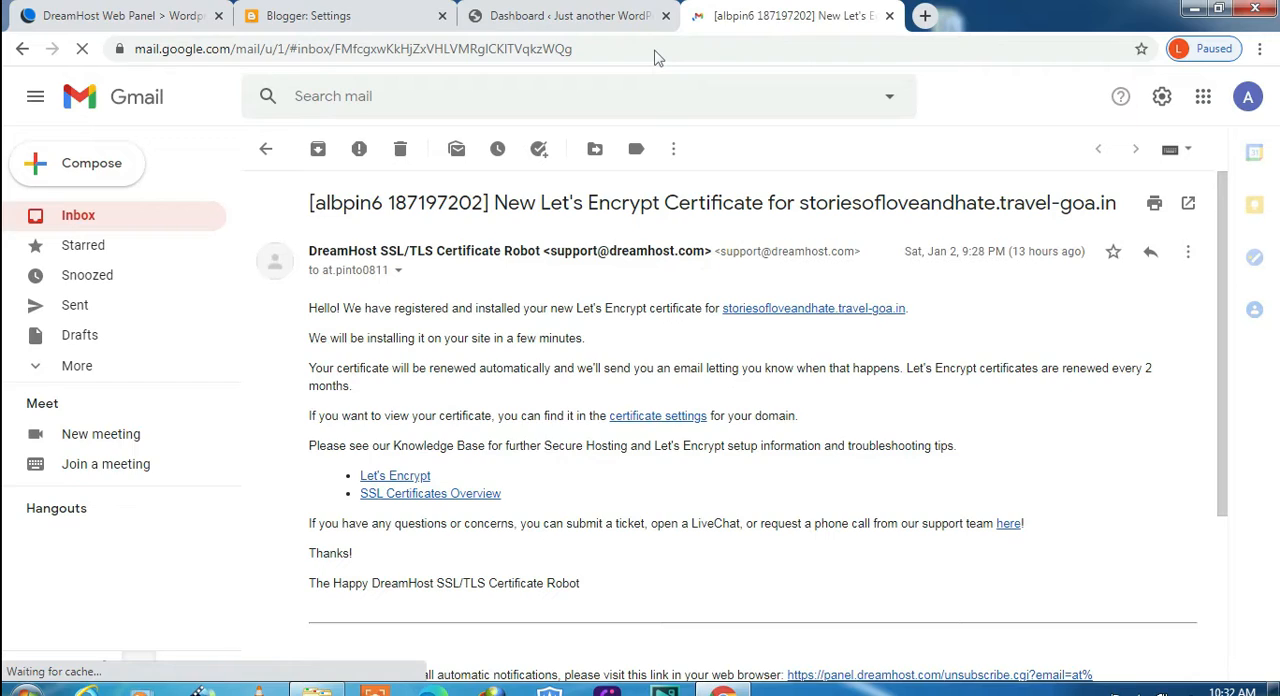
click(120, 16)
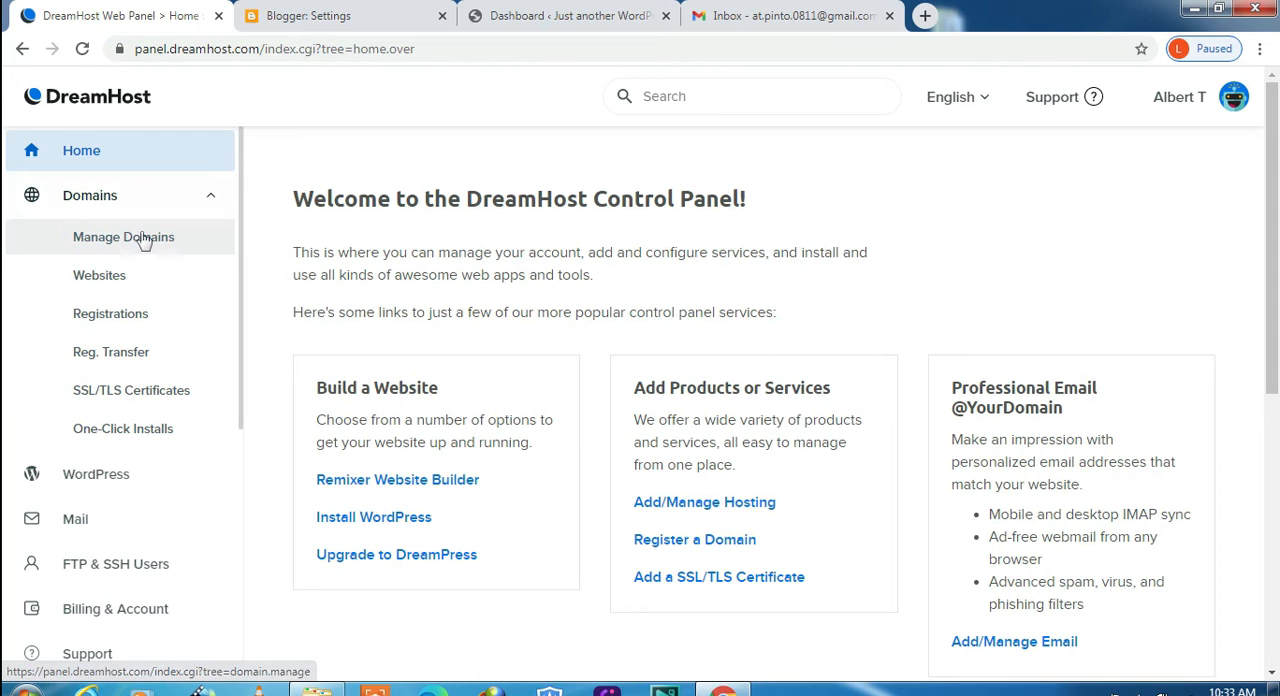
Check that Manage Domains lists storiesofloveandhate.travel-goa.in as HTTPS Secure
click(124, 237)
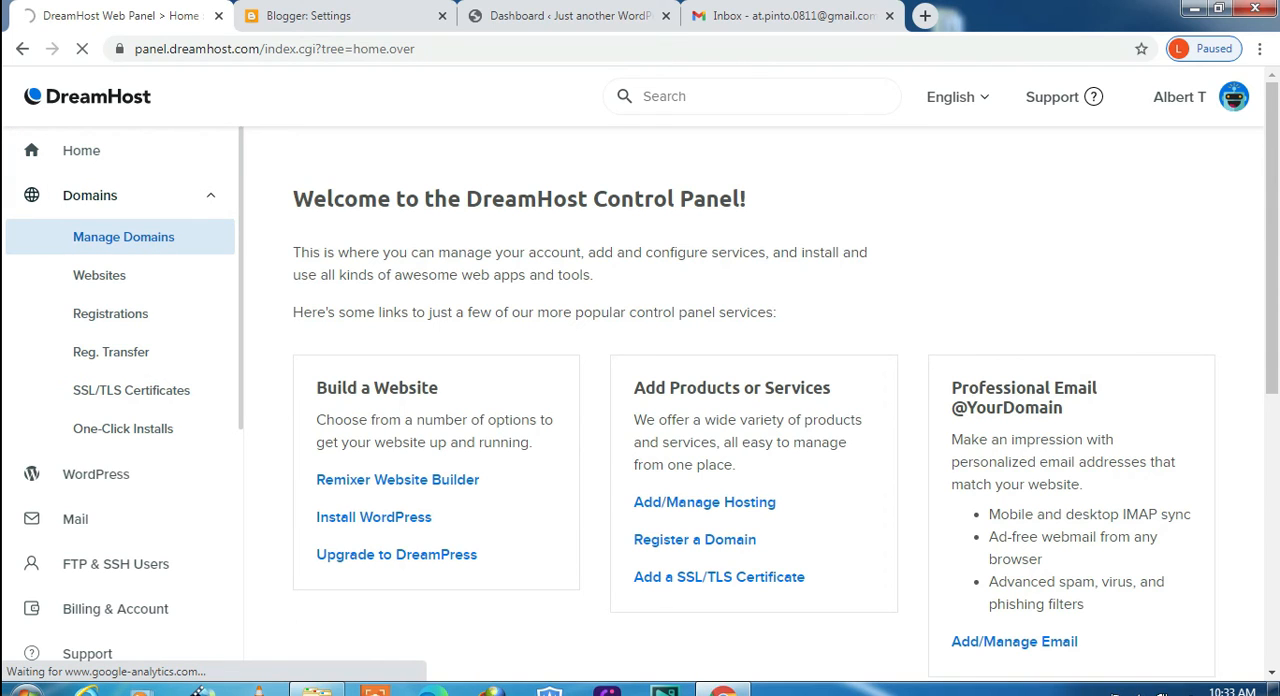
click(123, 237)
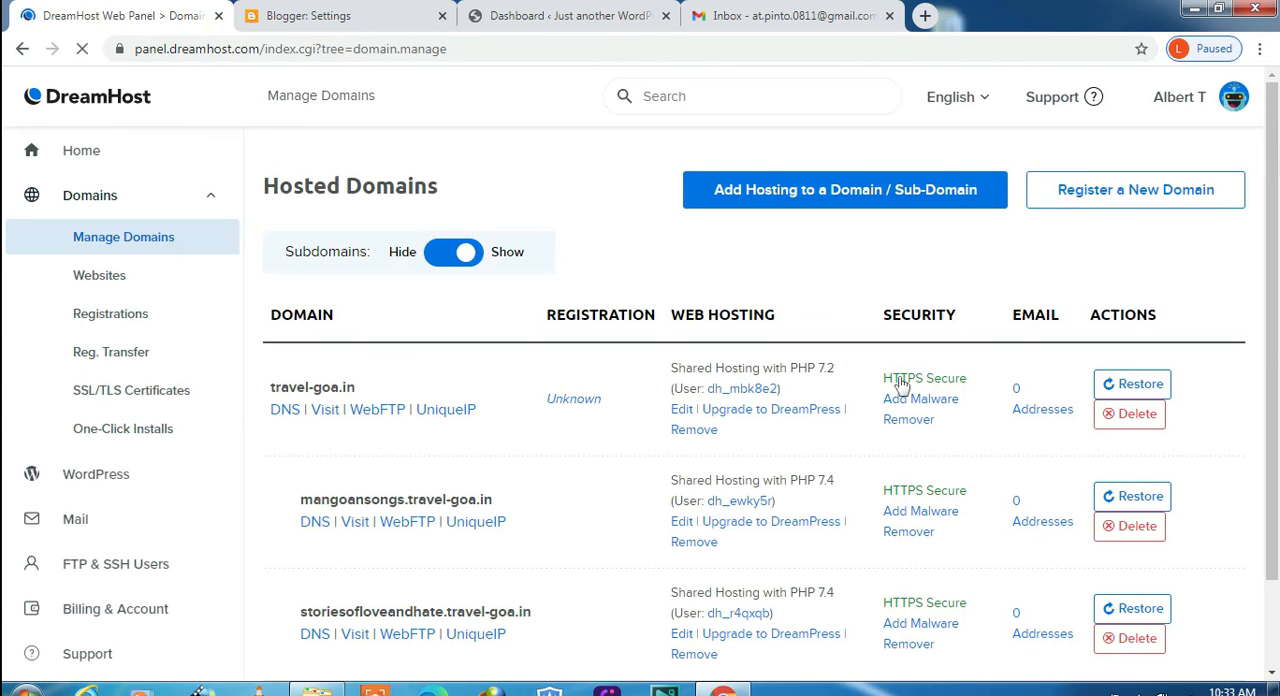
scroll(down, 3)
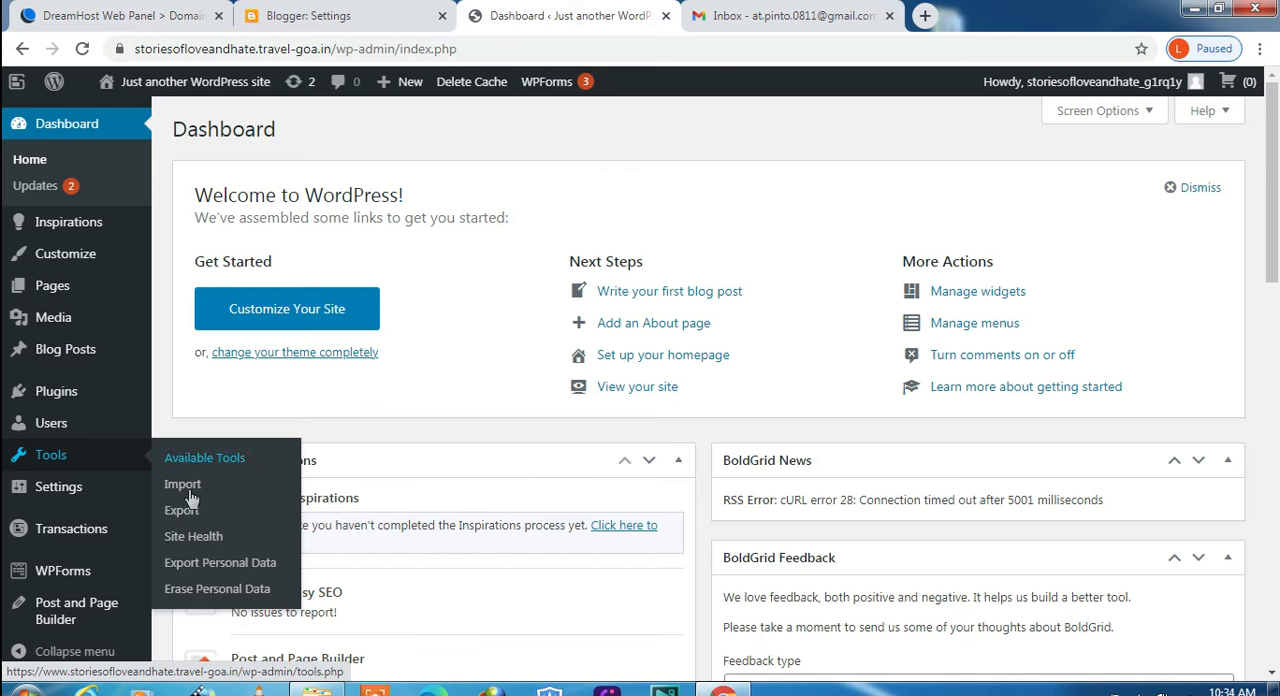
Open Tools > Import to list the Blogger, RSS, Tumblr and WordPress importers
click(182, 484)
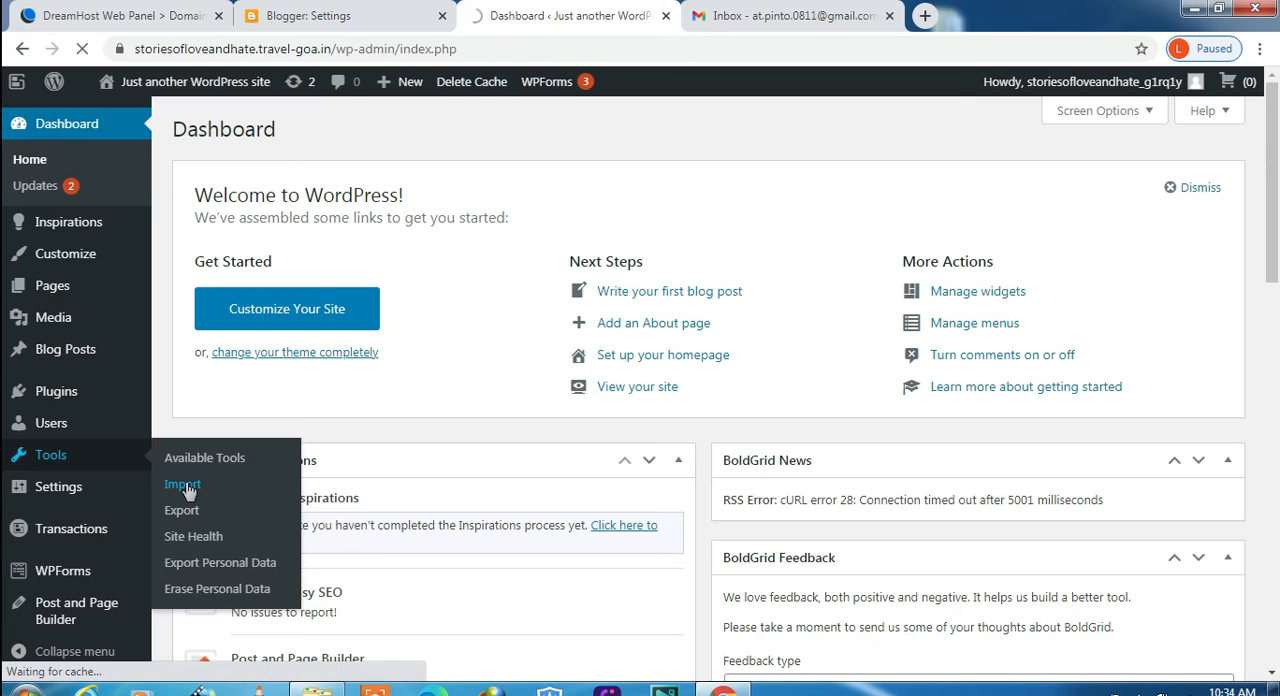
click(182, 484)
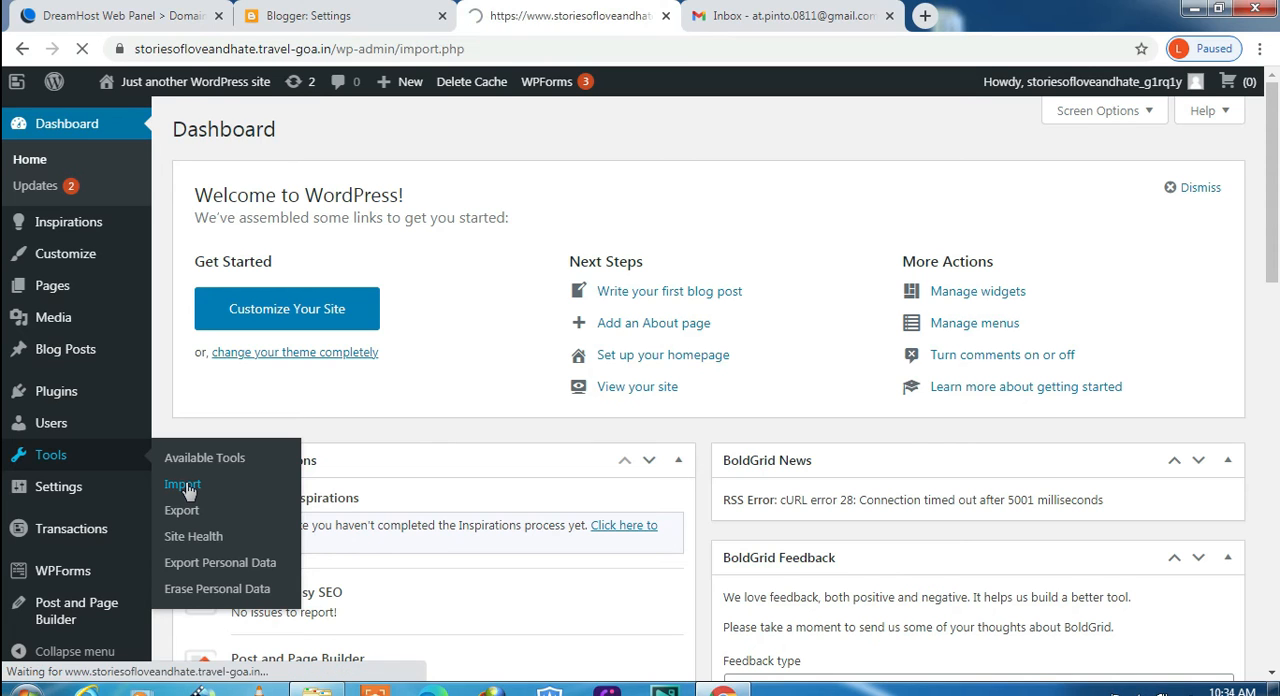
click(182, 484)
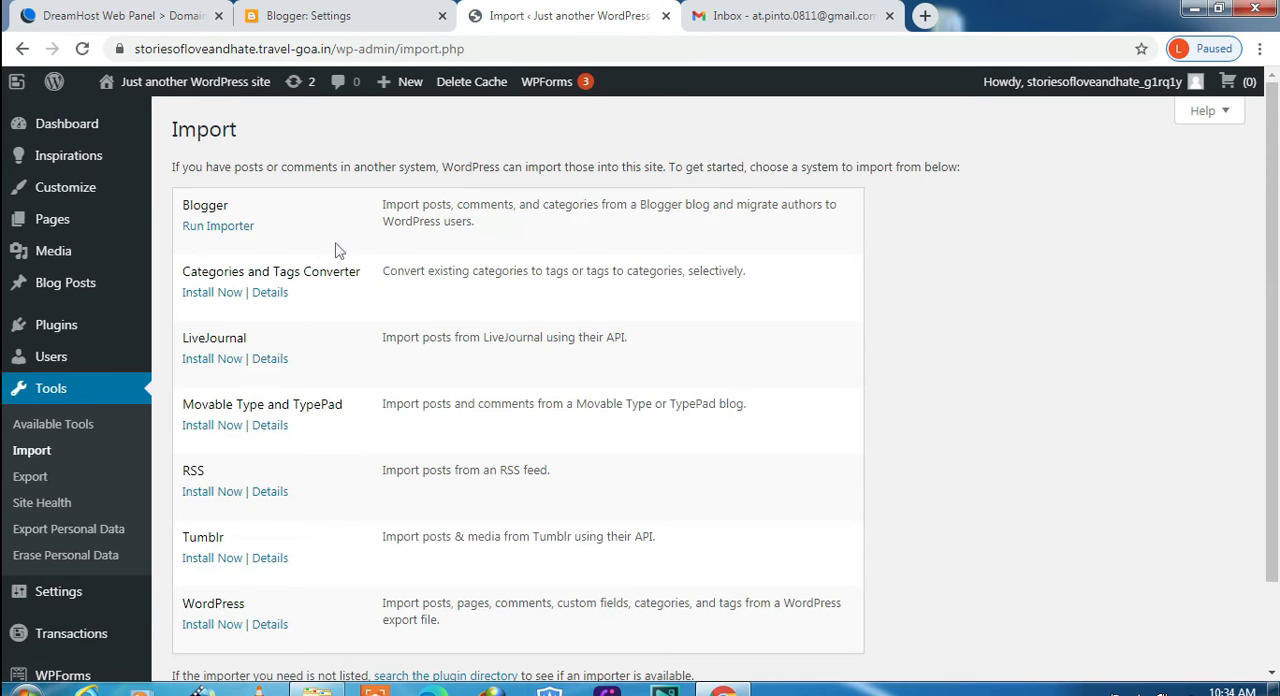
Back up the Blogger content to blog-01-02-2021.xml, replacing the earlier copy
click(322, 16)
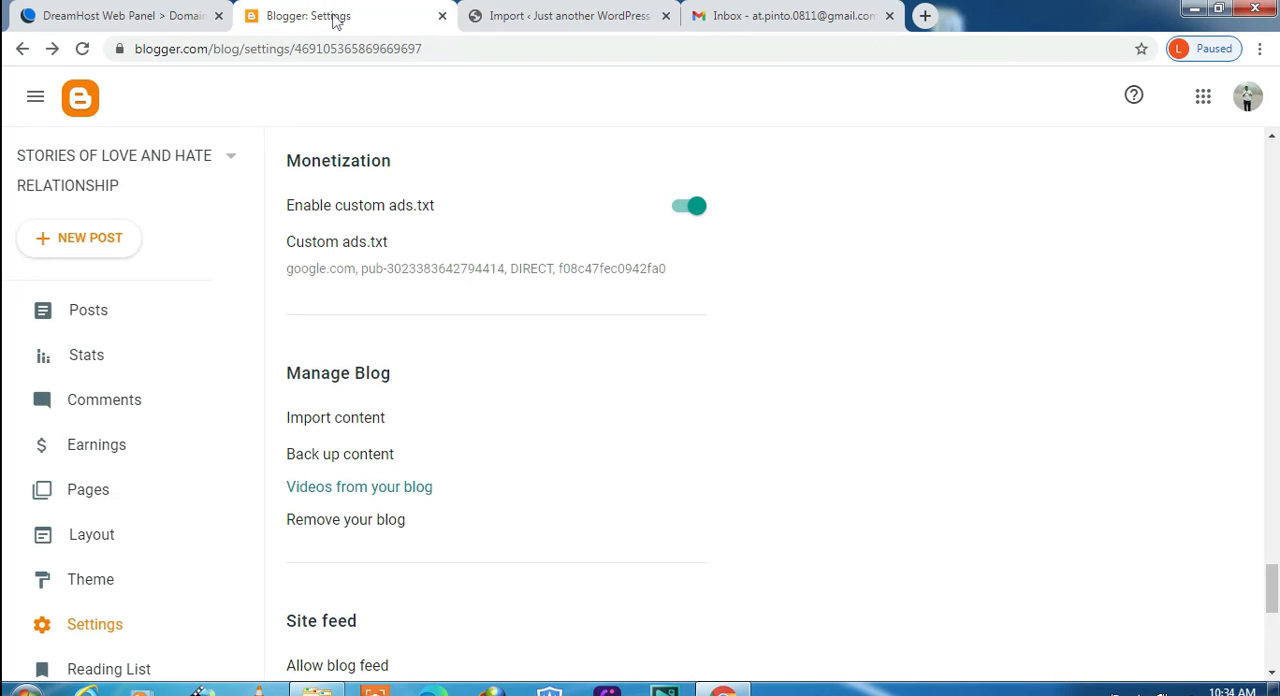
mouse_move(310, 423)
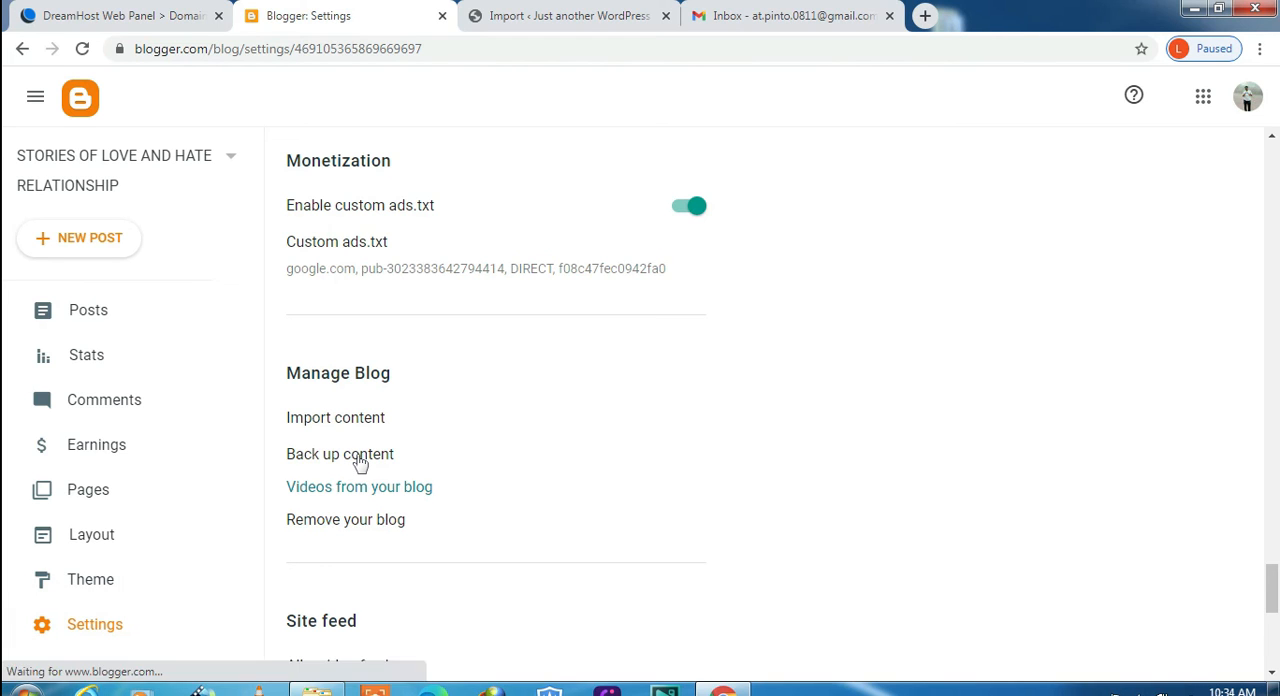
click(340, 454)
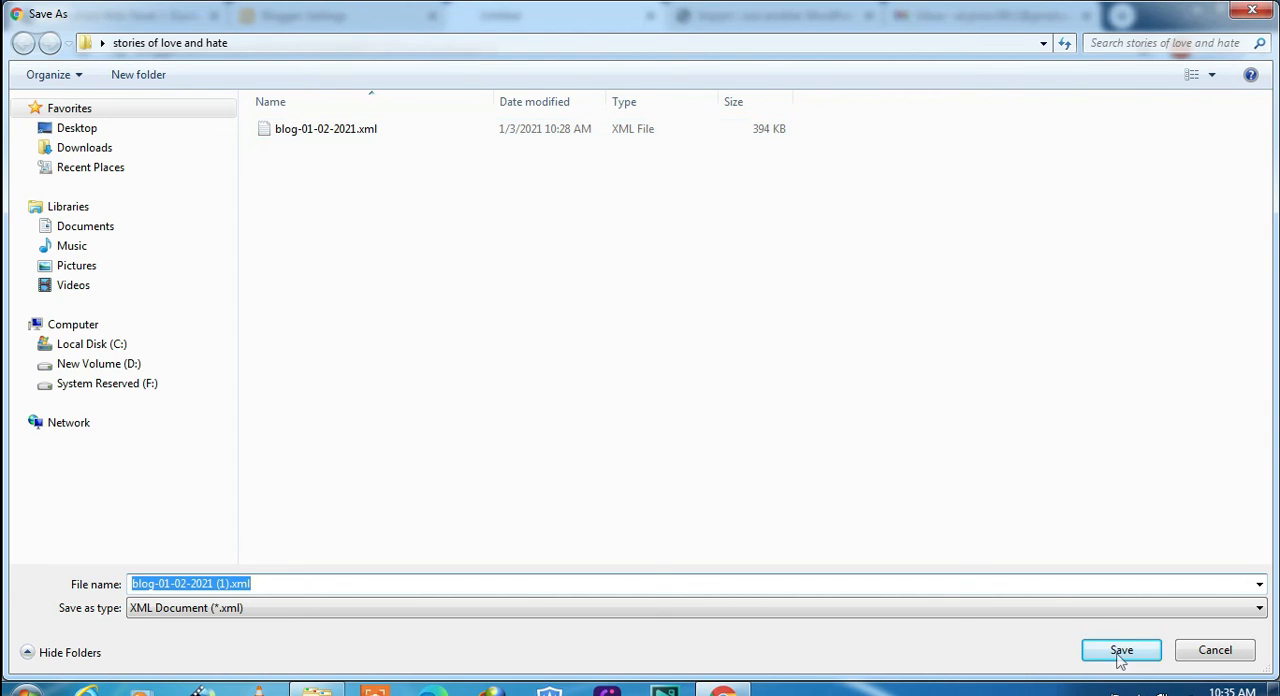
click(325, 128)
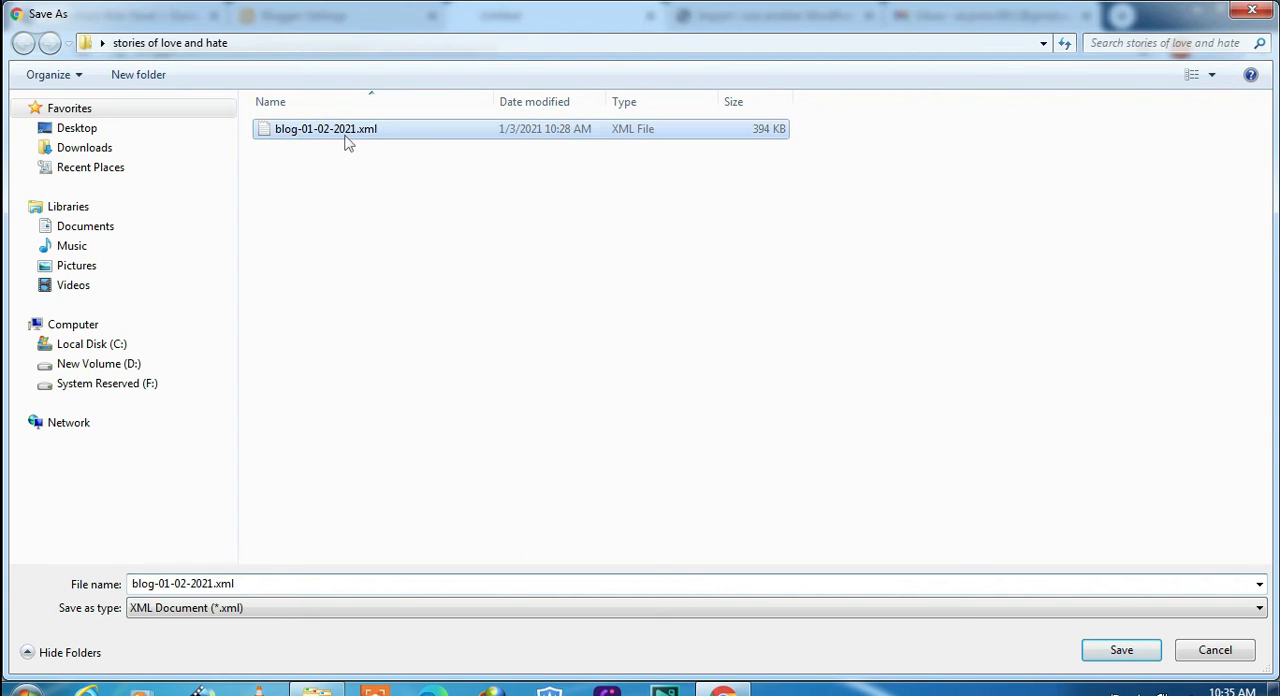
click(1122, 650)
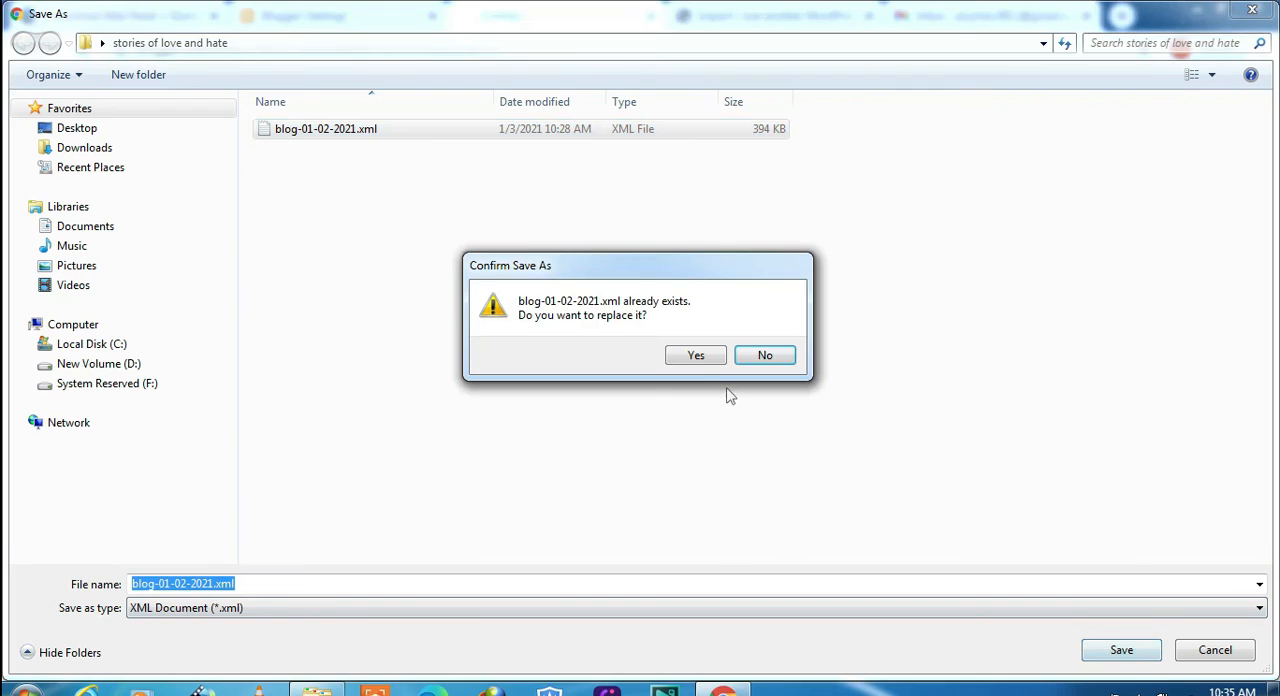
click(695, 355)
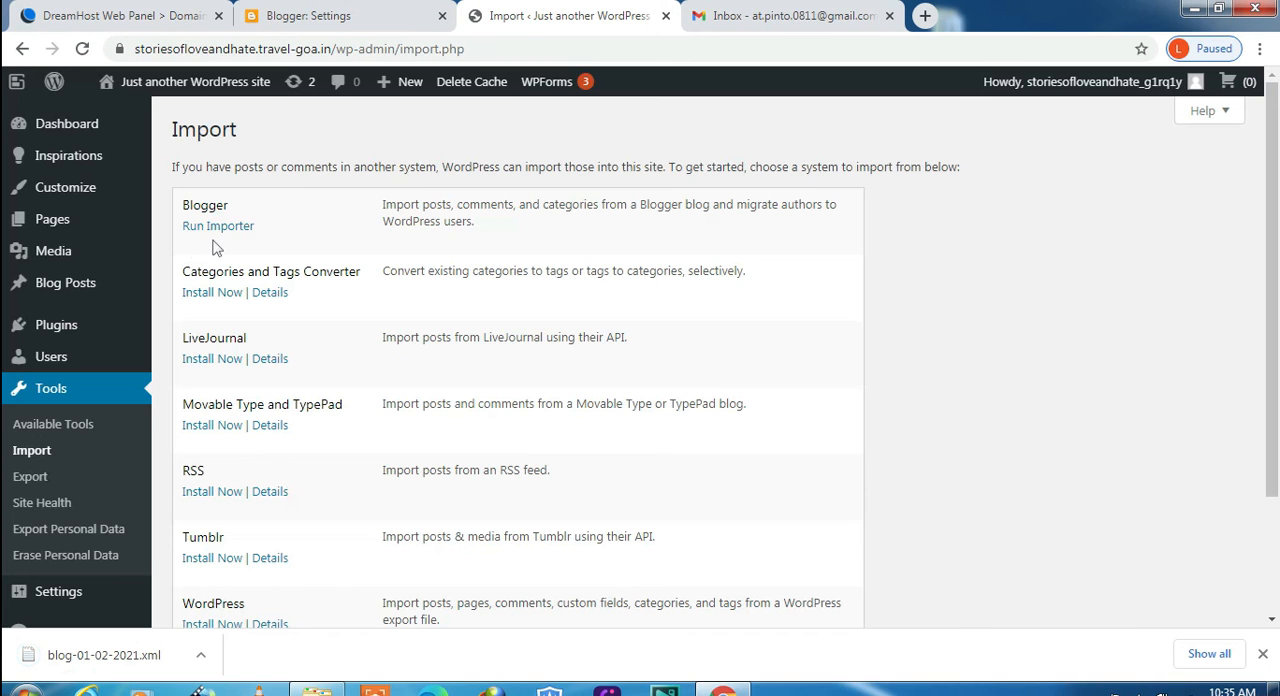
Run the Blogger importer and upload blog-01-02-2021.xml
click(218, 225)
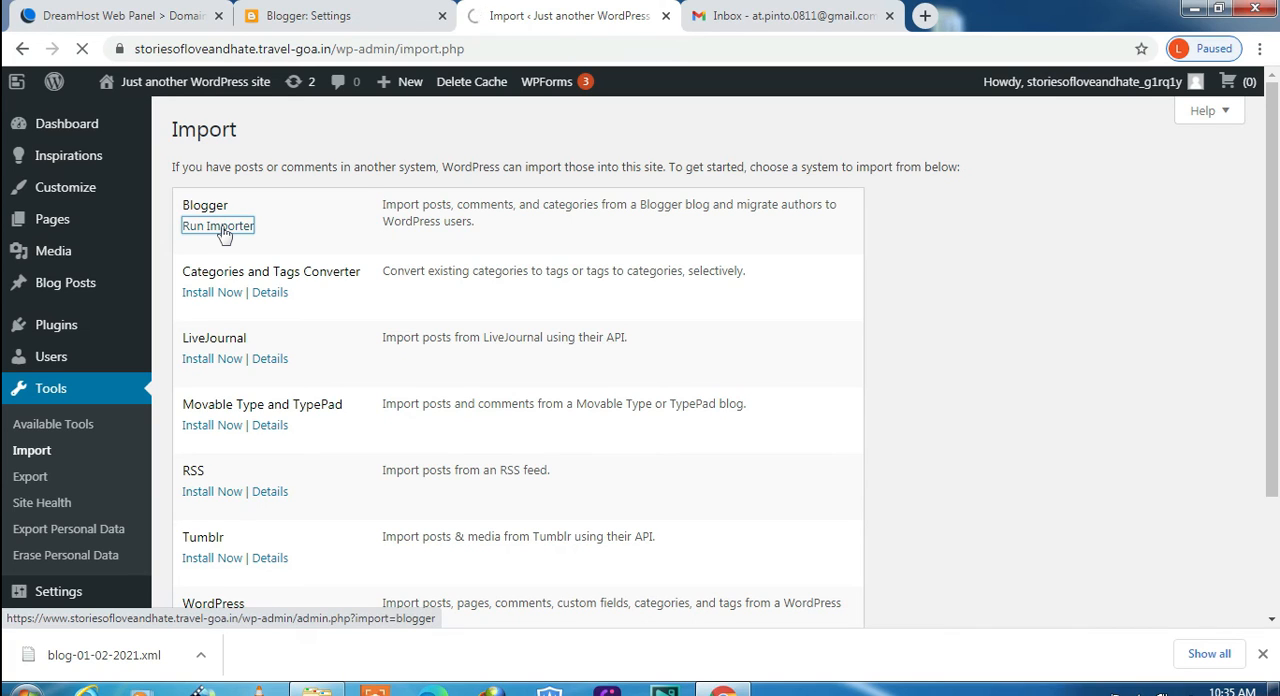
click(217, 225)
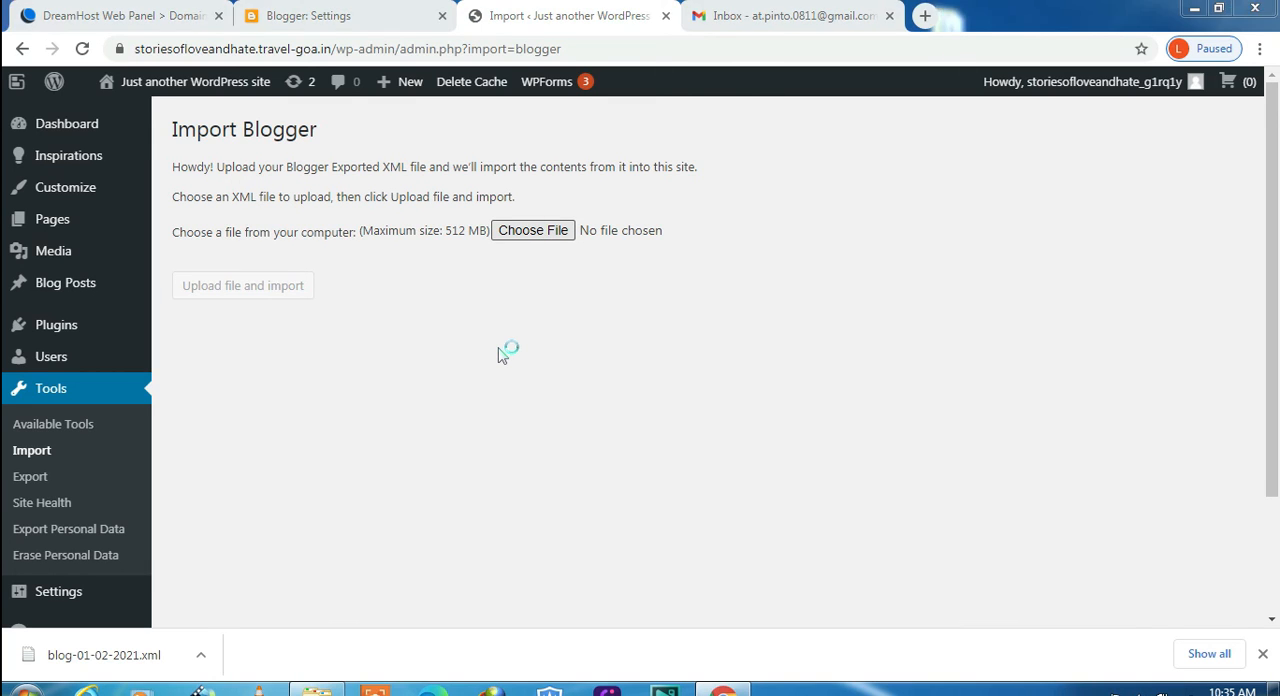
click(532, 230)
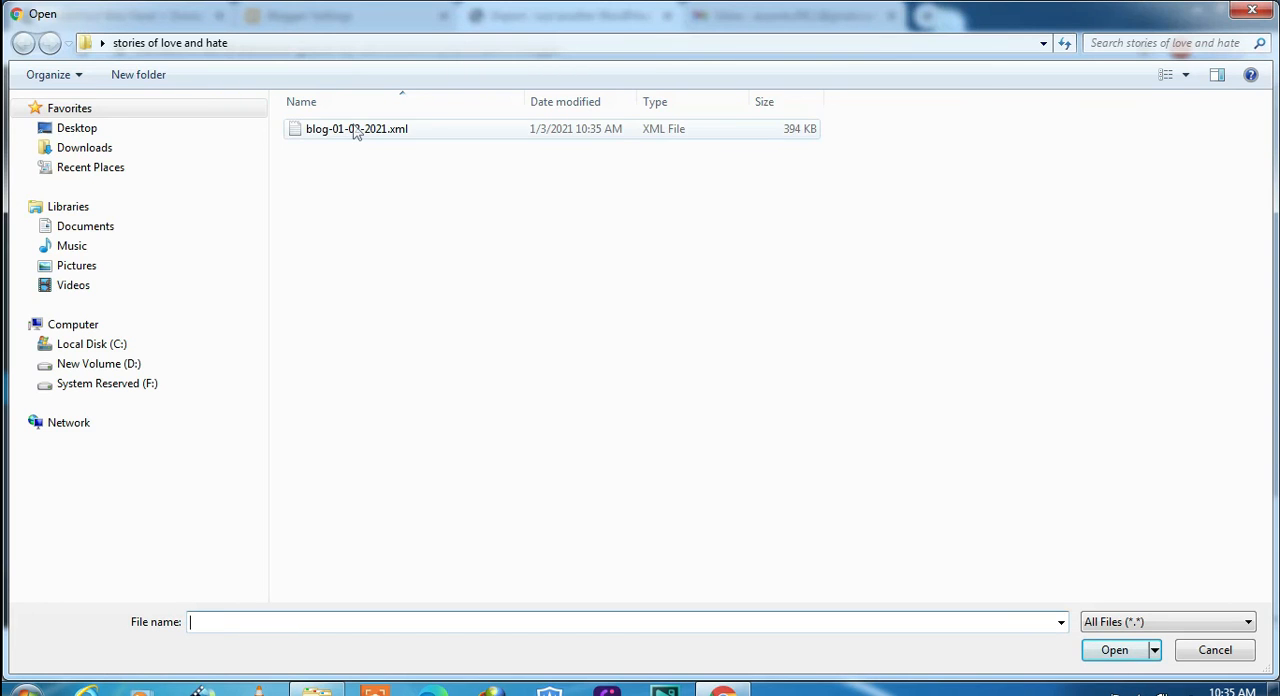
click(356, 128)
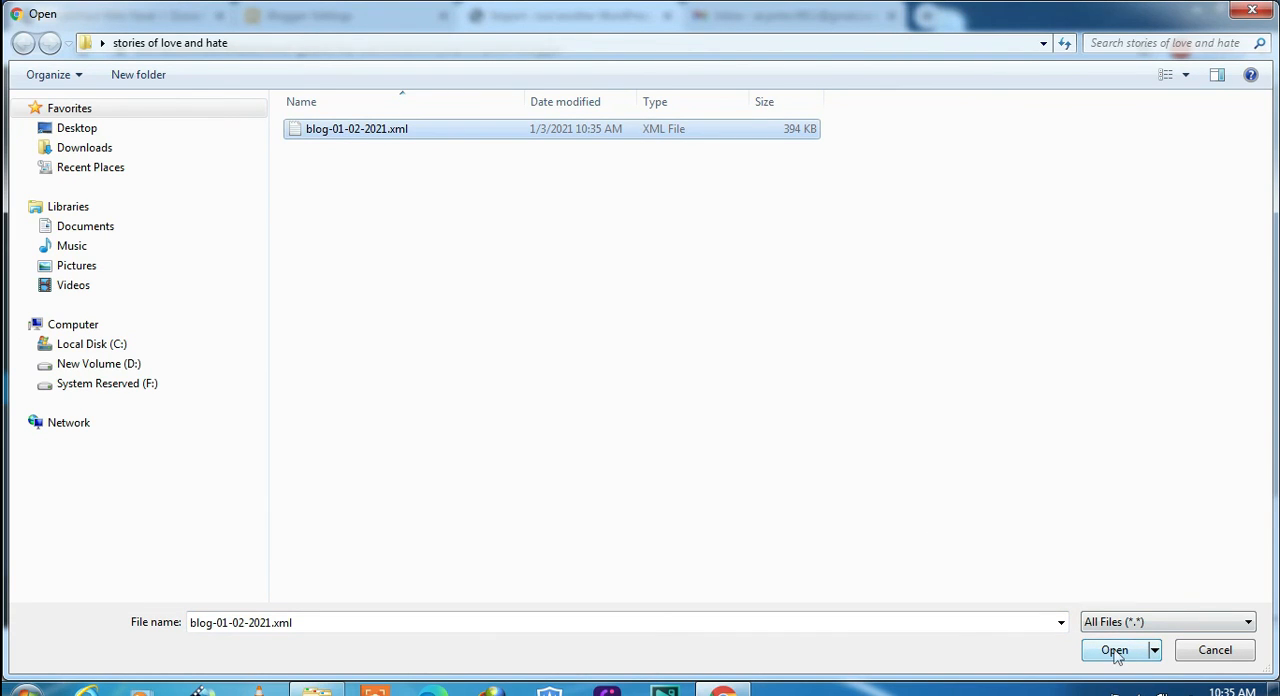
click(1114, 649)
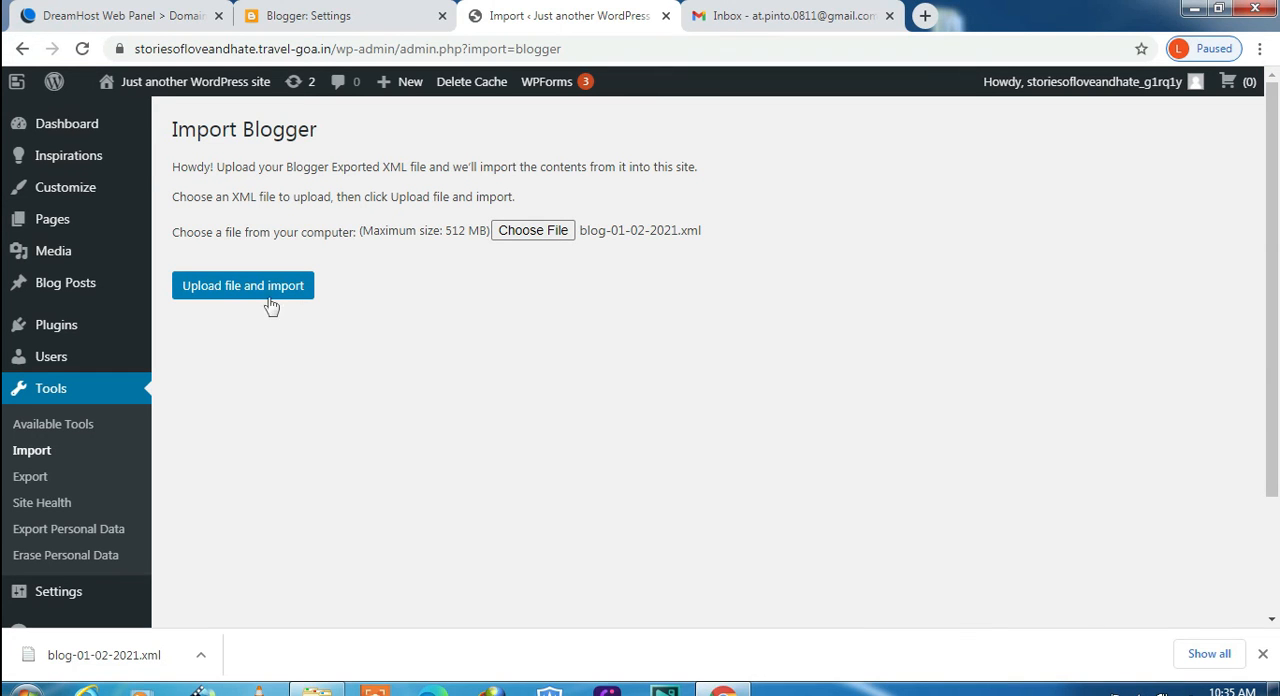
click(242, 285)
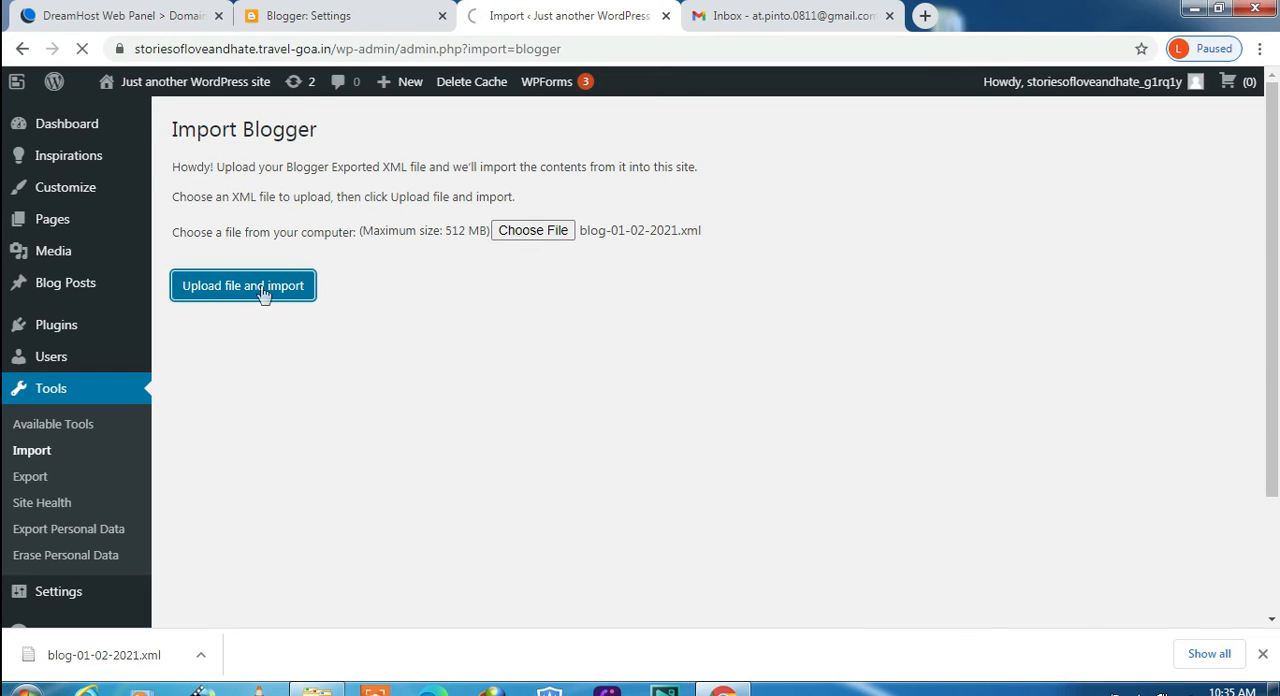
click(243, 285)
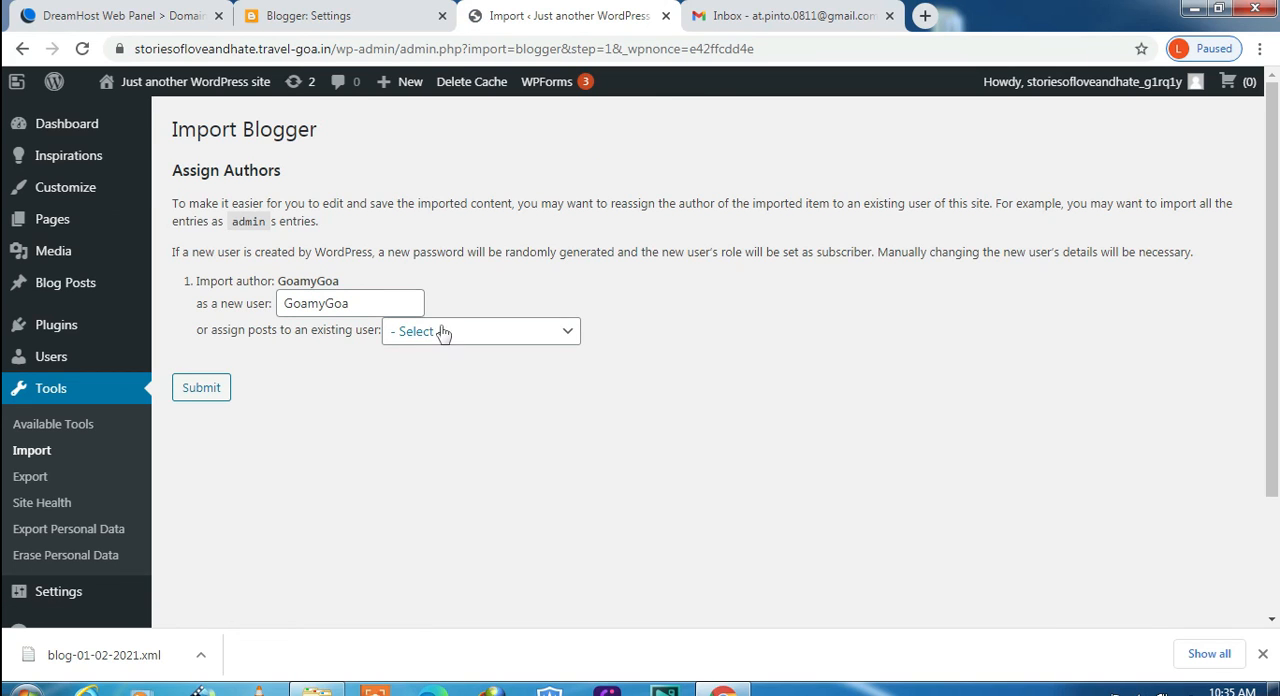
Assign the imported posts to the site's existing user and submit
click(480, 331)
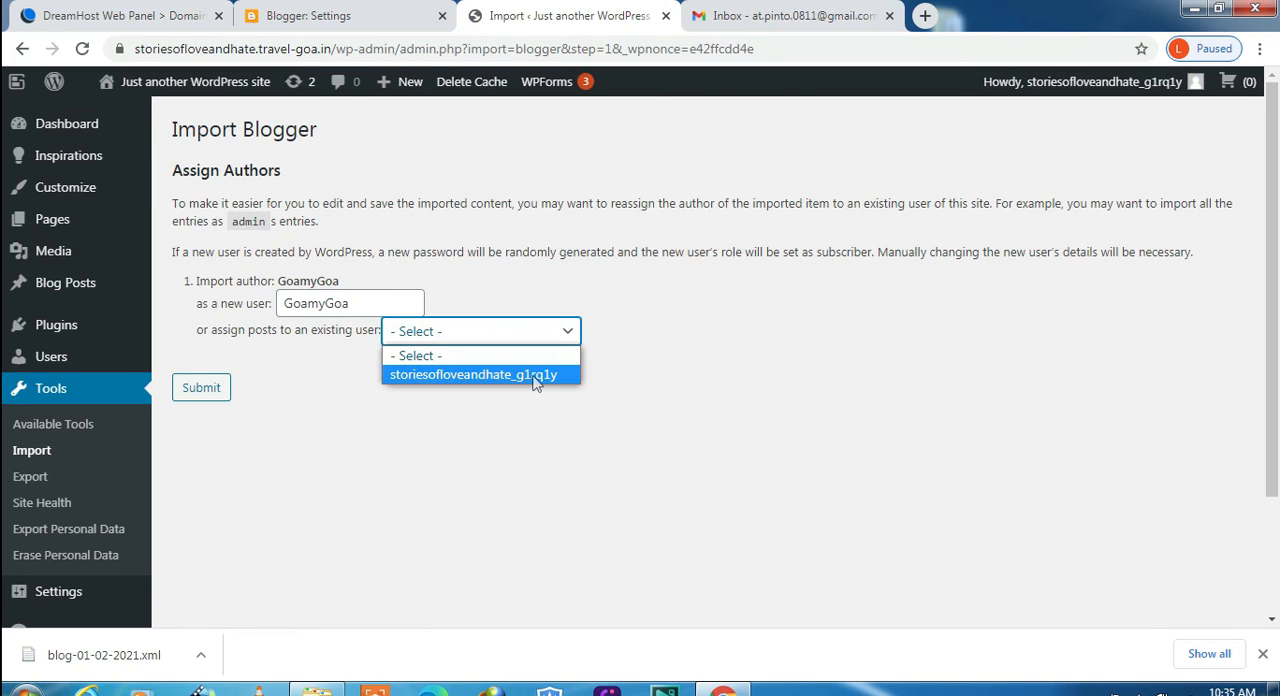
click(476, 374)
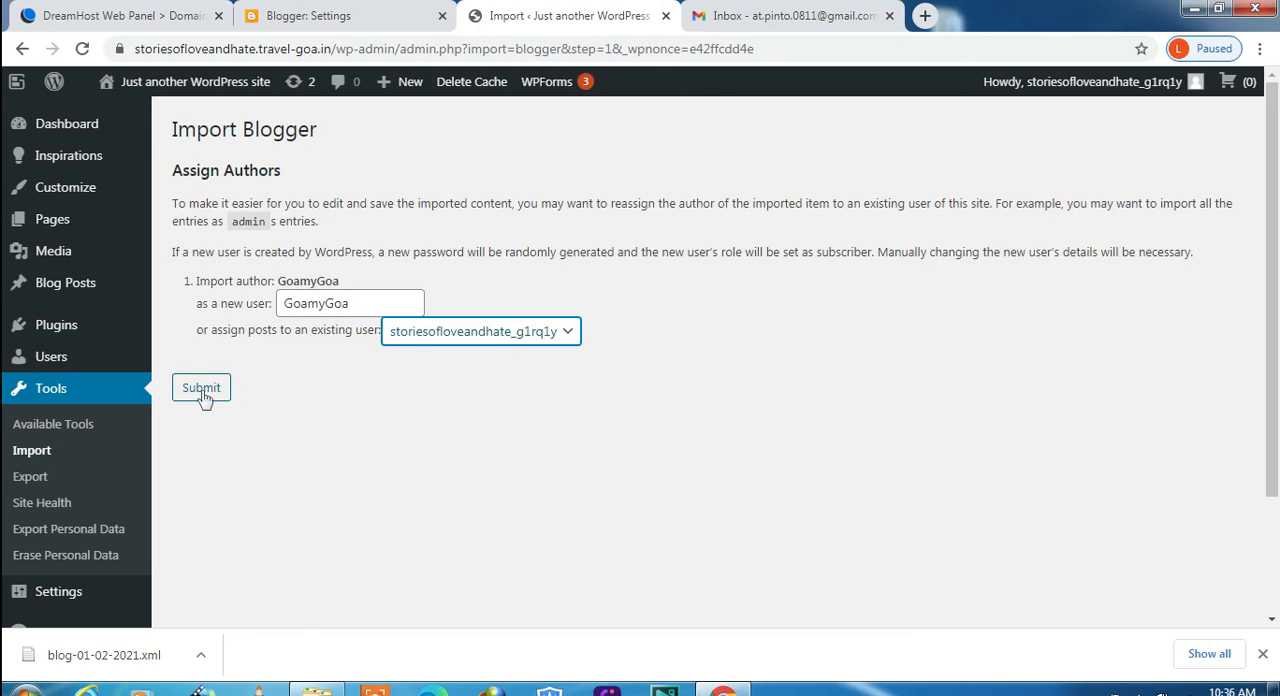
click(200, 387)
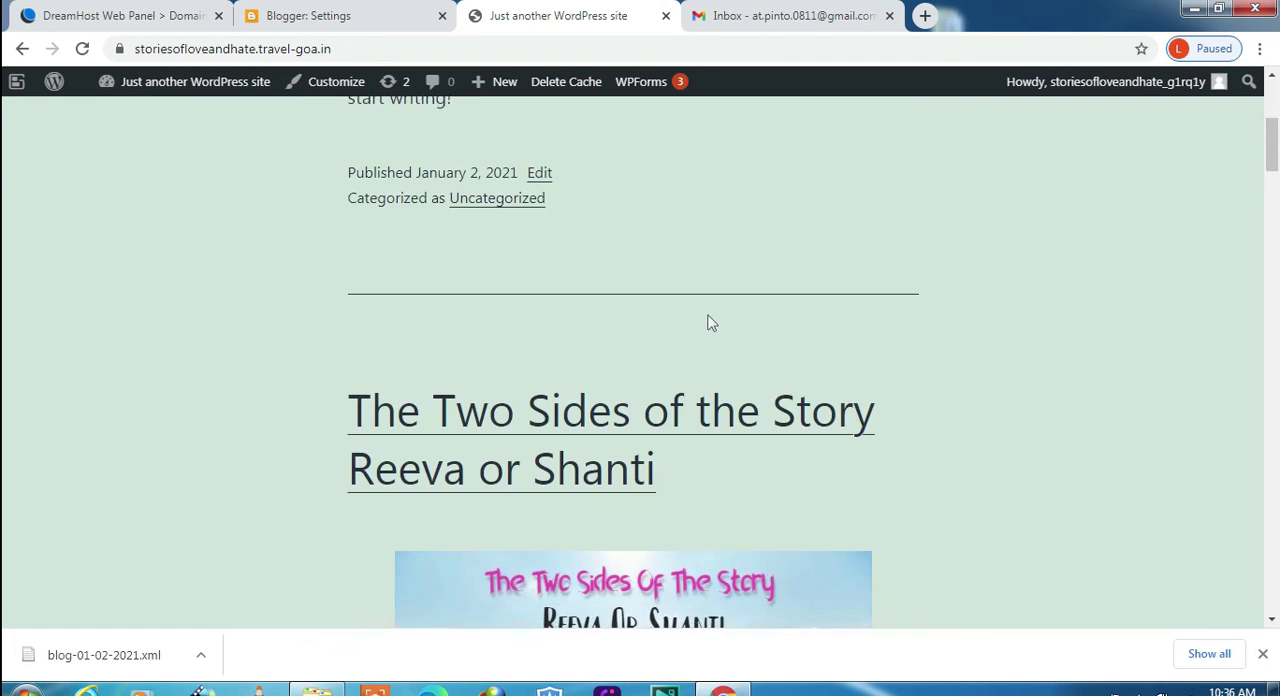
Scroll the live site through imported posts like 'I Don't Belong Here – Breakup – Divorce Is Your Worst Enemy'
scroll(down, 3)
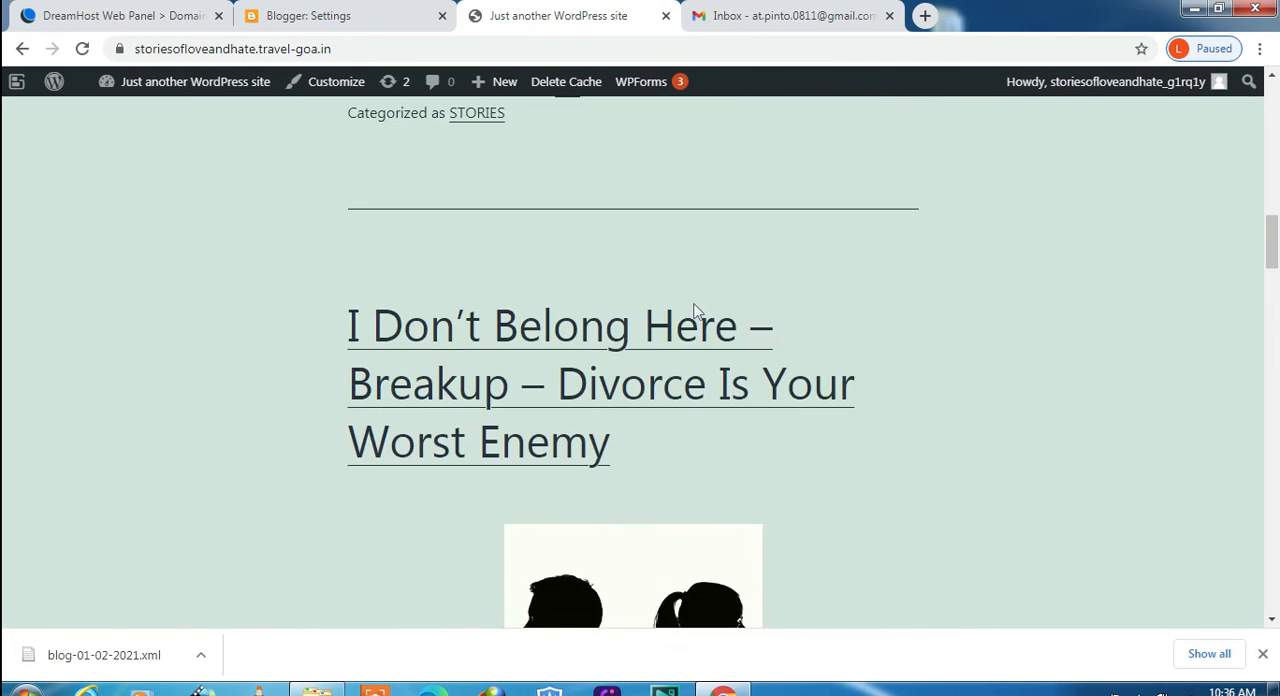
scroll(down, 3)
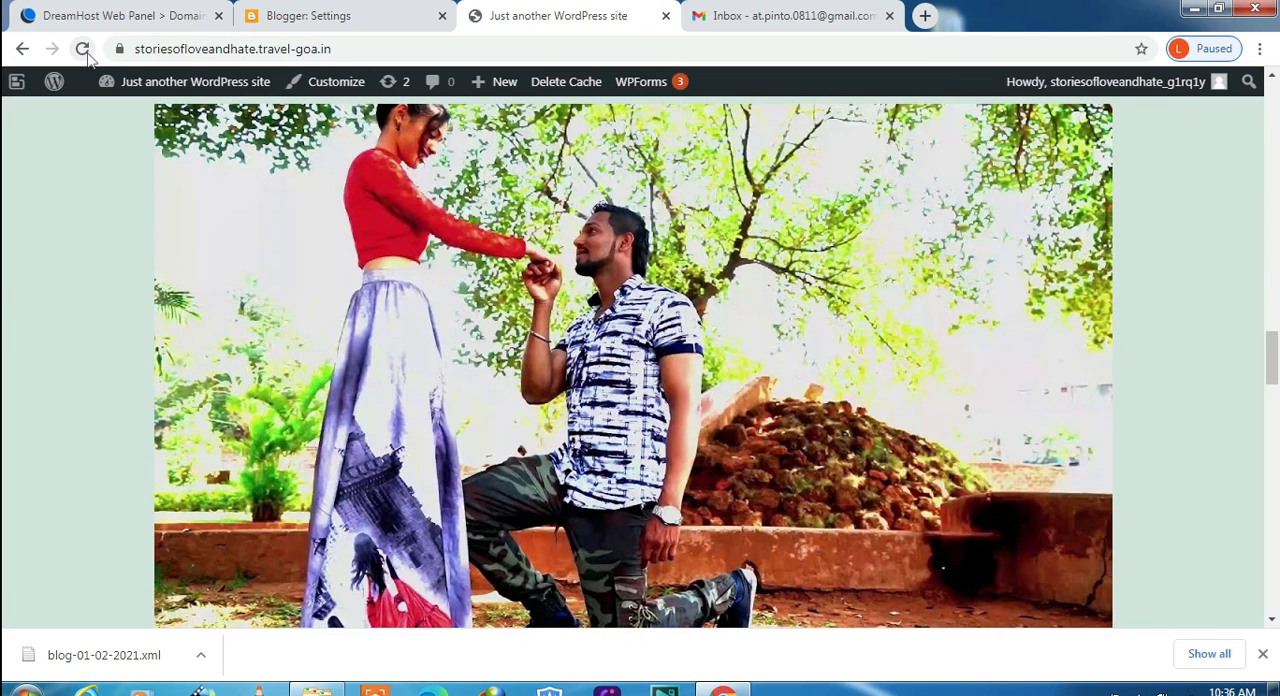
mouse_move(848, 357)
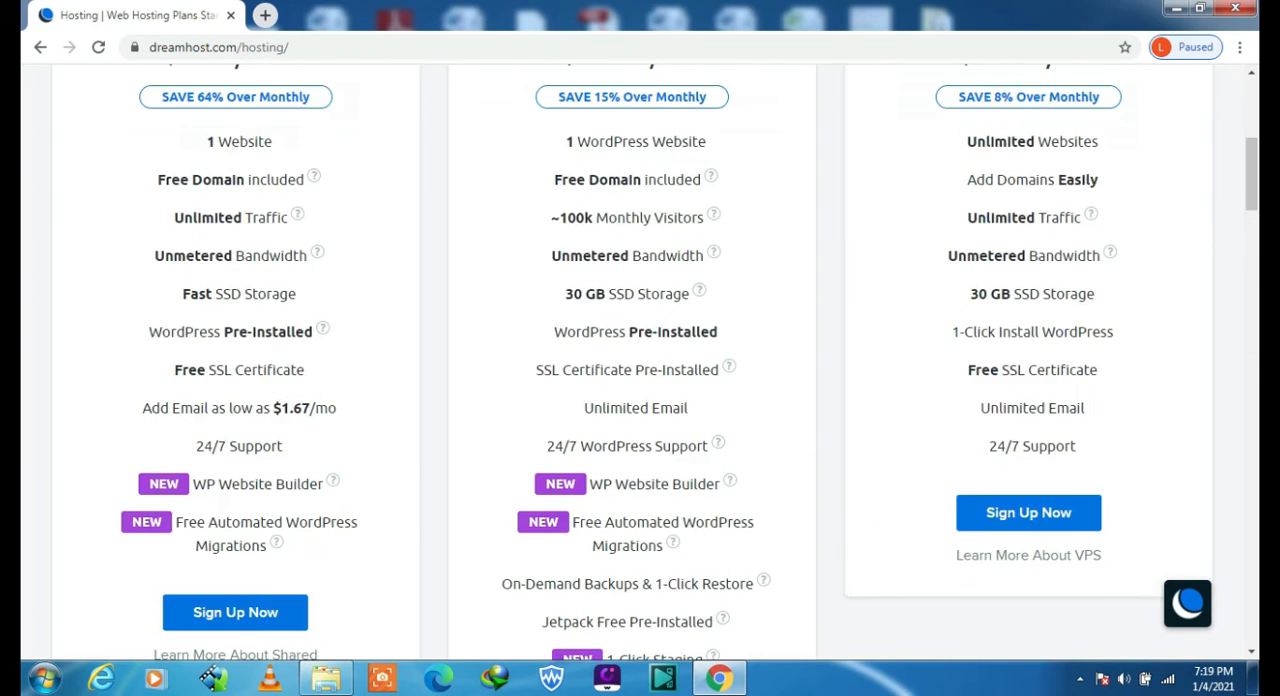
Scroll to the top of DreamHost's Shared, DreamPress and VPS plan comparison
scroll(up, 3)
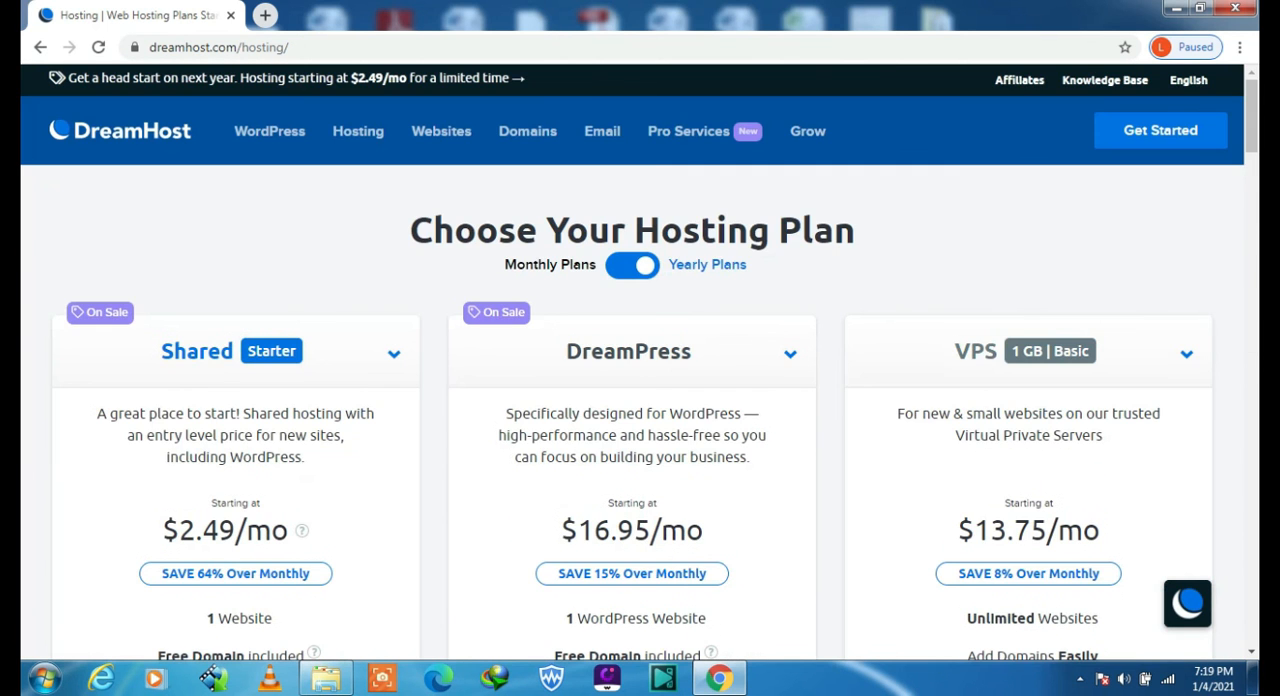